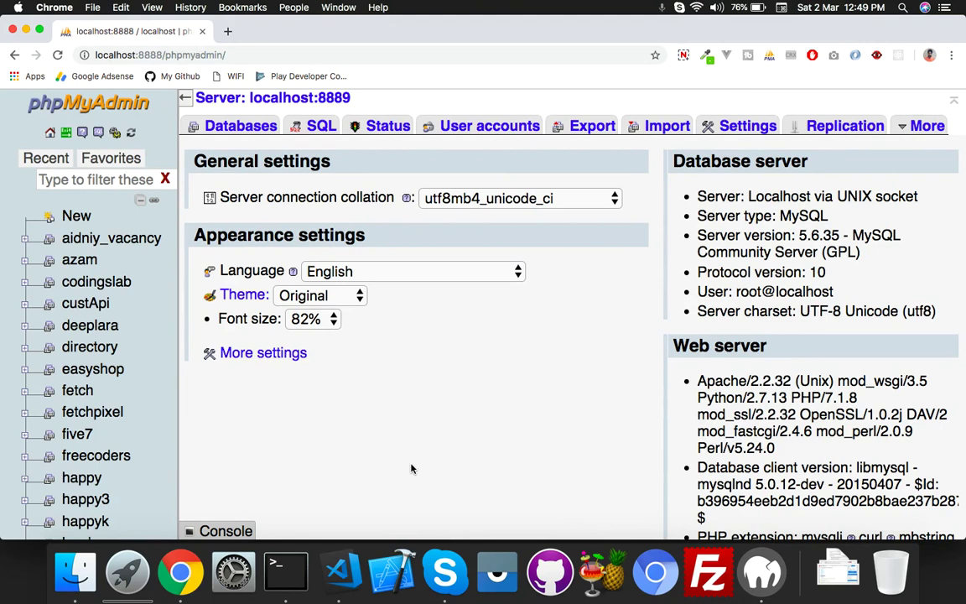
mouse_move(285, 571)
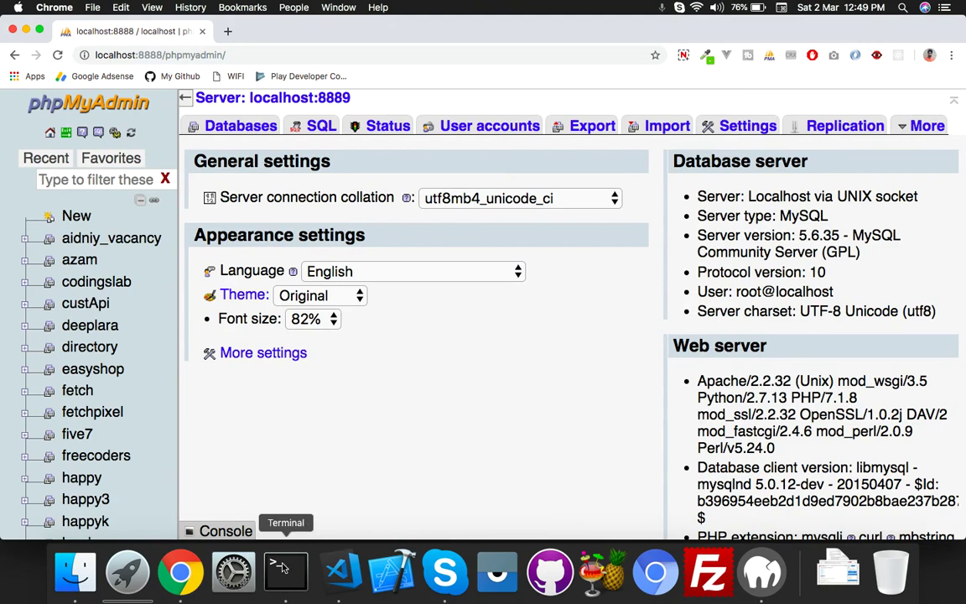
- Switch from the phpMyAdmin server page to Visual Studio Code
click(284, 573)
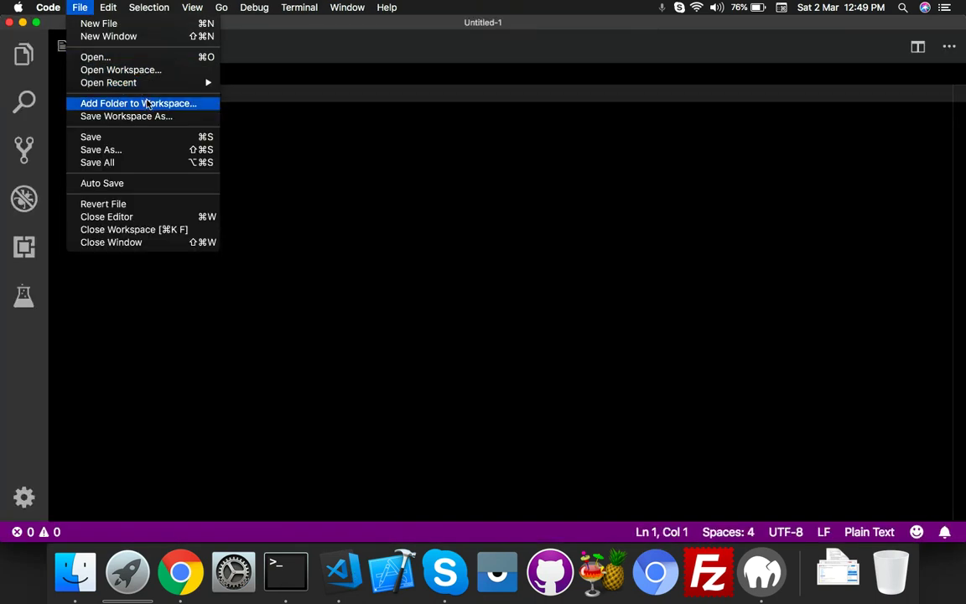
- Add the LarasReact folder from htdocs to the workspace
click(140, 103)
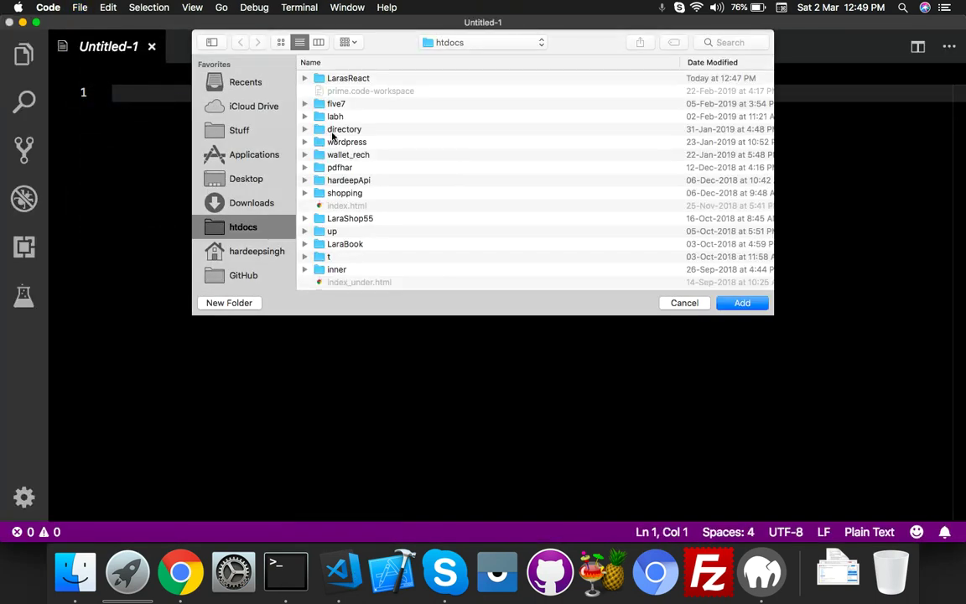
click(348, 77)
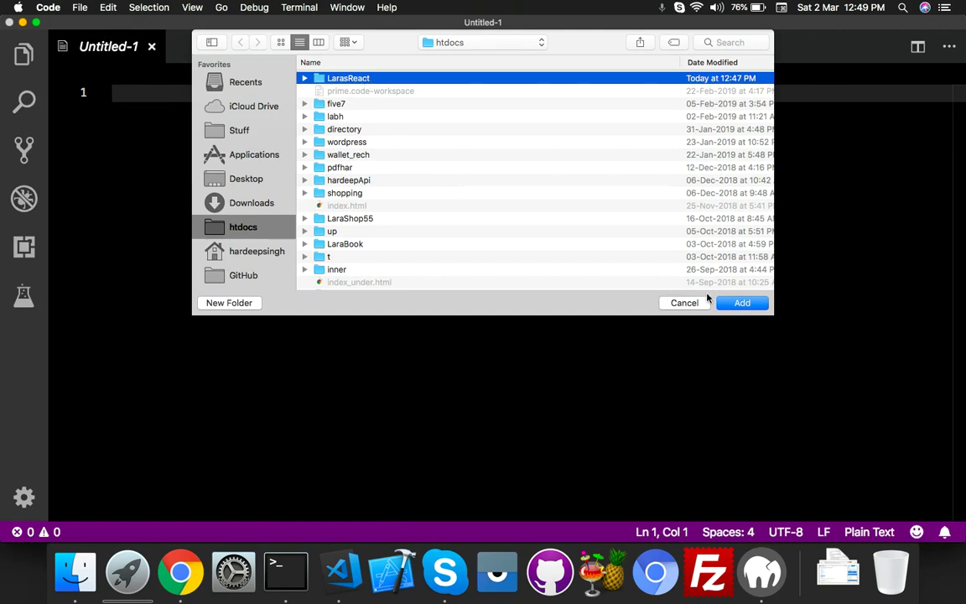
click(743, 303)
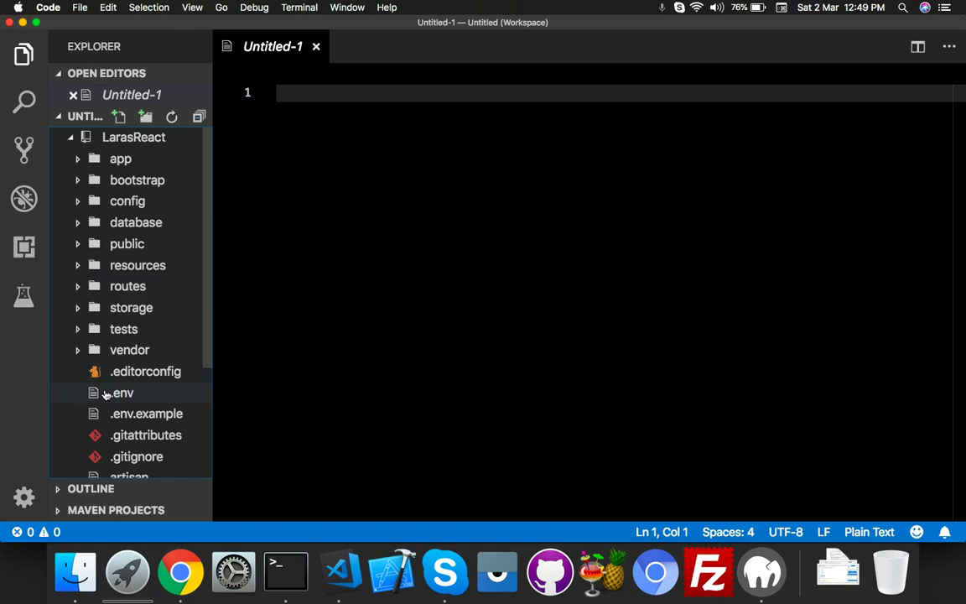
- Set .env to database hardemo on port 8889 with root credentials, save, and move to Terminal
double_click(122, 392)
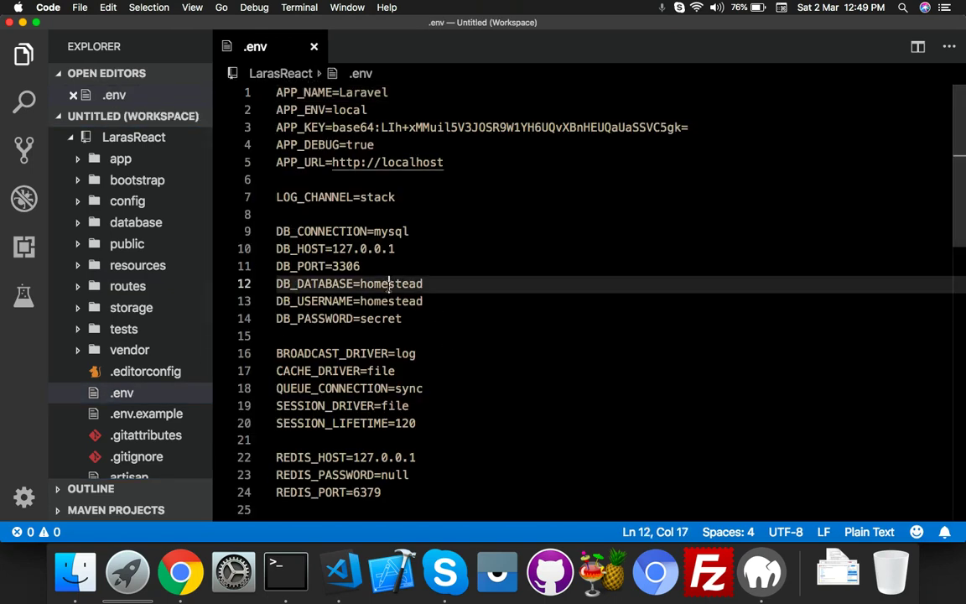
text(hardem)
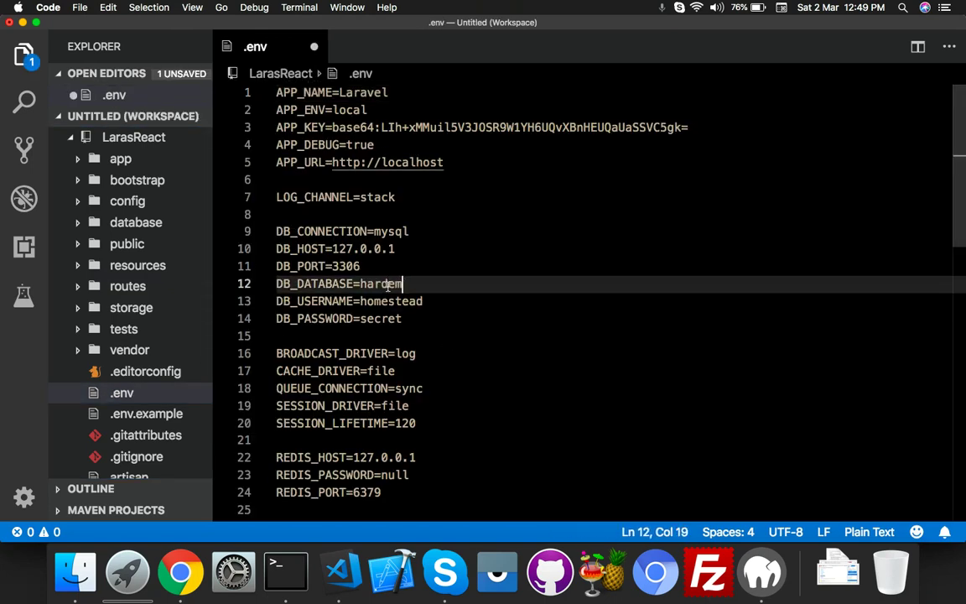
text(o)
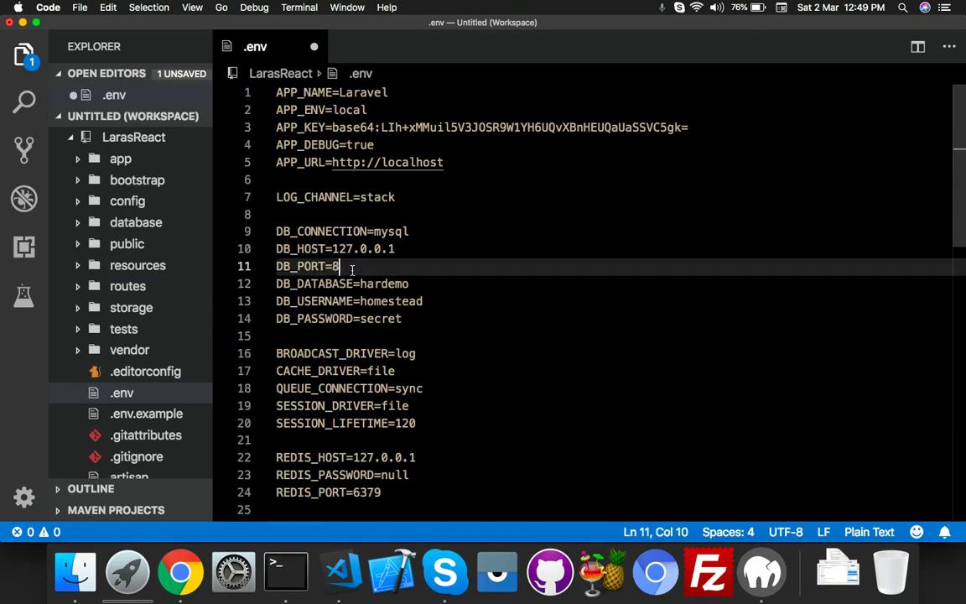
text(889)
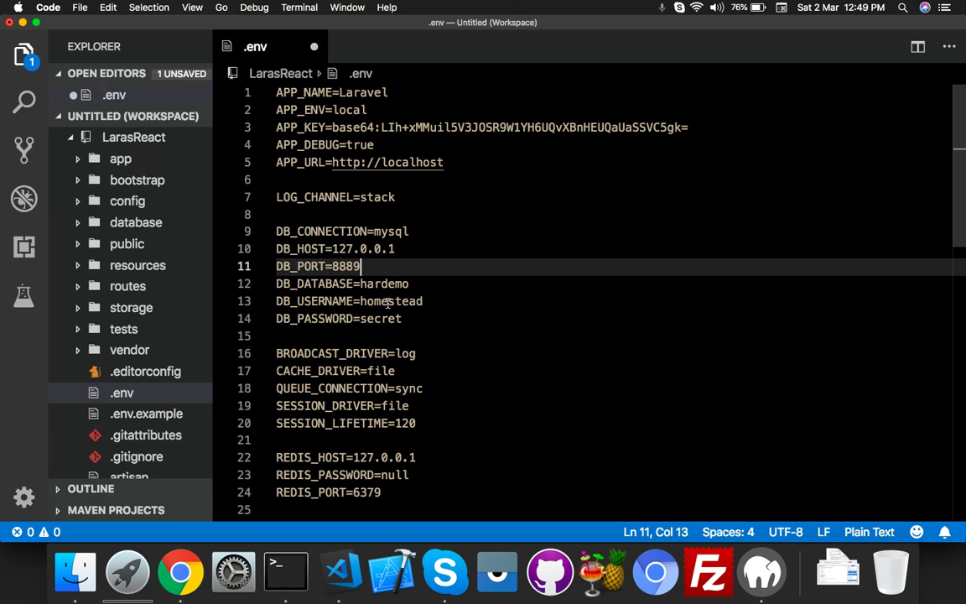
text(rot)
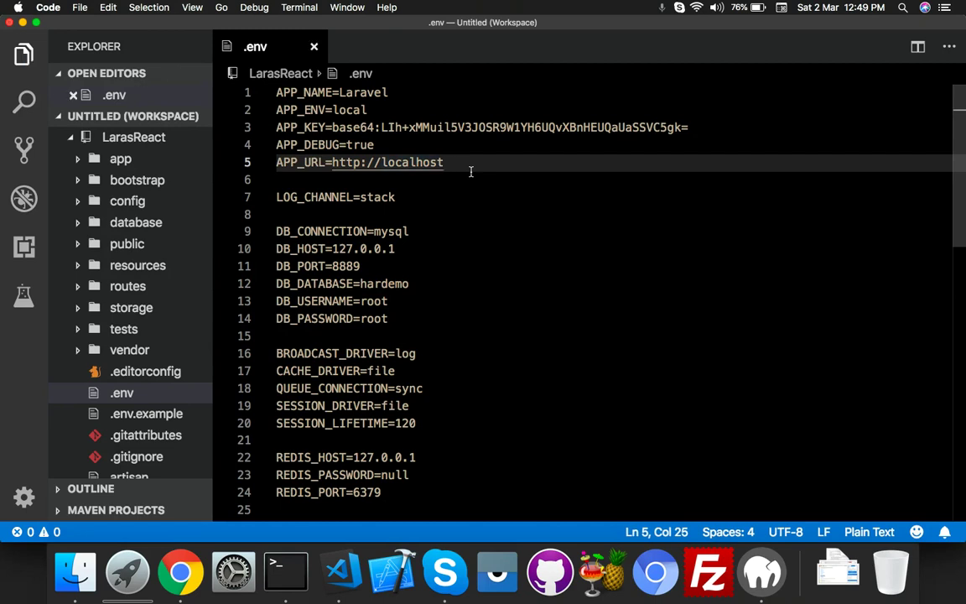
click(312, 46)
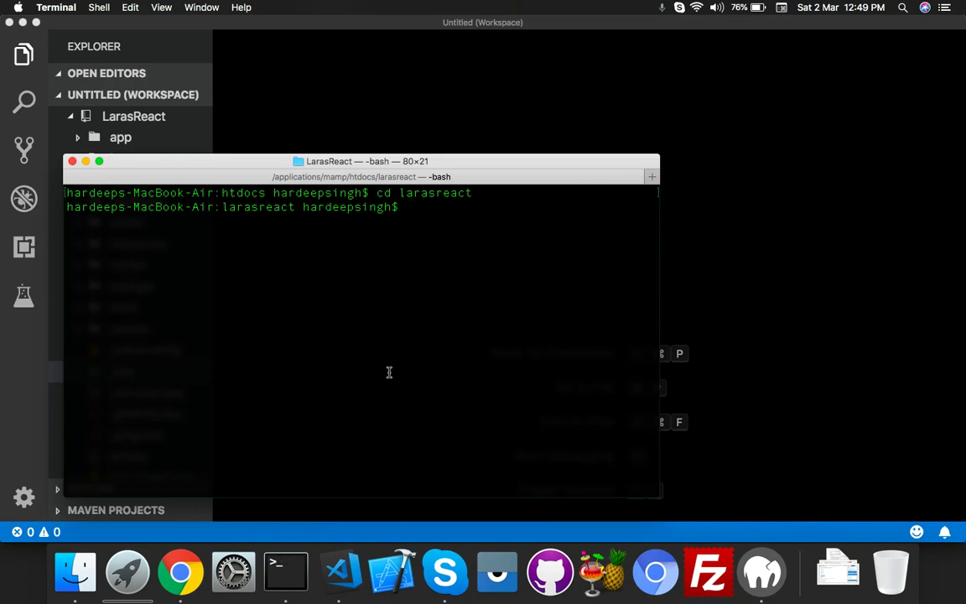
- Run the mistyped php artisan server --port="9090" command, which fails
text(php art)
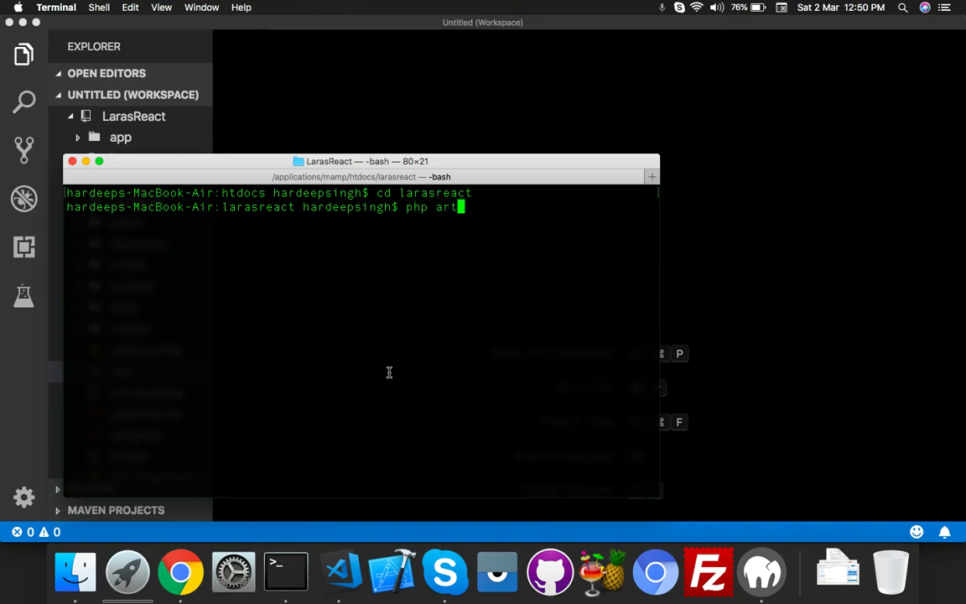
text(isan server)
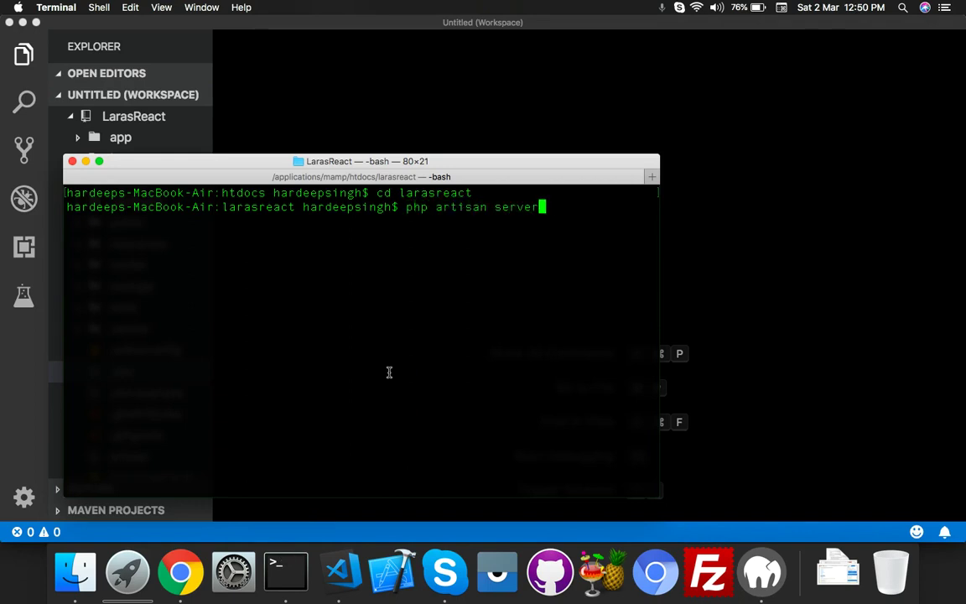
text(--port)
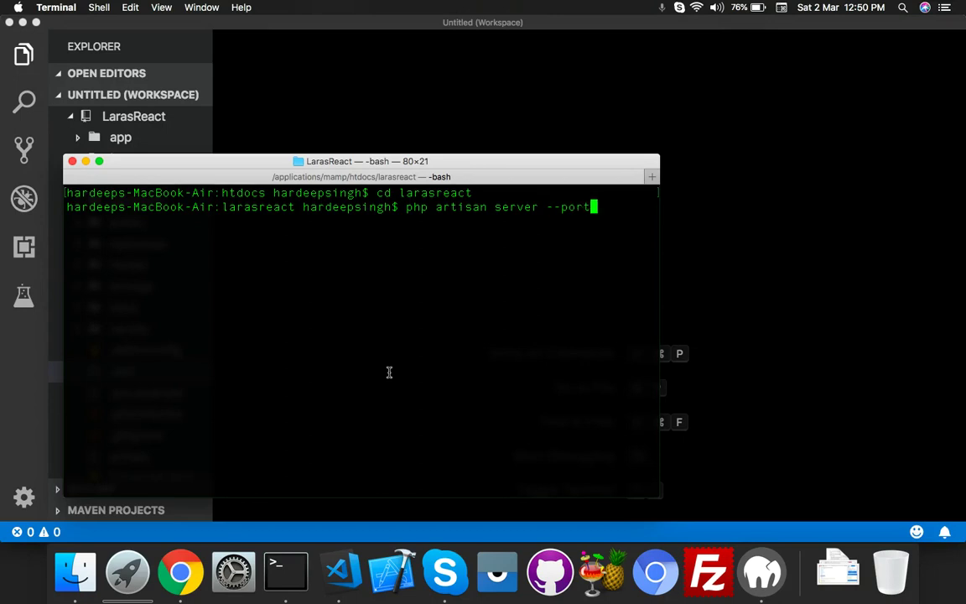
text(="9)
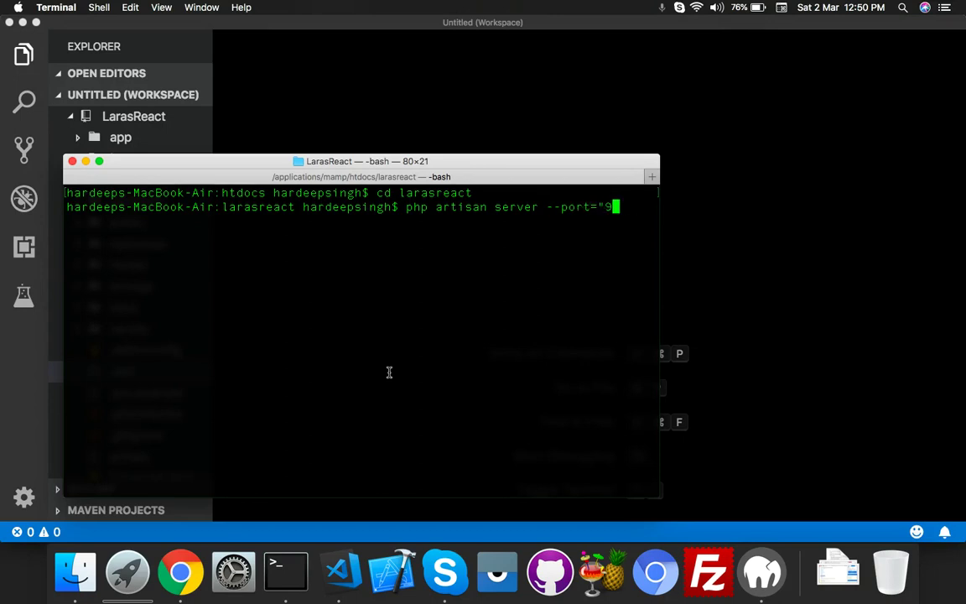
key(Backspace)
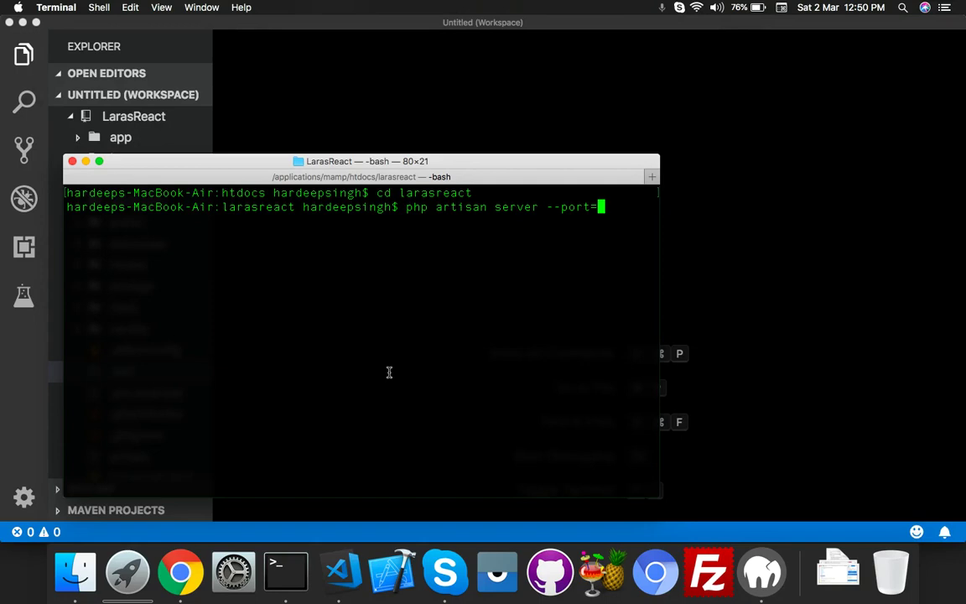
text("9090)
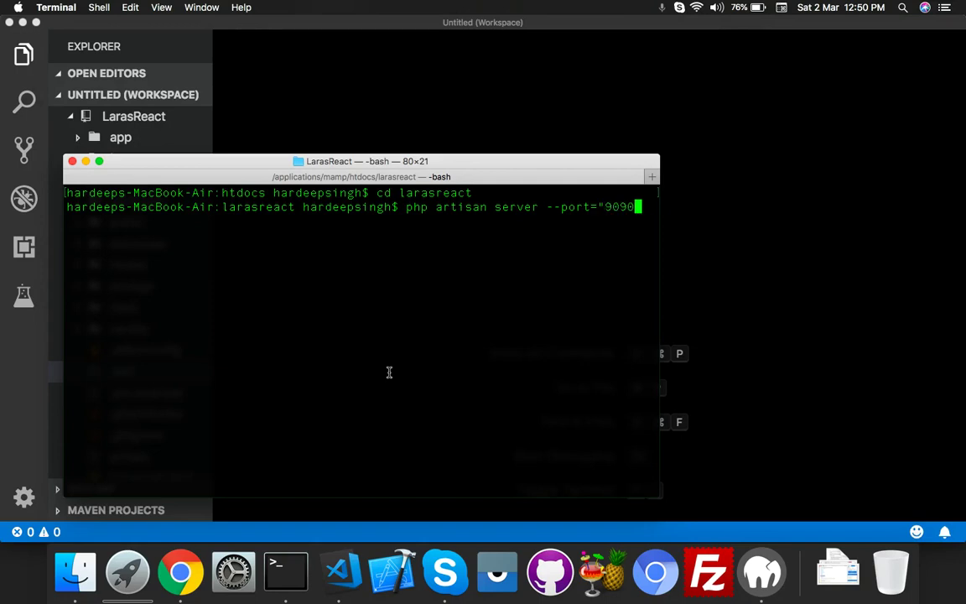
key(Backspace)
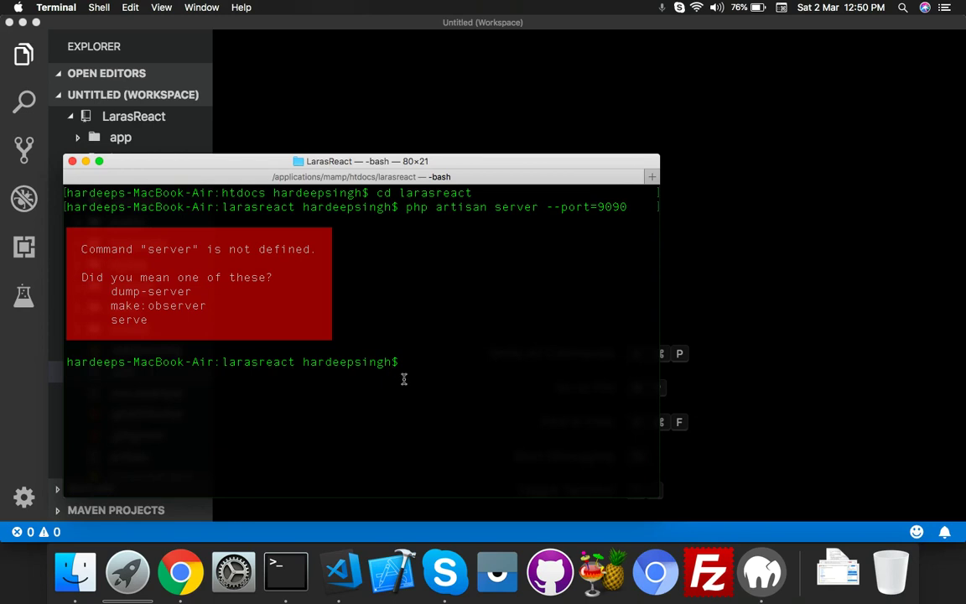
- Re-enter the command correctly as php artisan serve --port=9090
text(php artisan s)
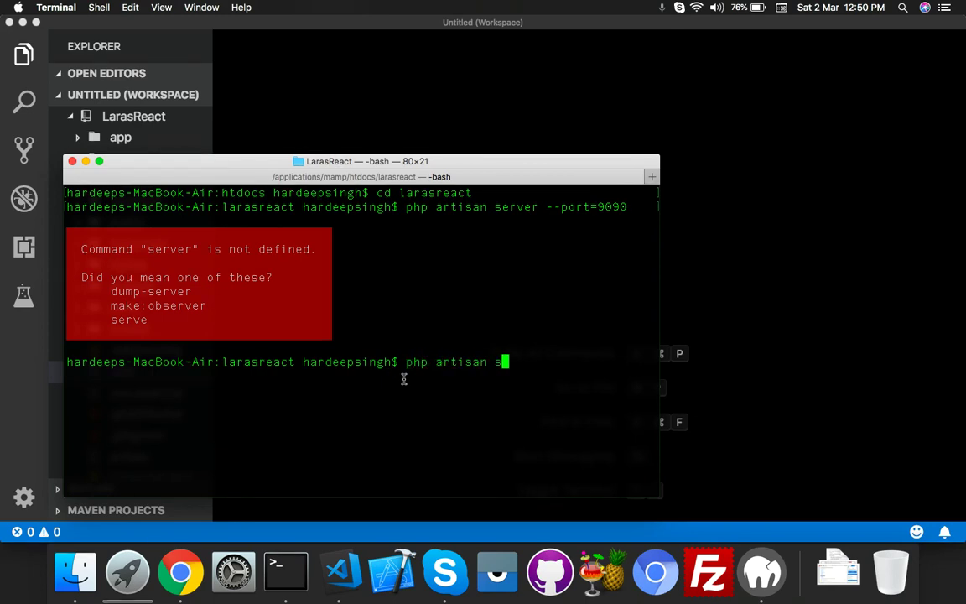
text(erve)
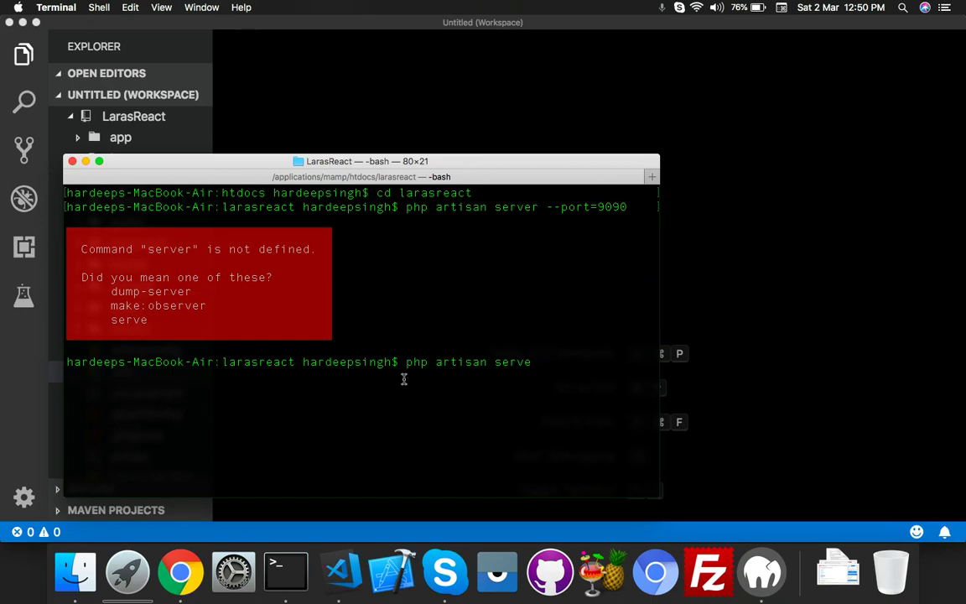
text(--port=")
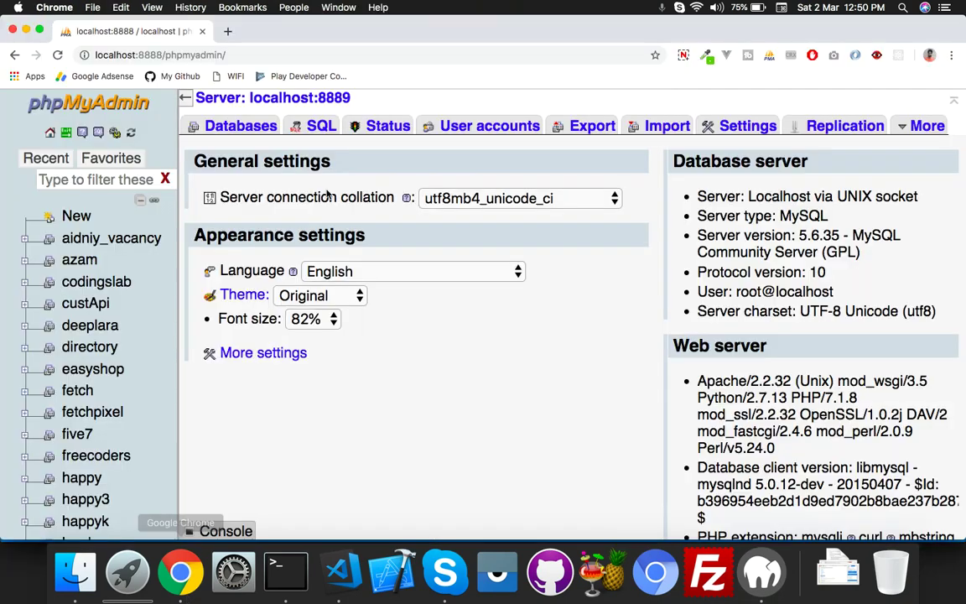
- Load localhost:9090 in a new Chrome tab, then return to Terminal
click(231, 31)
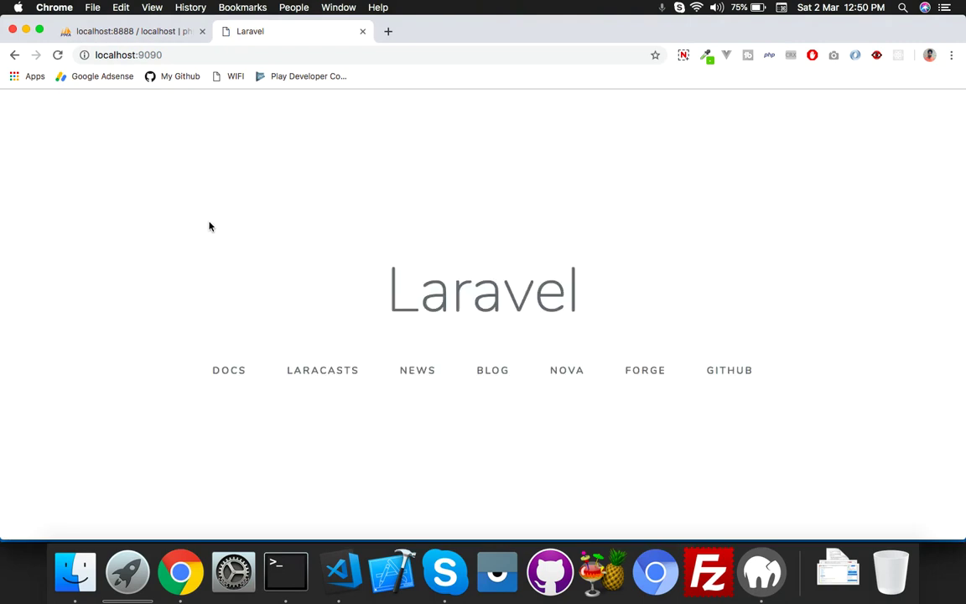
mouse_move(286, 572)
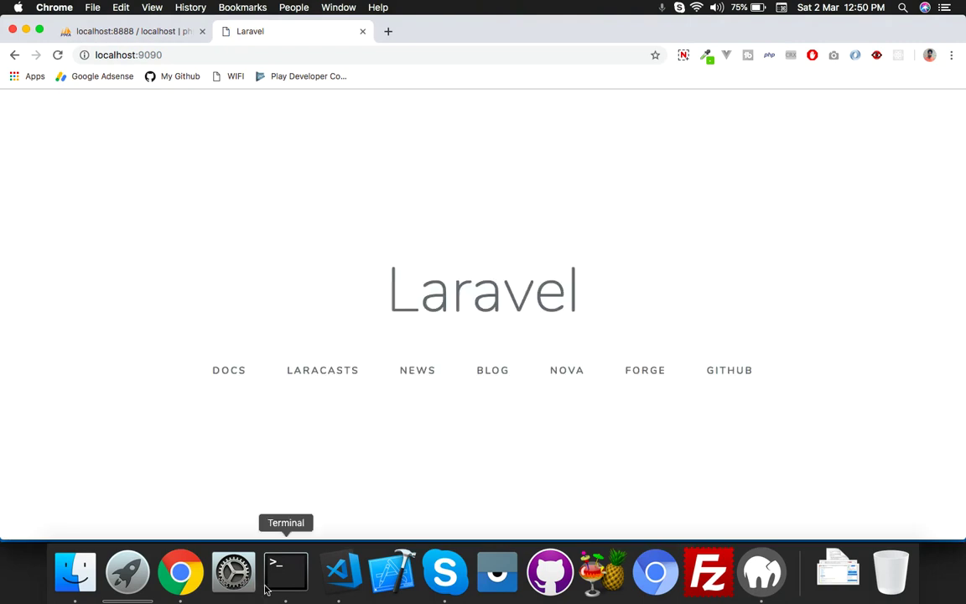
click(285, 572)
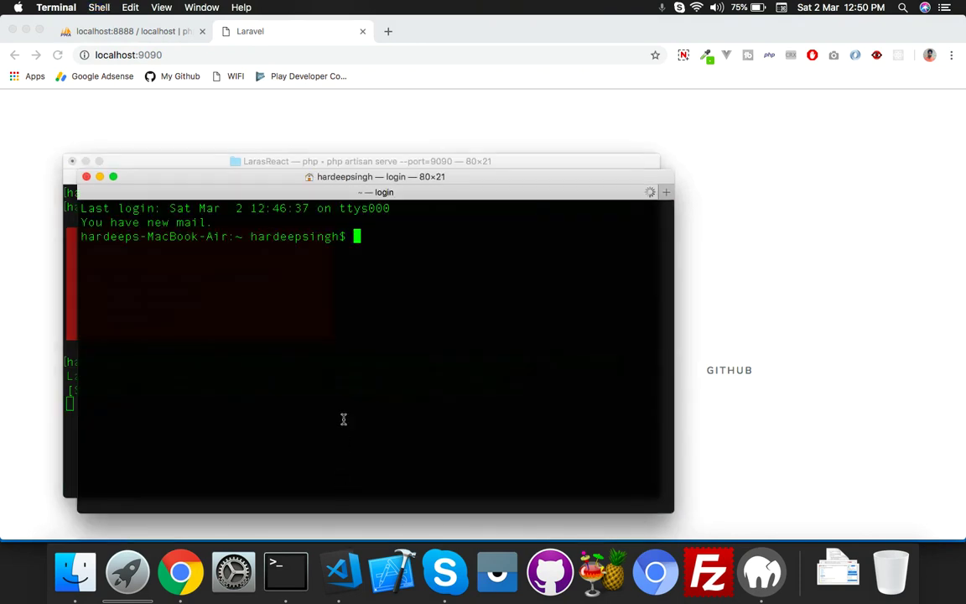
- In the larasreact folder run php artisan preset react
text(cd larasreact)
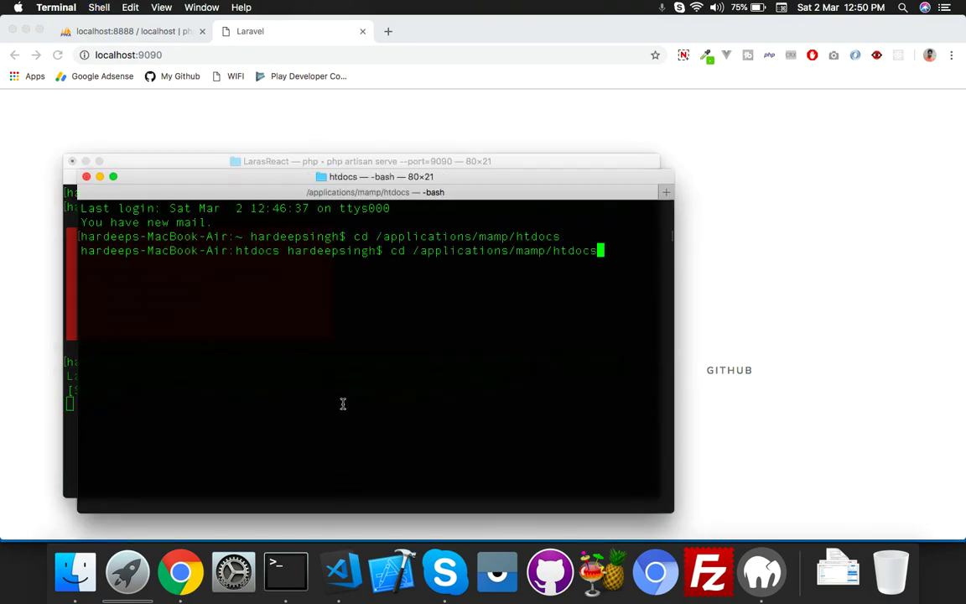
text(cd larasreact)
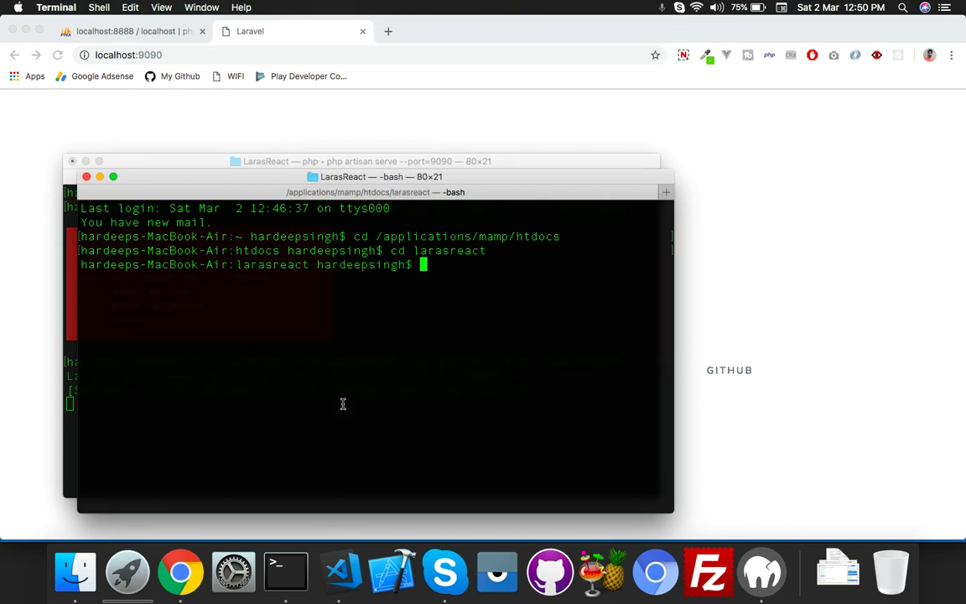
text(php a)
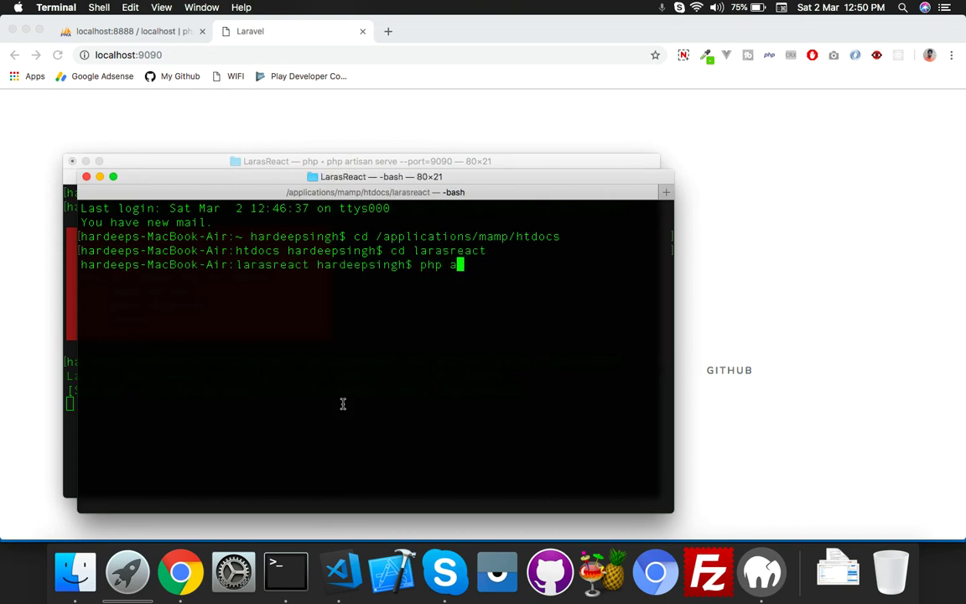
text(rtisan)
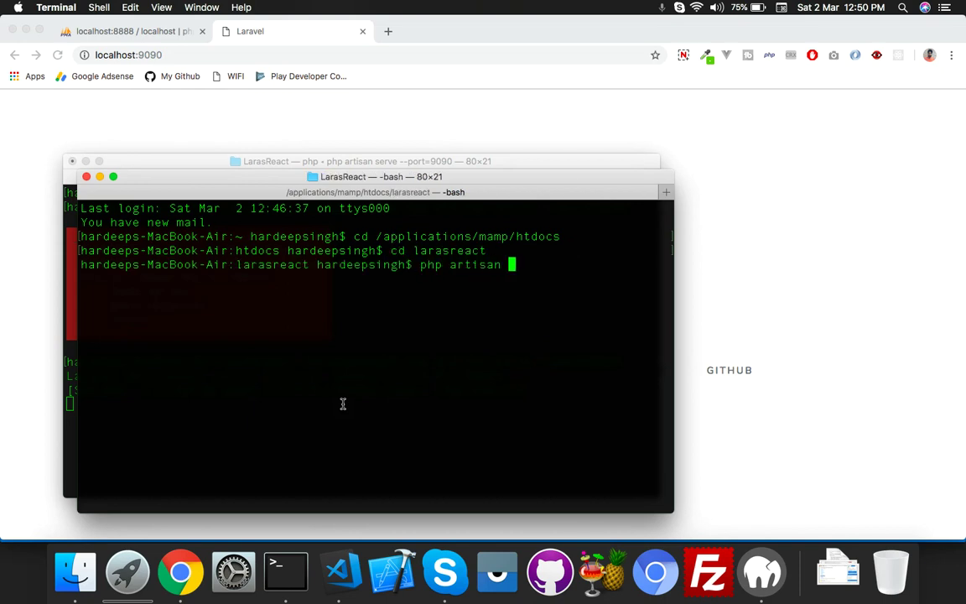
text(pres)
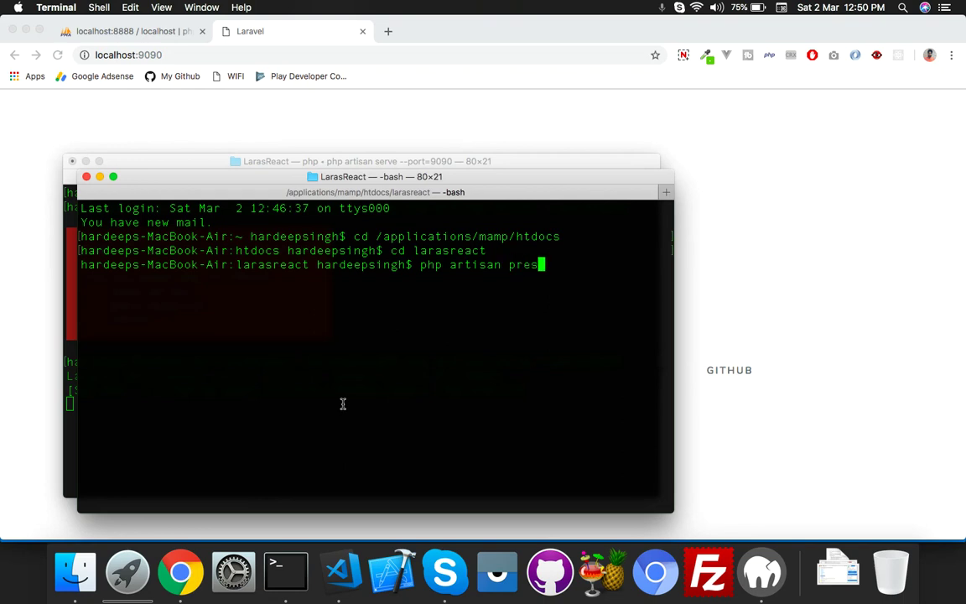
text(et)
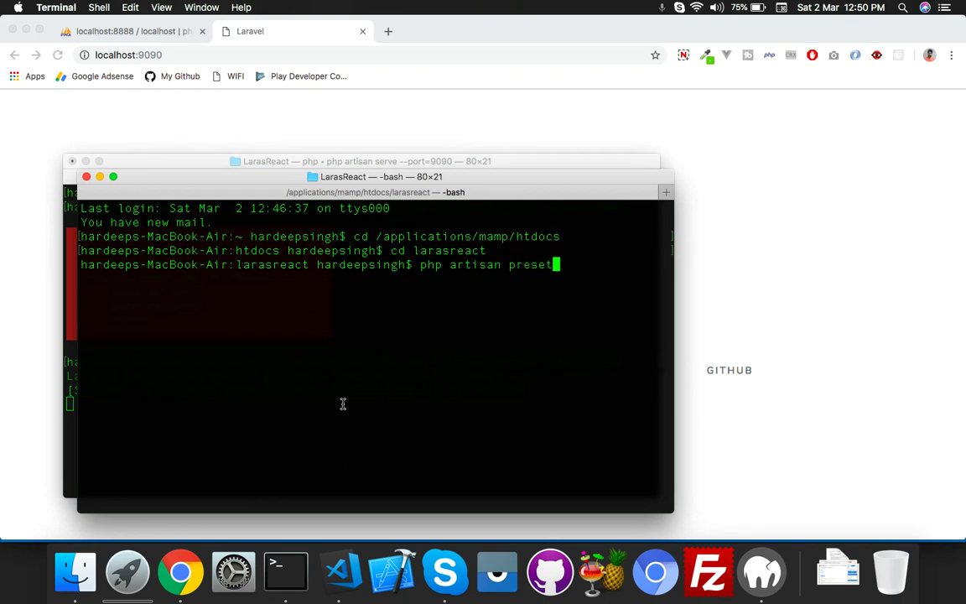
text(react)
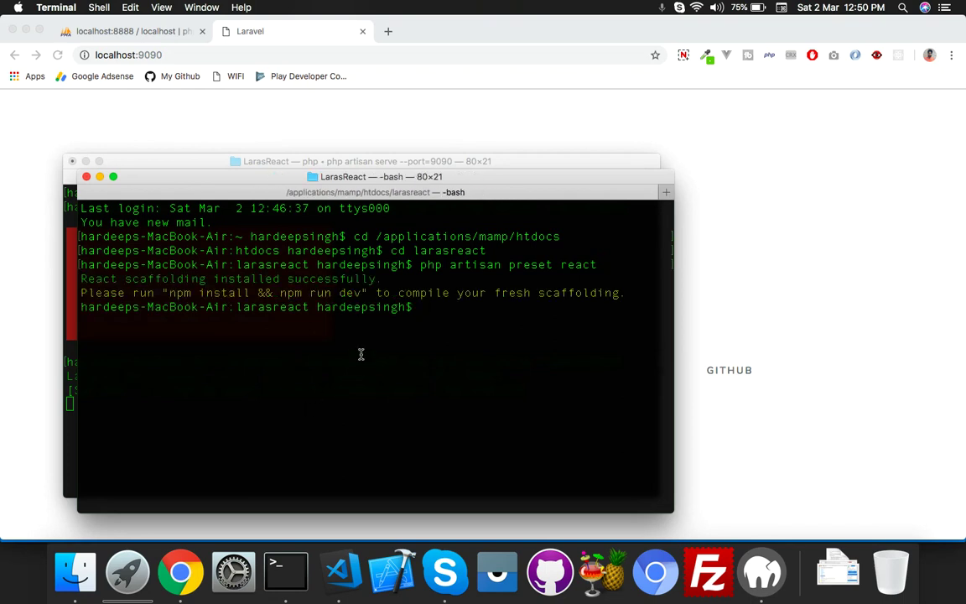
mouse_move(181, 292)
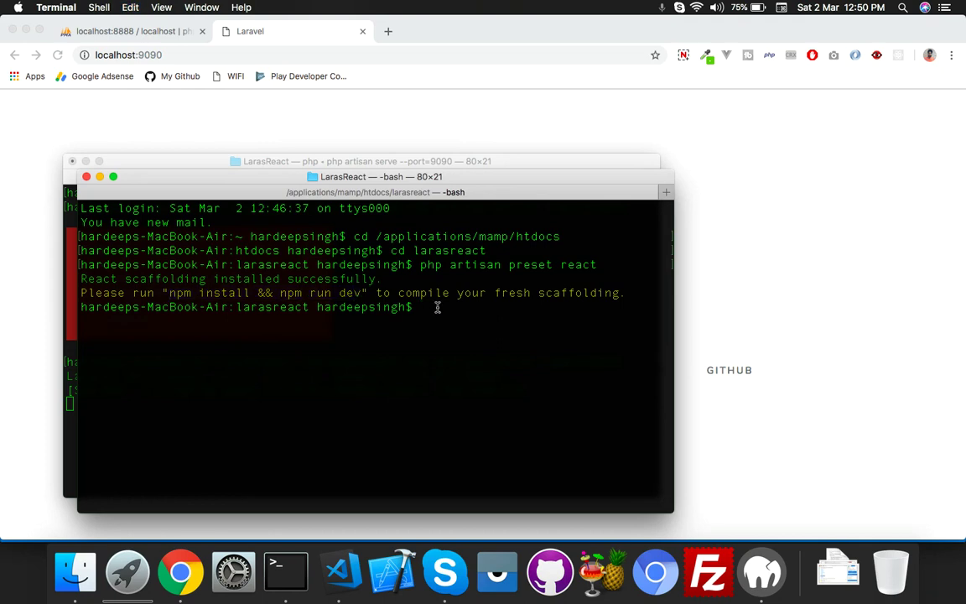
- Run npm install && npm run dev to fetch and build front-end dependencies
text(npm install && npm run dev)
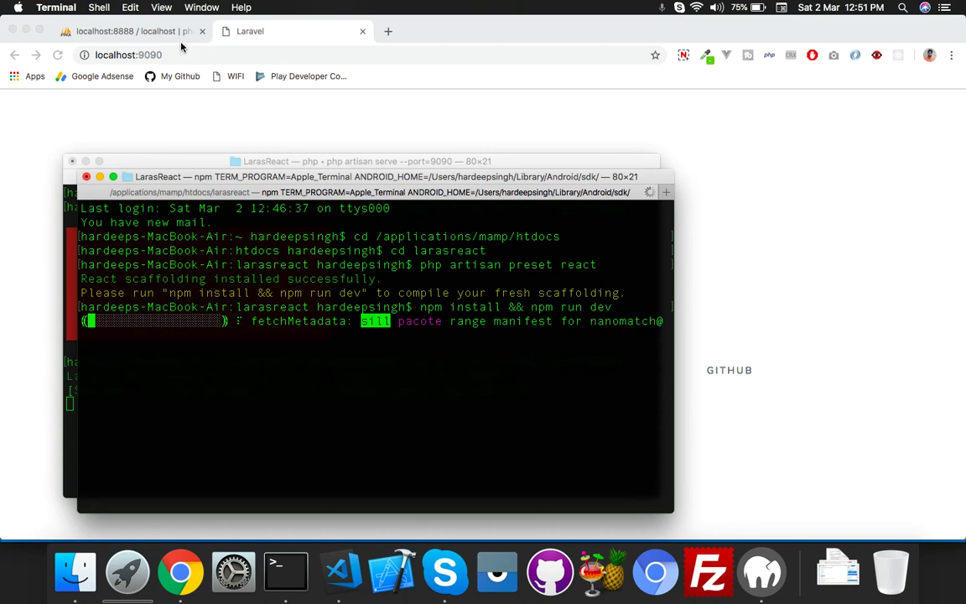
- Browse the hardemo news table in phpMyAdmin, then return to the Laravel tab
click(126, 33)
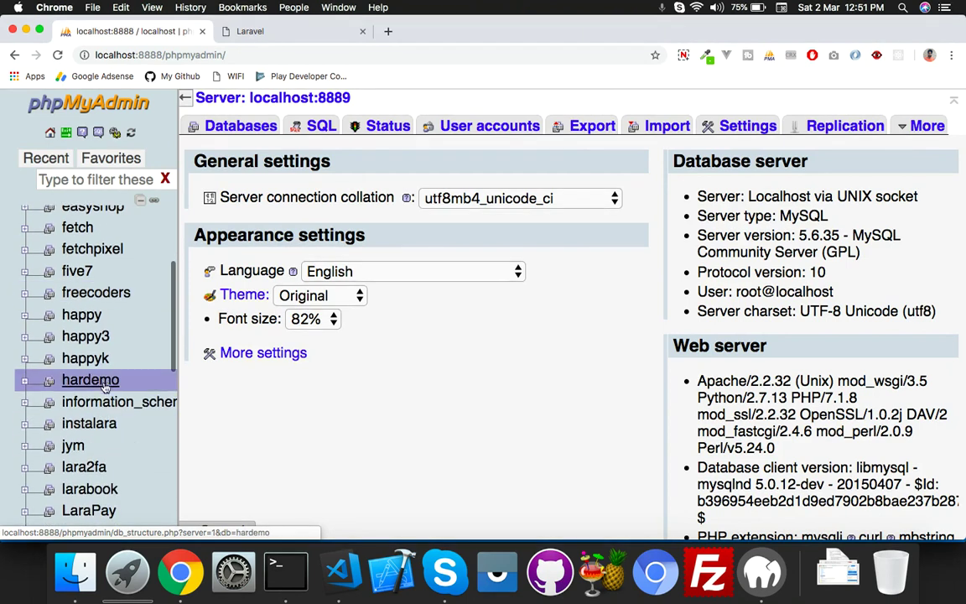
click(90, 380)
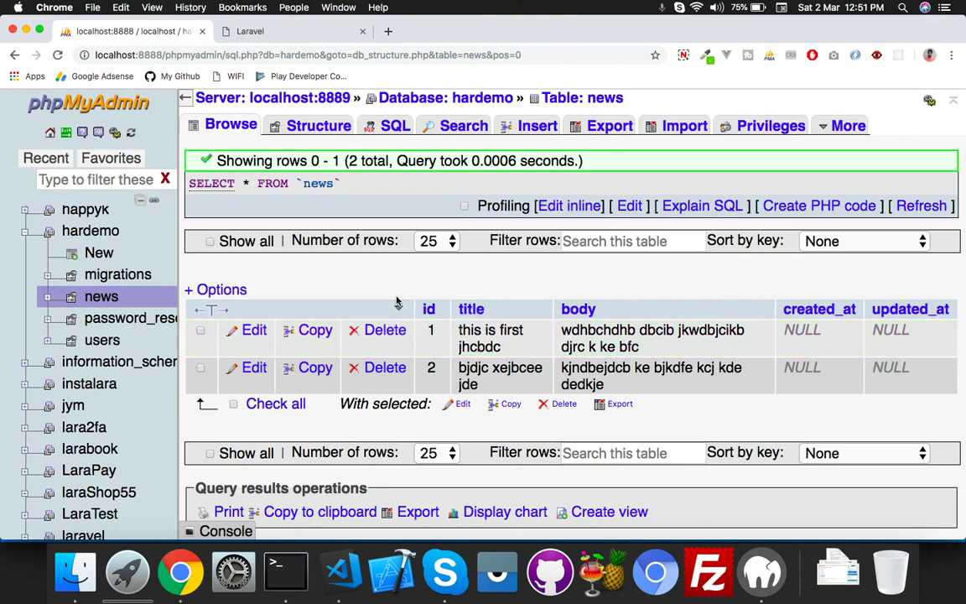
click(249, 31)
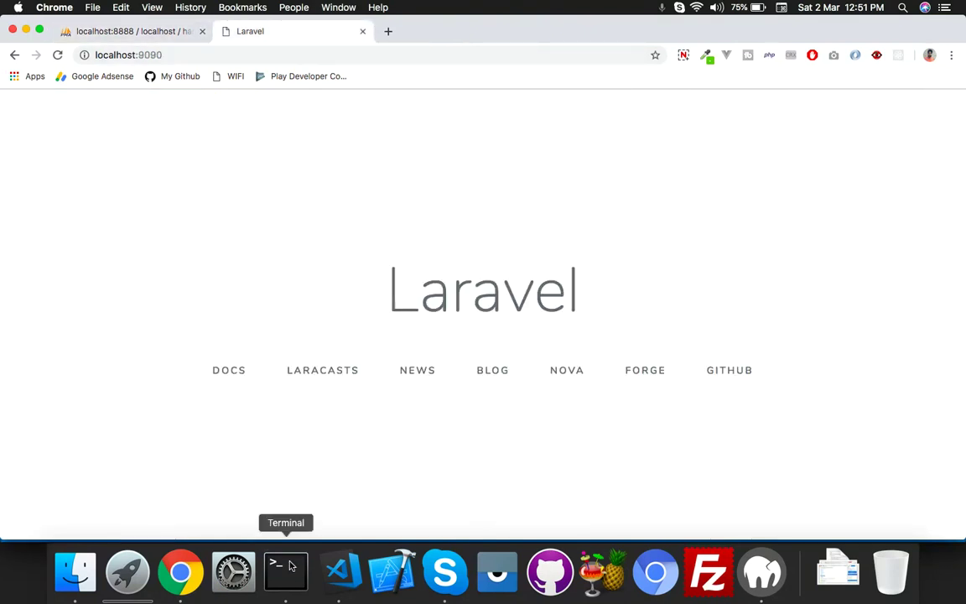
- Check npm install progress in Terminal, then bring Visual Studio Code forward
click(285, 571)
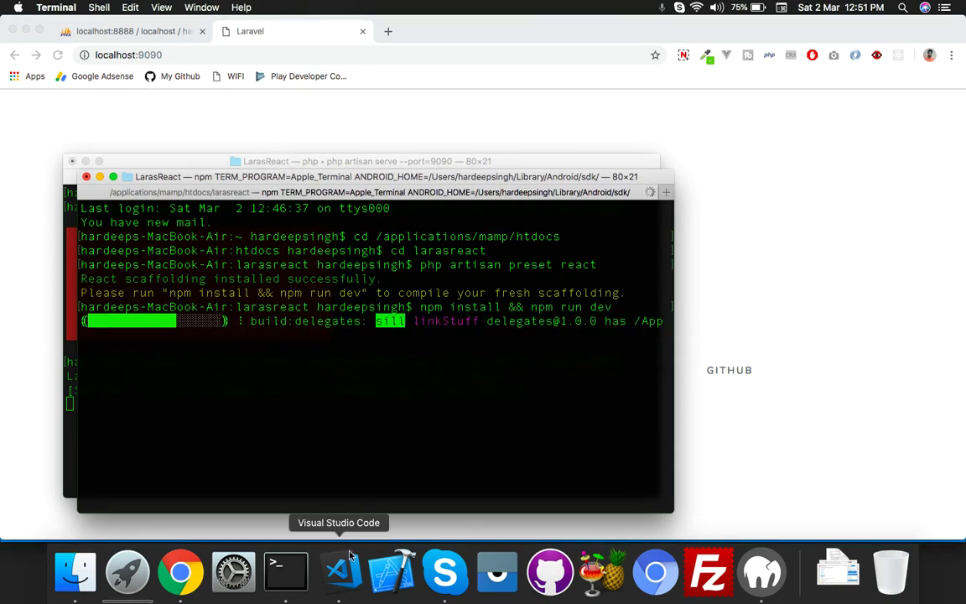
click(337, 570)
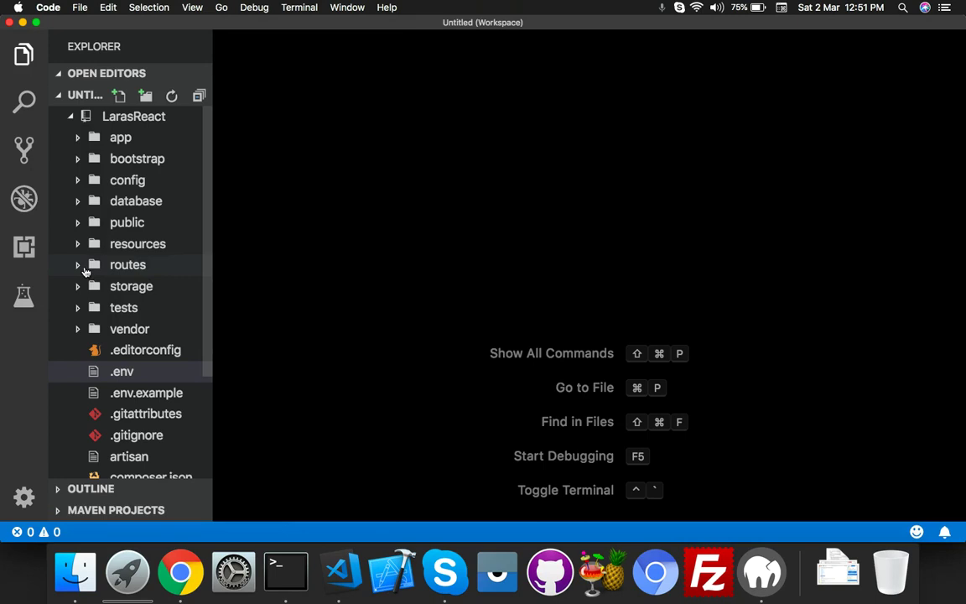
- Expand resources/js/components and open Example.js
click(137, 243)
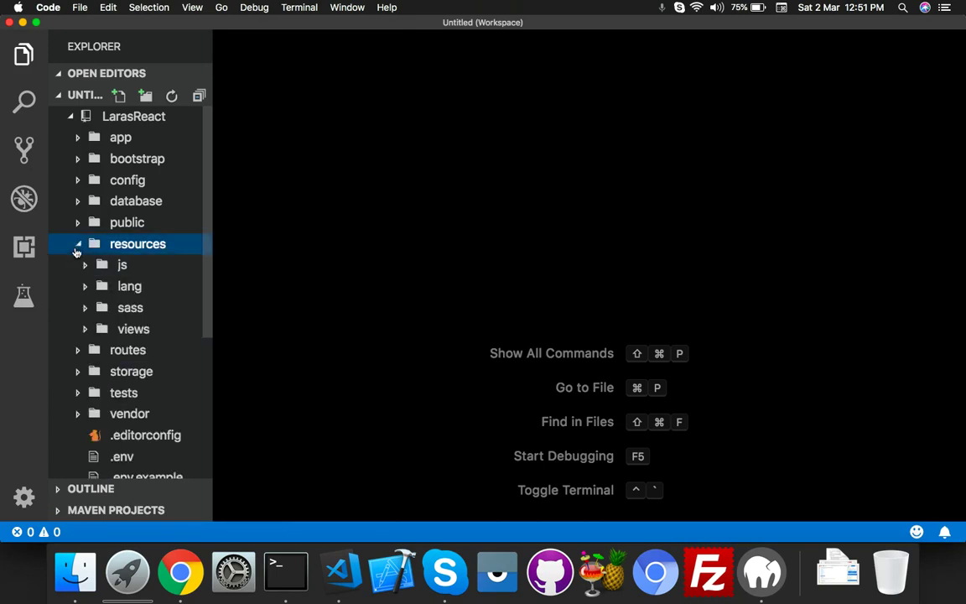
click(121, 265)
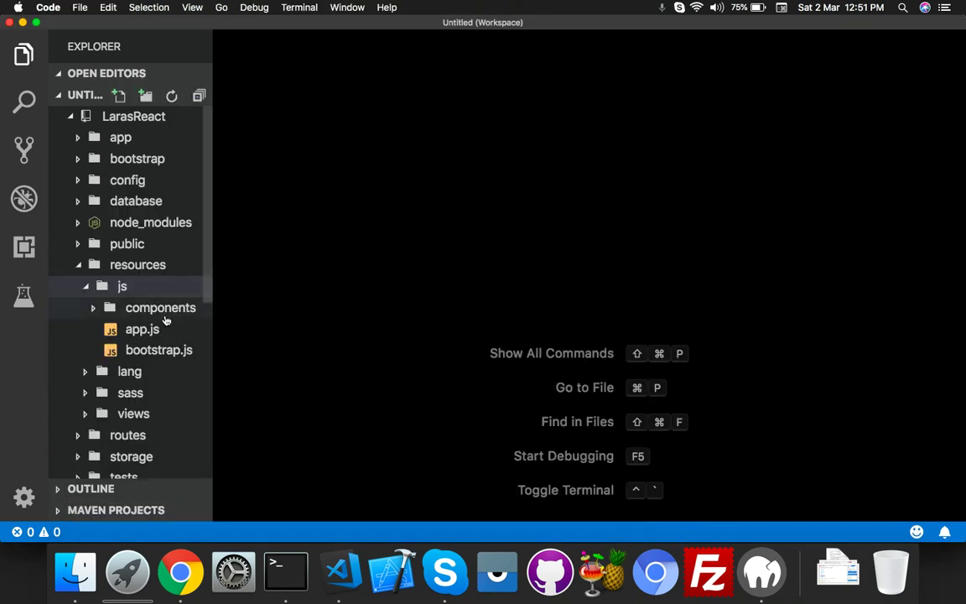
click(160, 307)
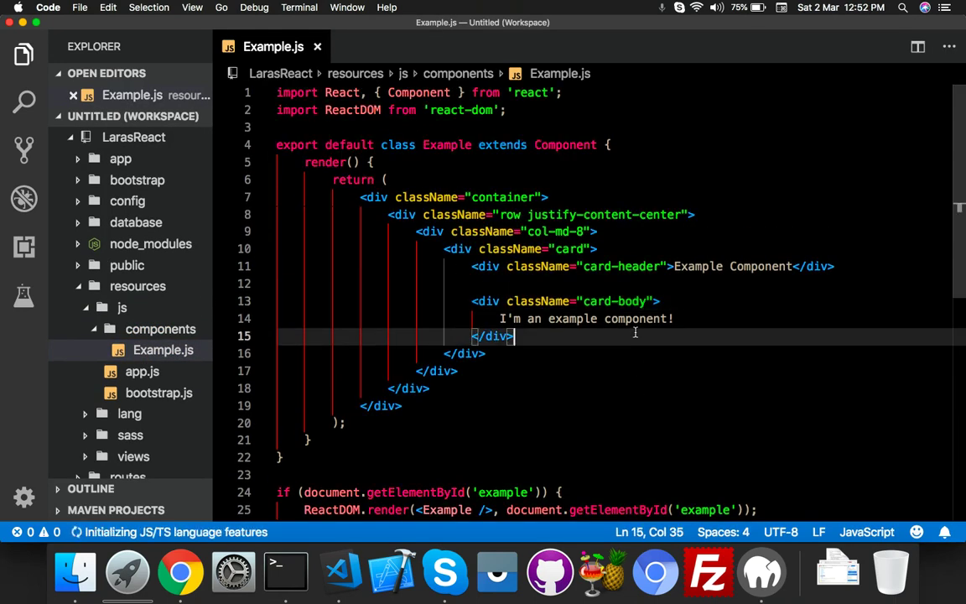
click(179, 571)
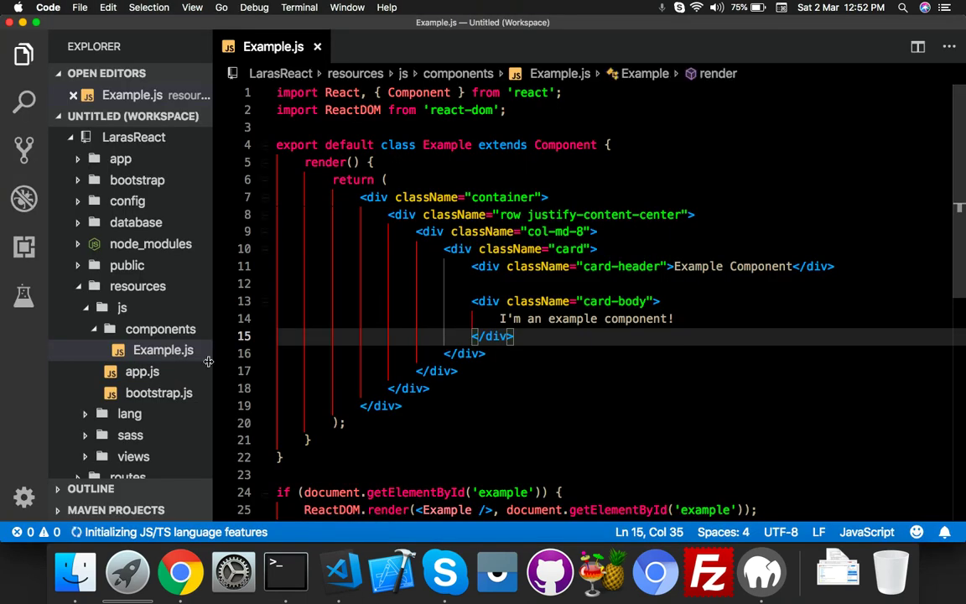
- In welcome.blade.php replace the default style and body markup with a hello div
scroll(down, 3)
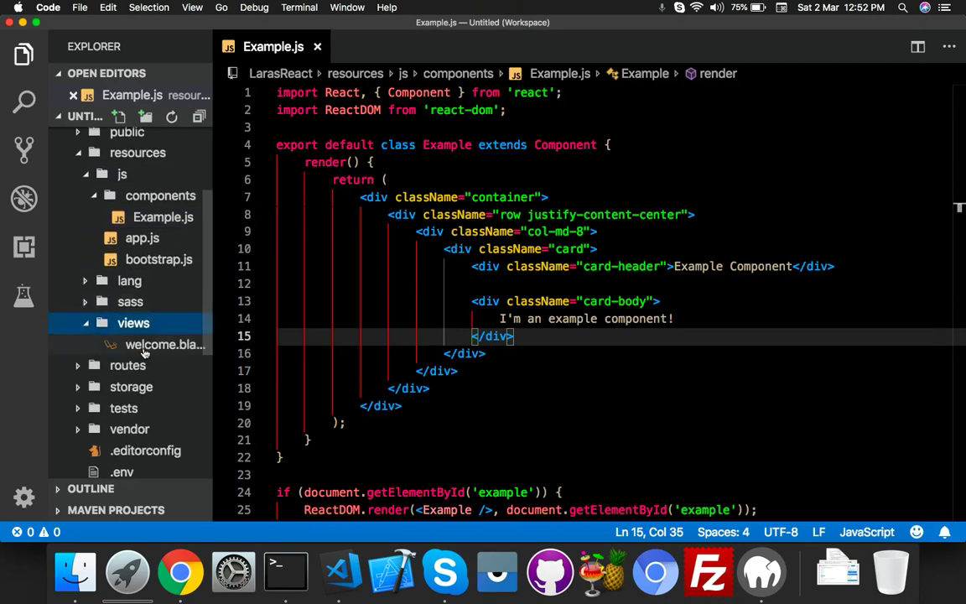
click(165, 344)
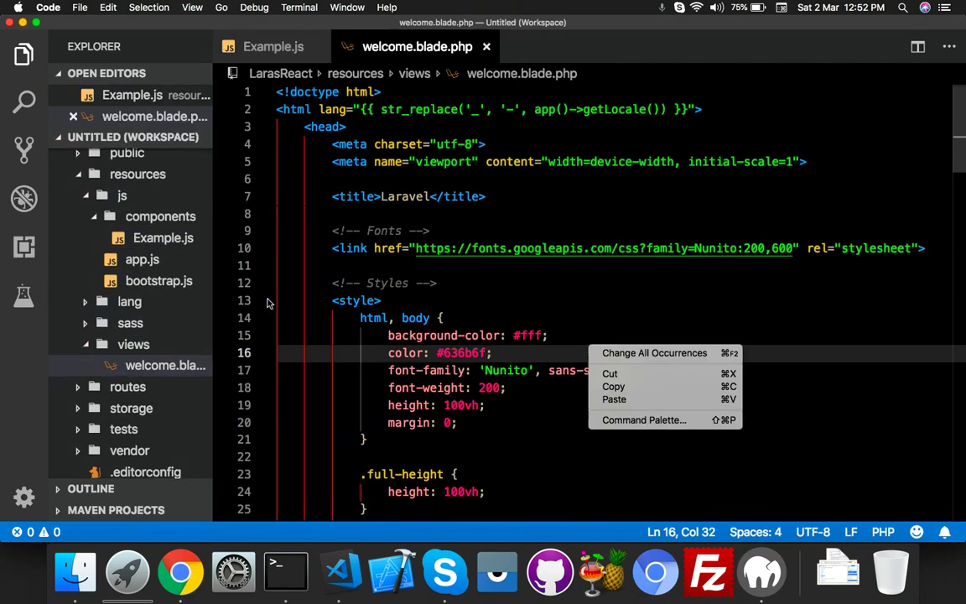
click(265, 300)
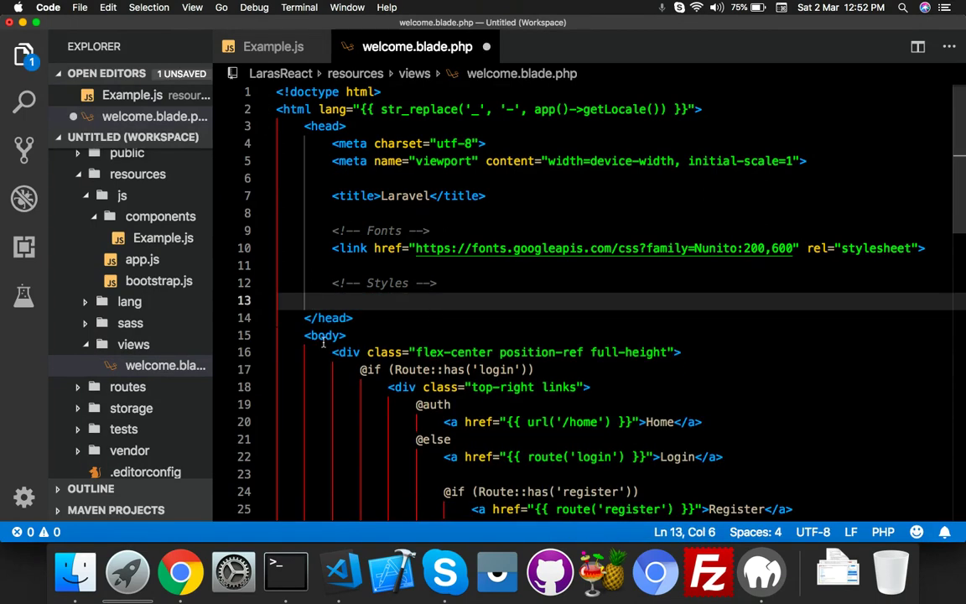
click(265, 352)
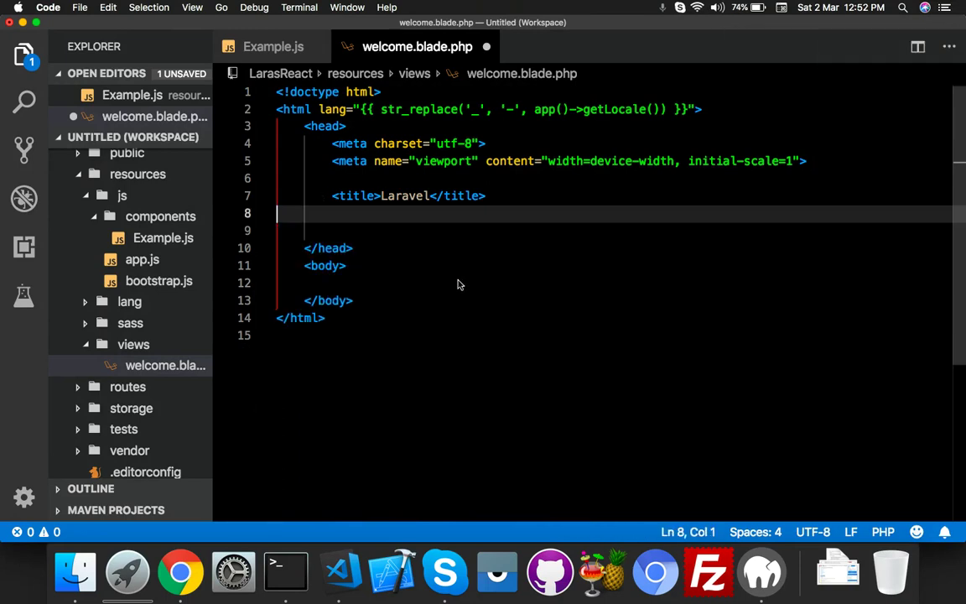
text(<div >)
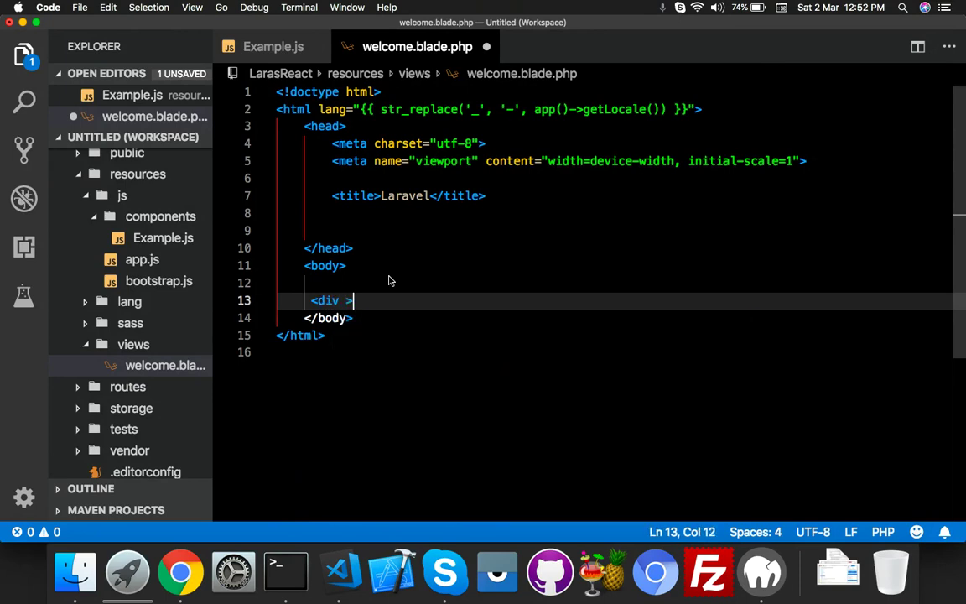
text(hello</div>)
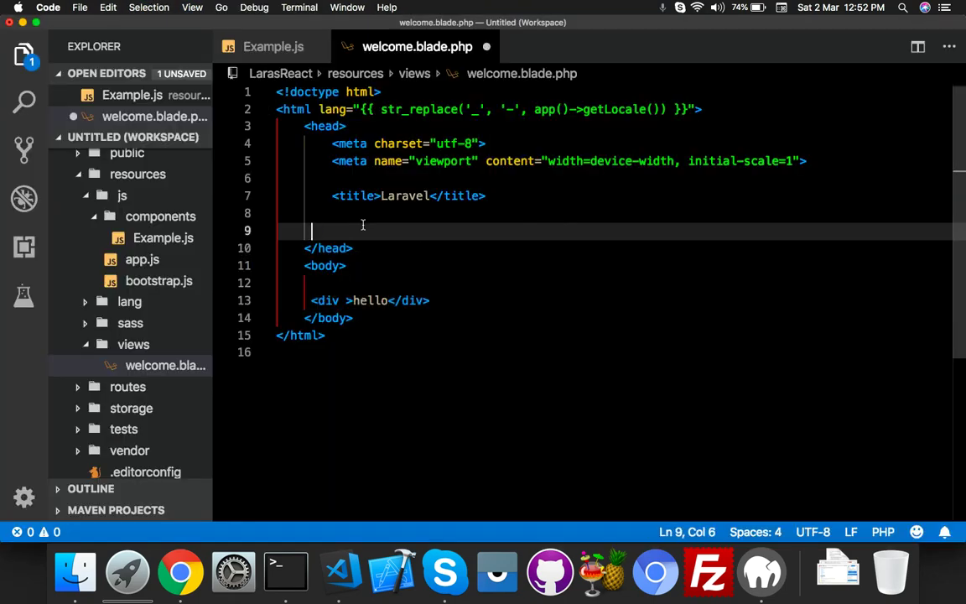
- Link the css/app.css stylesheet in the page head
text(<link rel="stylesheet" href="style.css">)
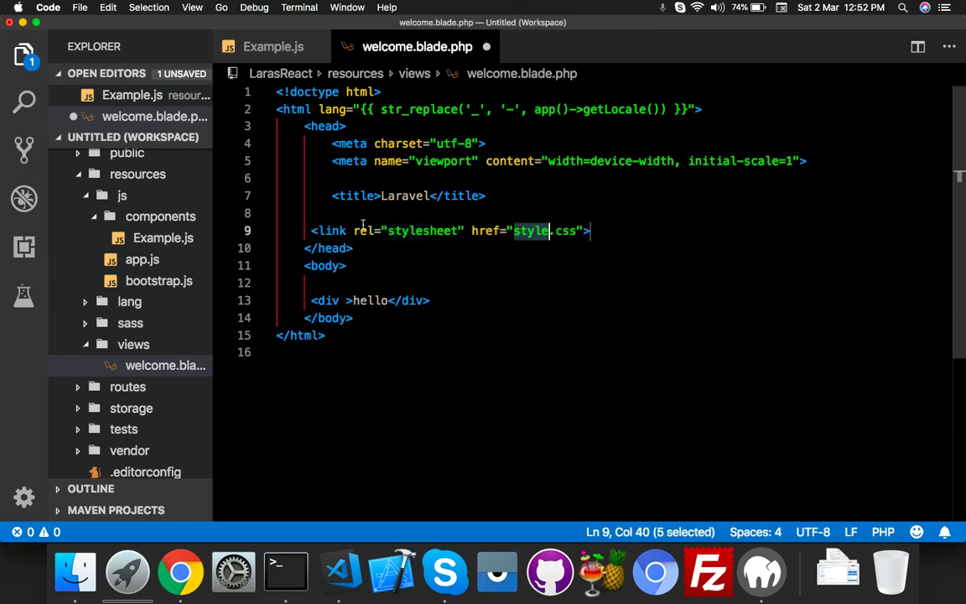
text(css/)
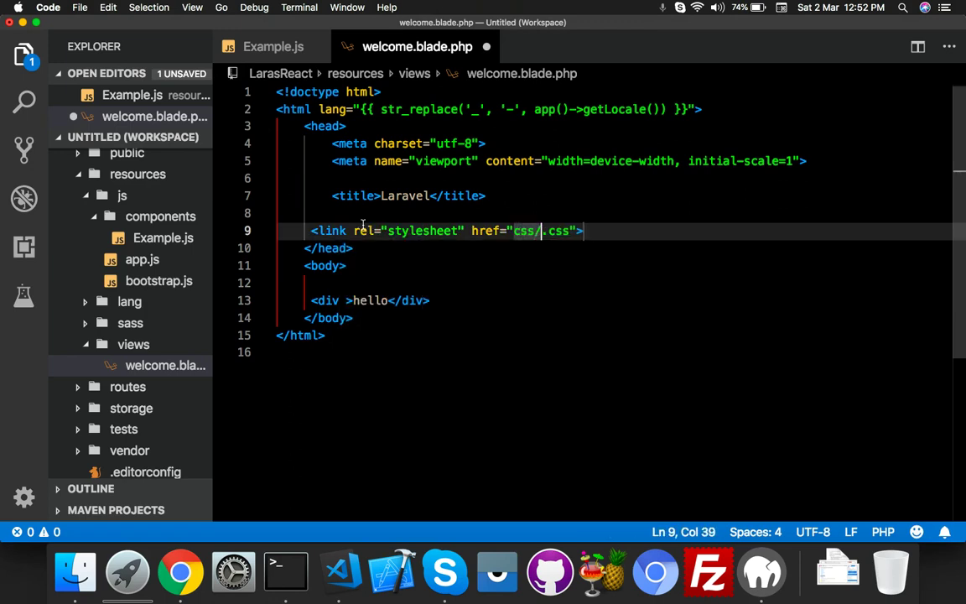
text(app)
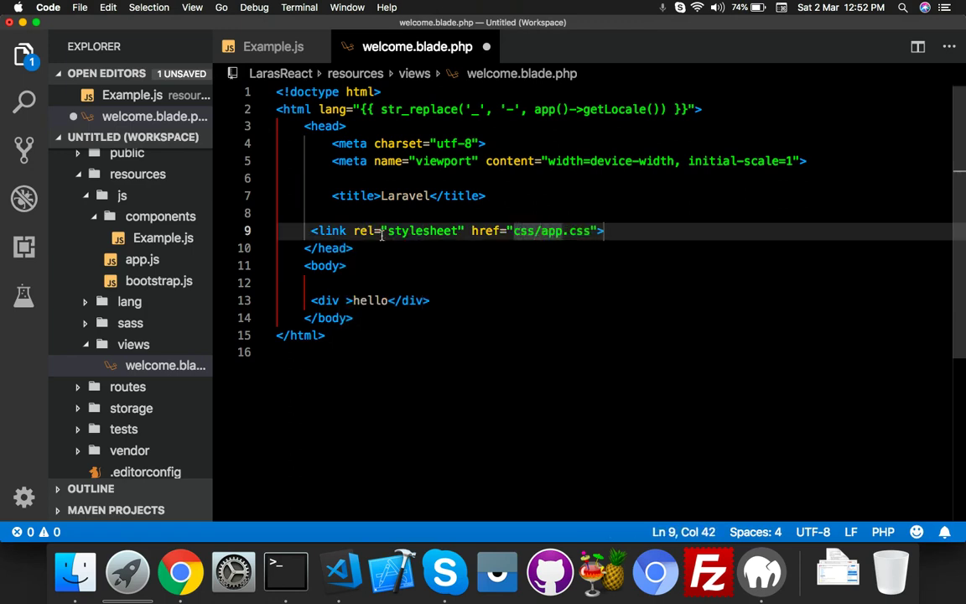
- Add a script tag loading js/app.js just above </body>
click(177, 573)
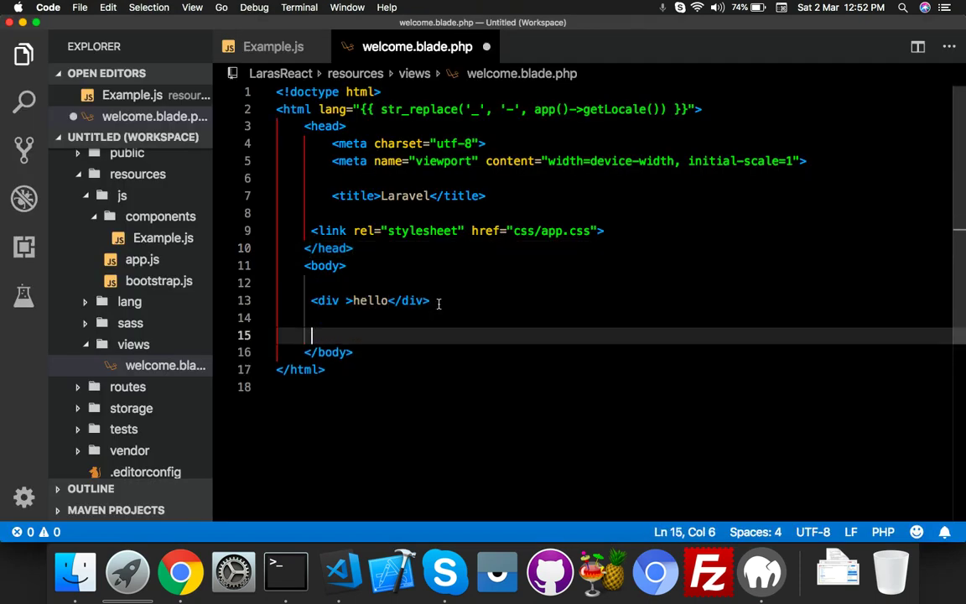
text(<scr)
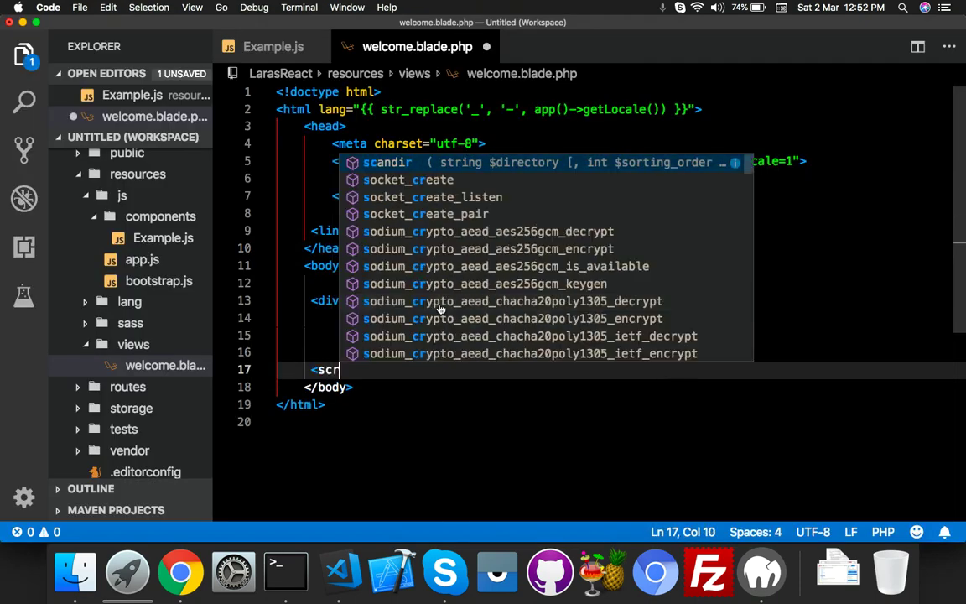
text(src=")
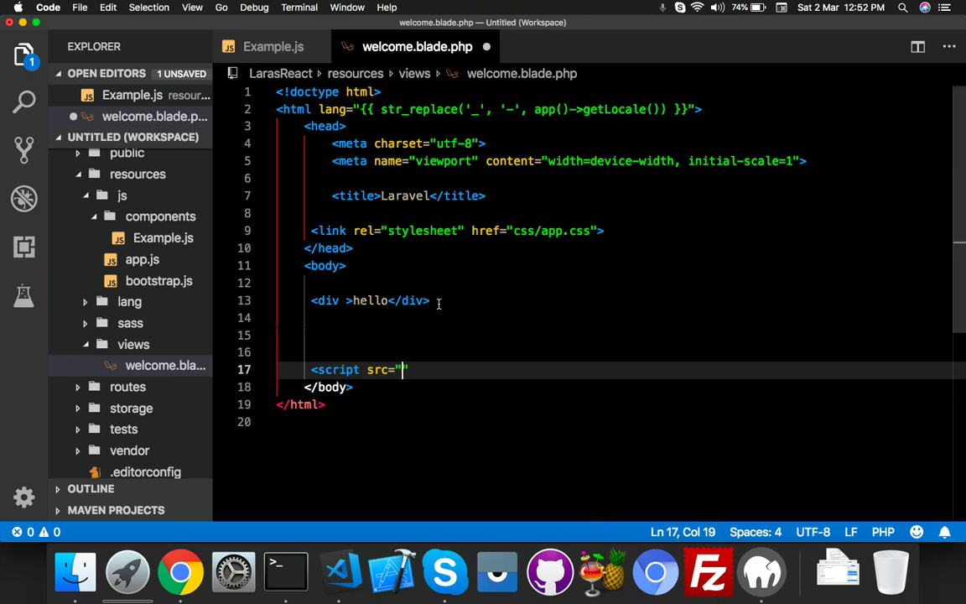
text(js)
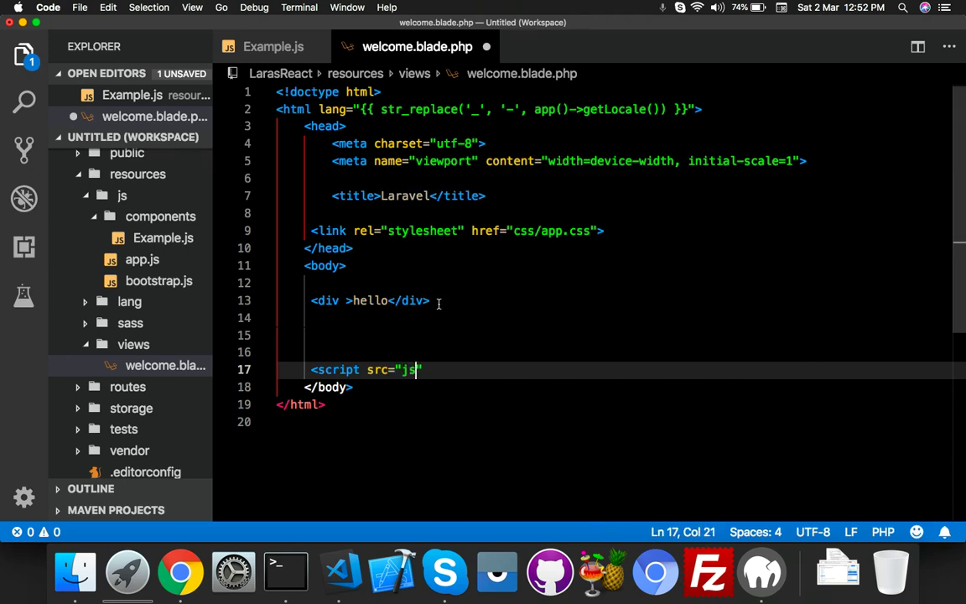
text(/app.js)
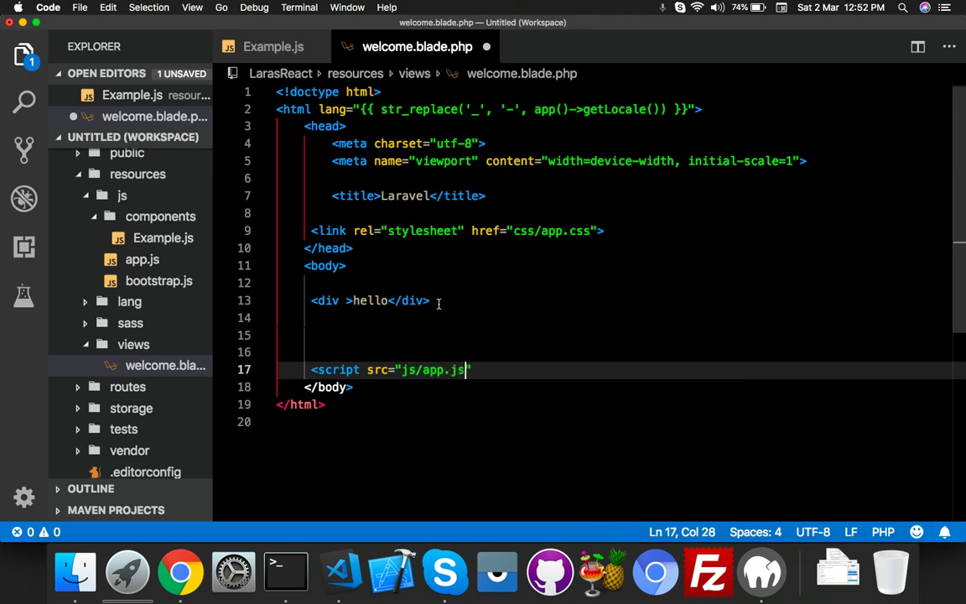
text(")
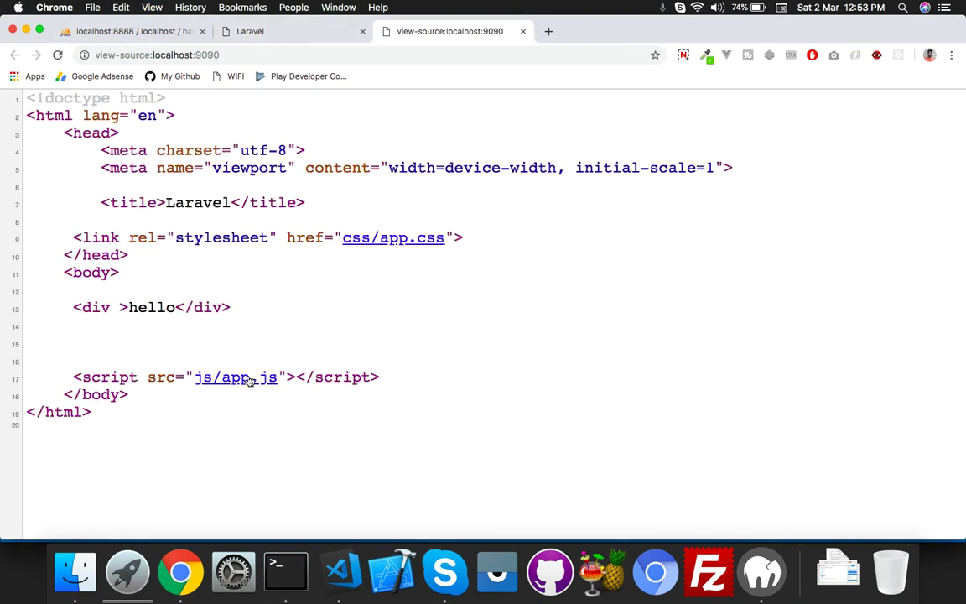
- View the localhost:9090 page source and confirm the js/app.js script tag is present
click(235, 376)
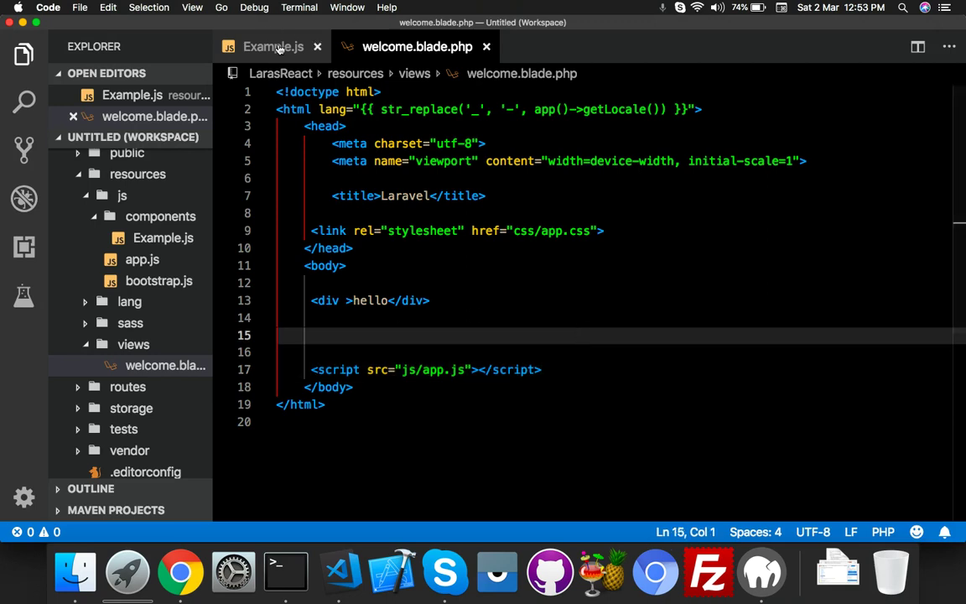
- Check Example.js mounts into id example, then give the welcome div id="example" and save
click(272, 46)
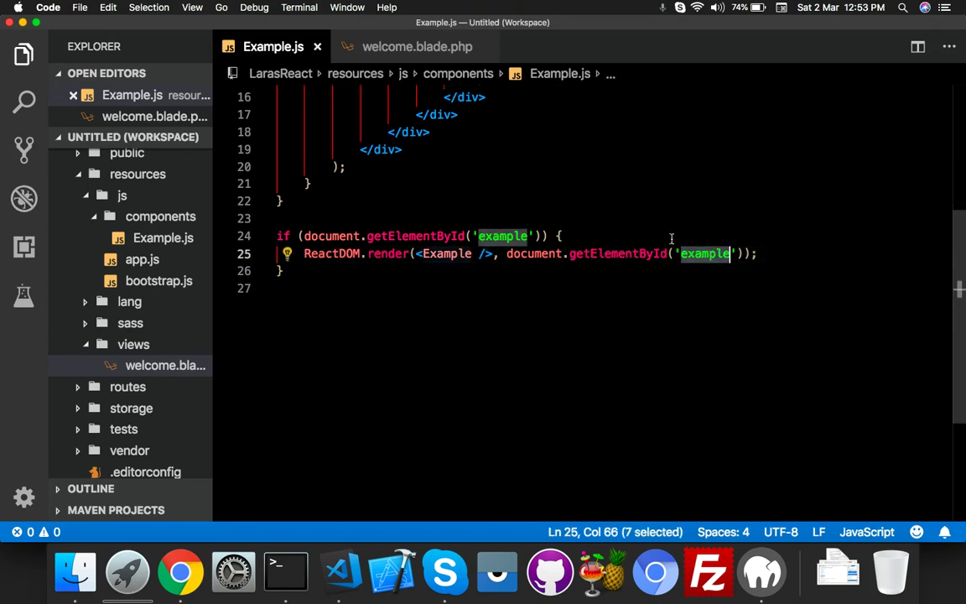
click(416, 46)
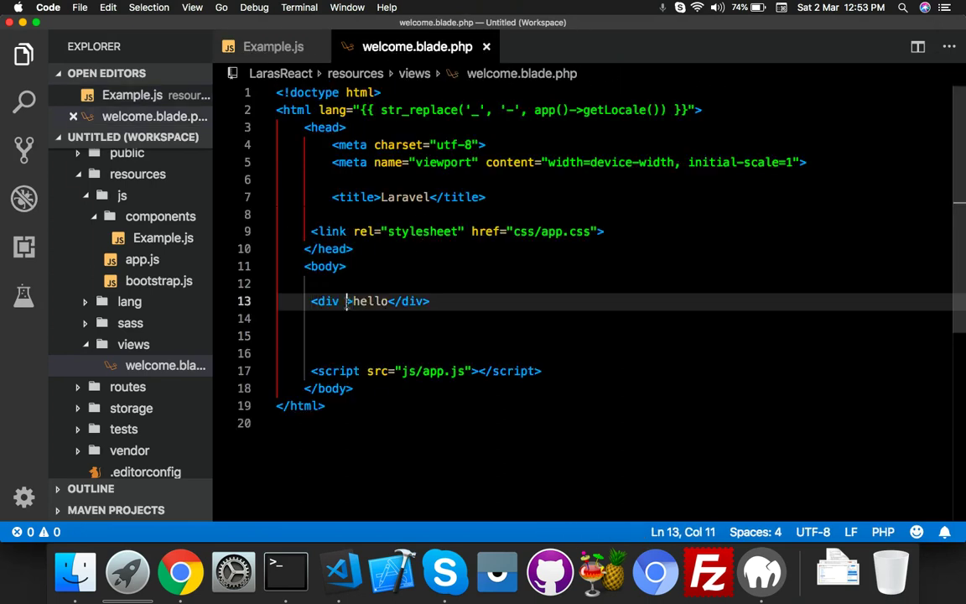
text(id="example)
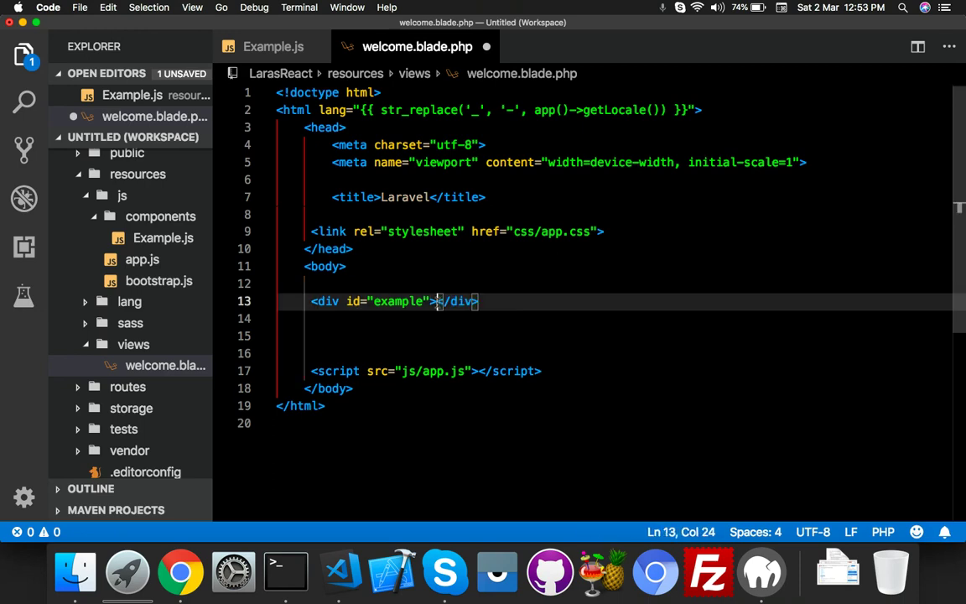
click(178, 571)
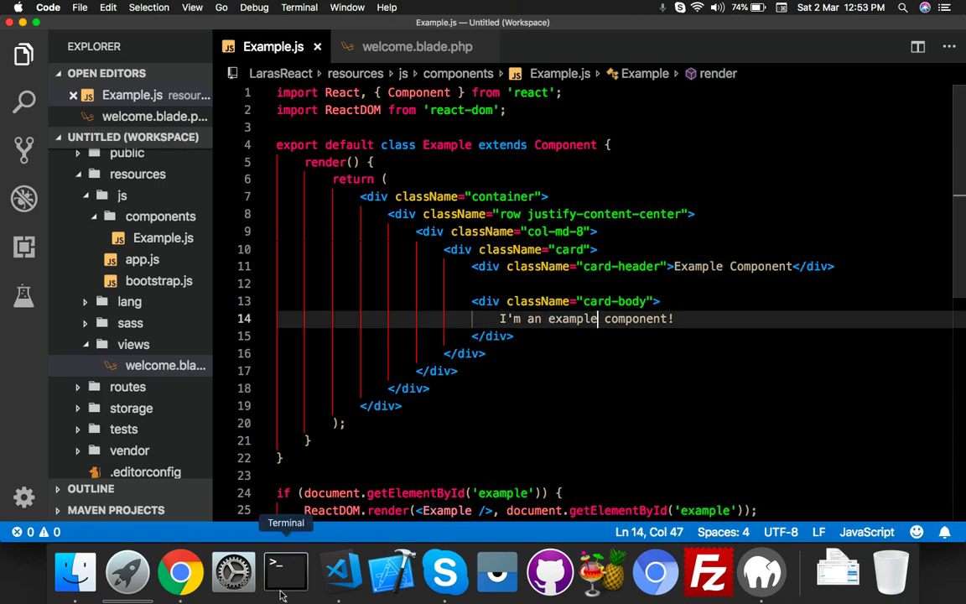
- Run npm run watch in the project folder so webpack rebuilds assets automatically
click(283, 572)
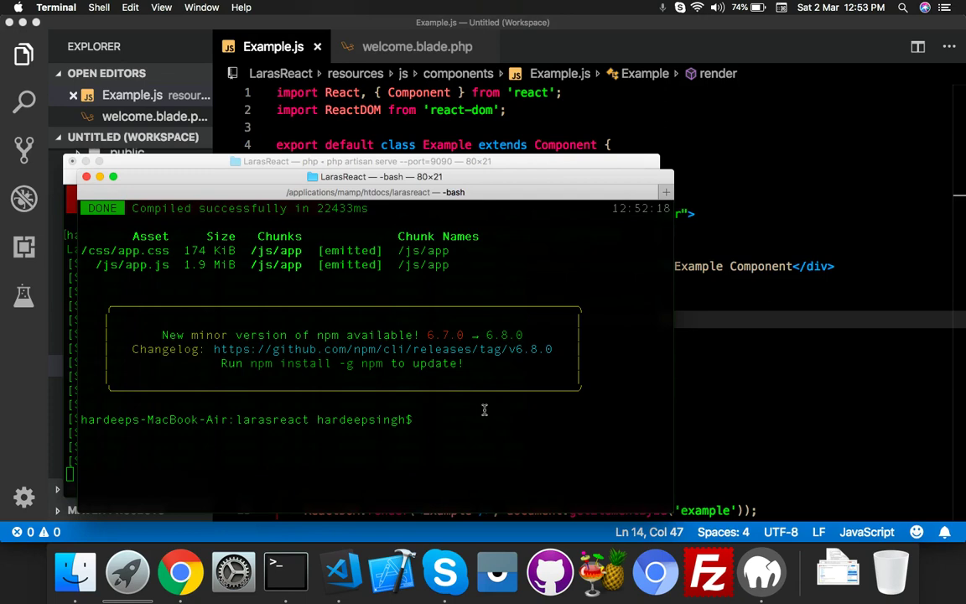
text(npm run watch)
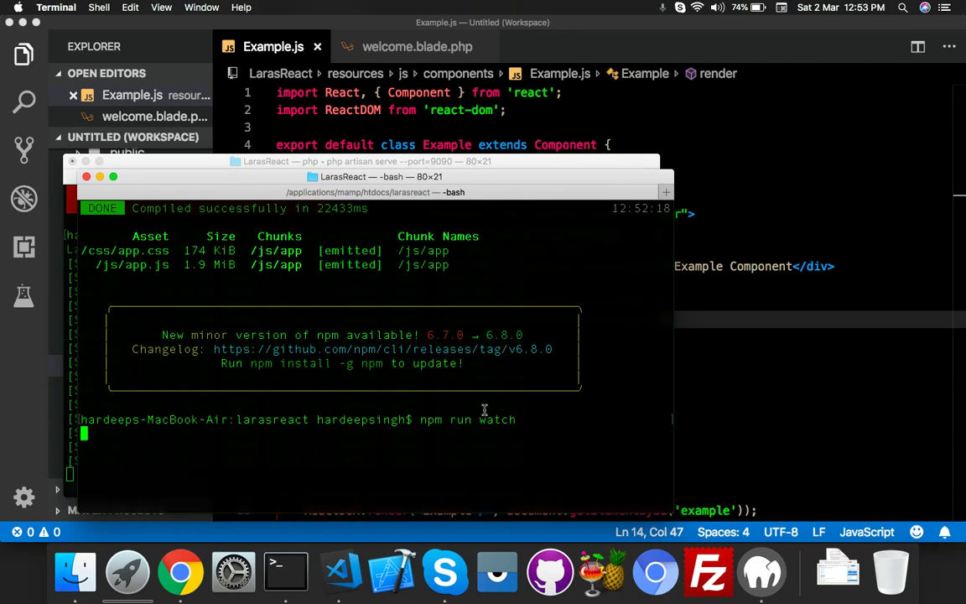
key(Return)
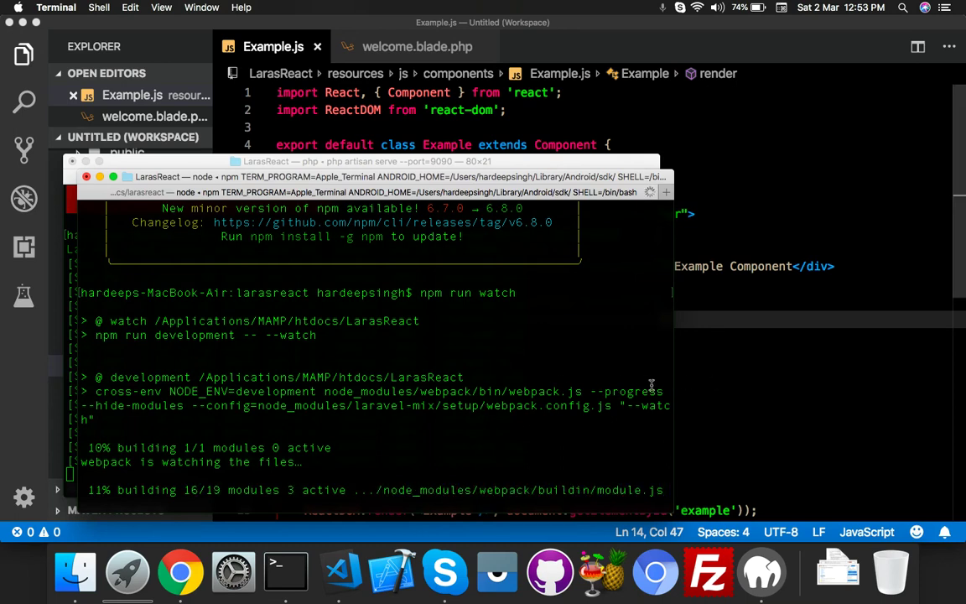
mouse_move(615, 378)
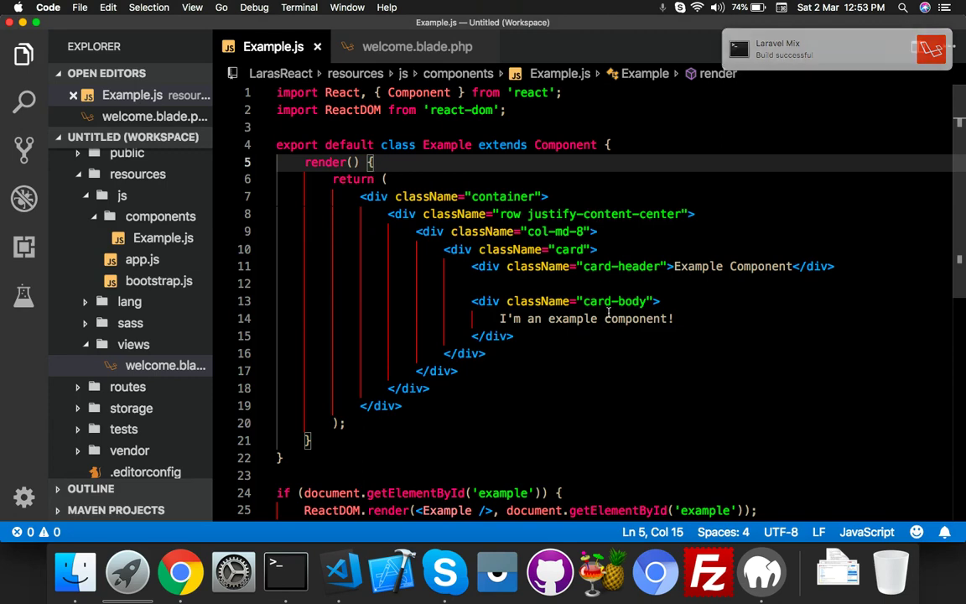
- Replace the card body text in Example.js with "i am from react js" and save
click(650, 318)
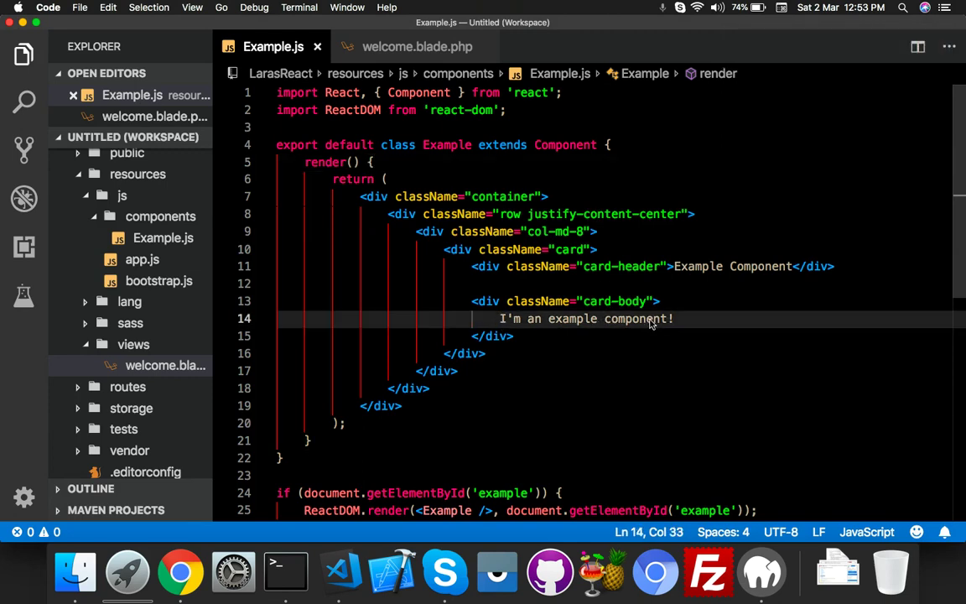
text(i am fro)
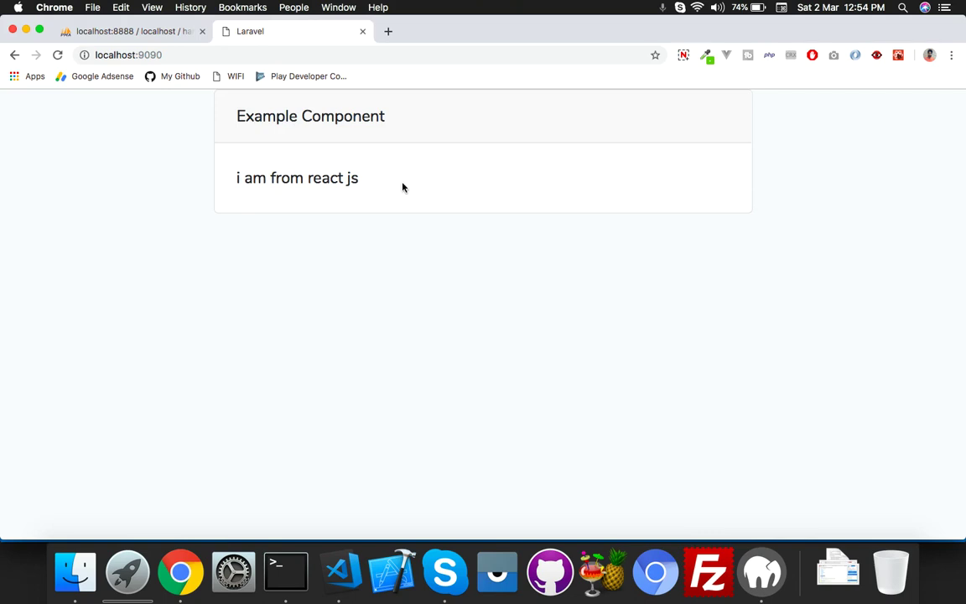
- Duplicate the localhost:9090 tab and point it at localhost:9090/news, which returns 404
click(134, 54)
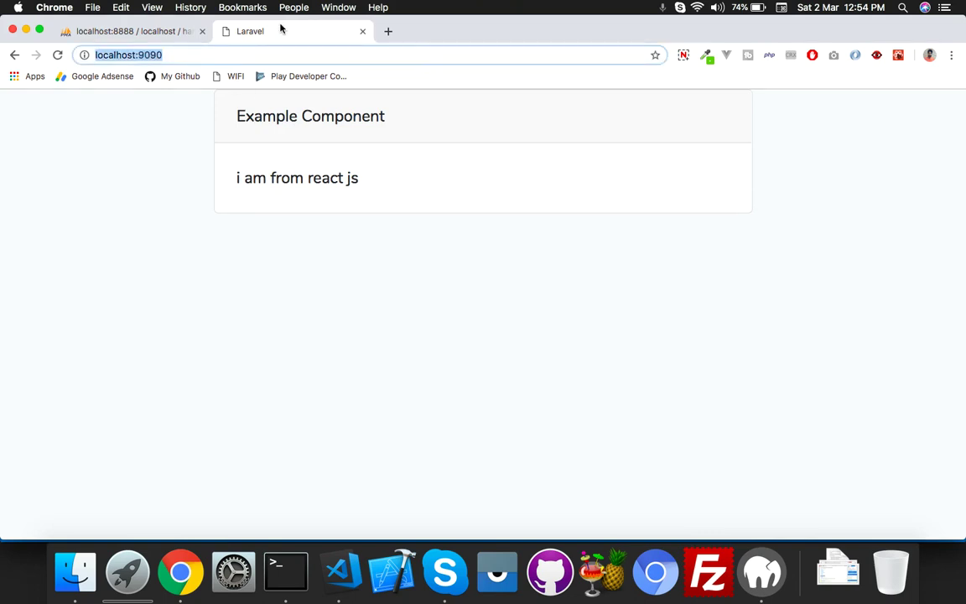
right_click(250, 31)
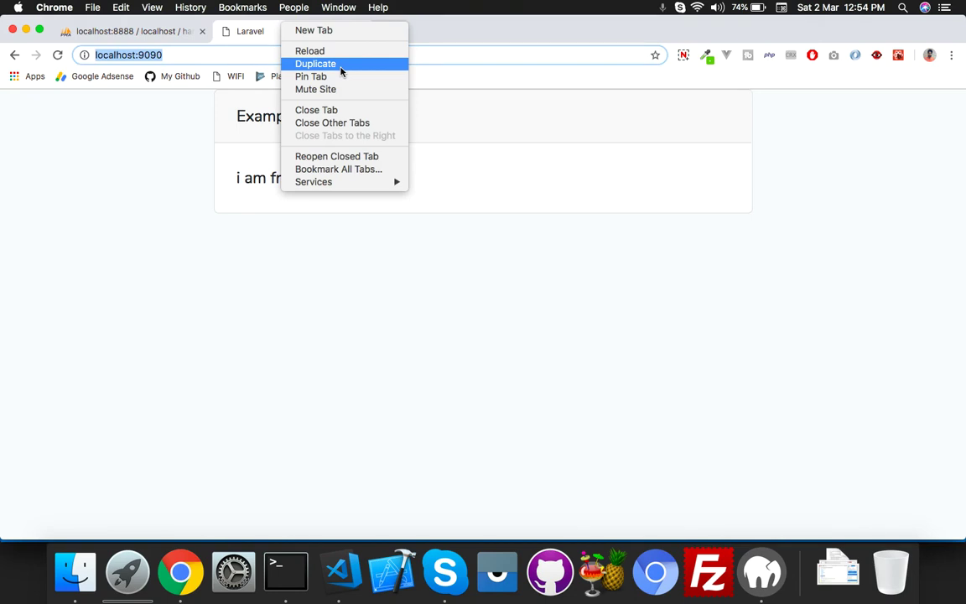
click(324, 64)
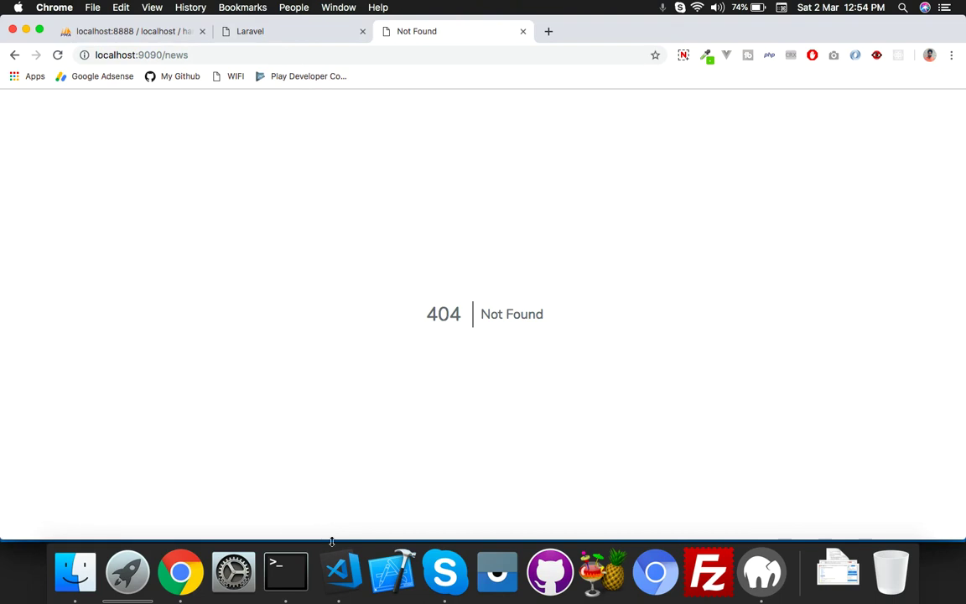
click(339, 572)
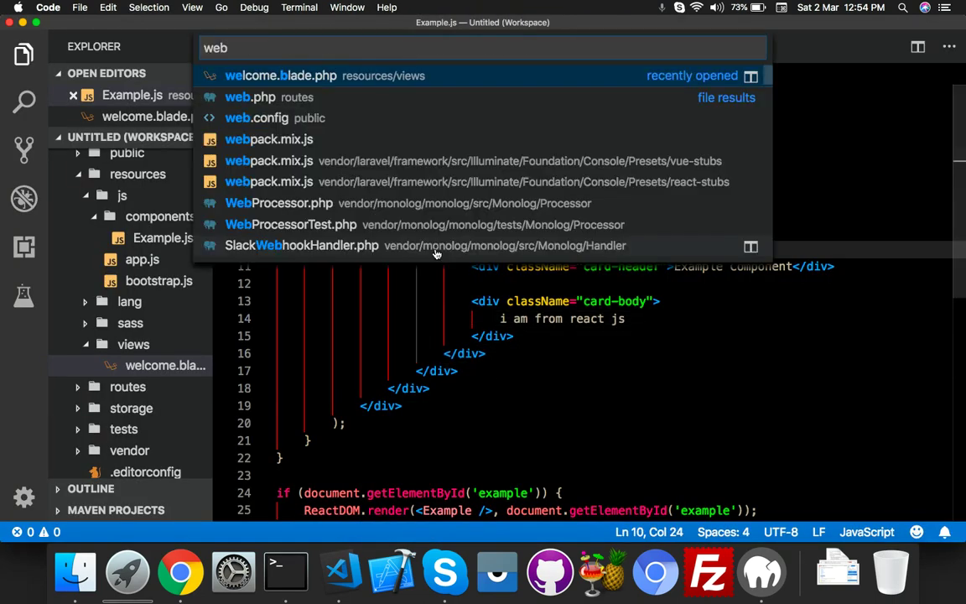
- In routes/web.php add an empty Route::get('news', function(){ }); below the welcome route
click(246, 96)
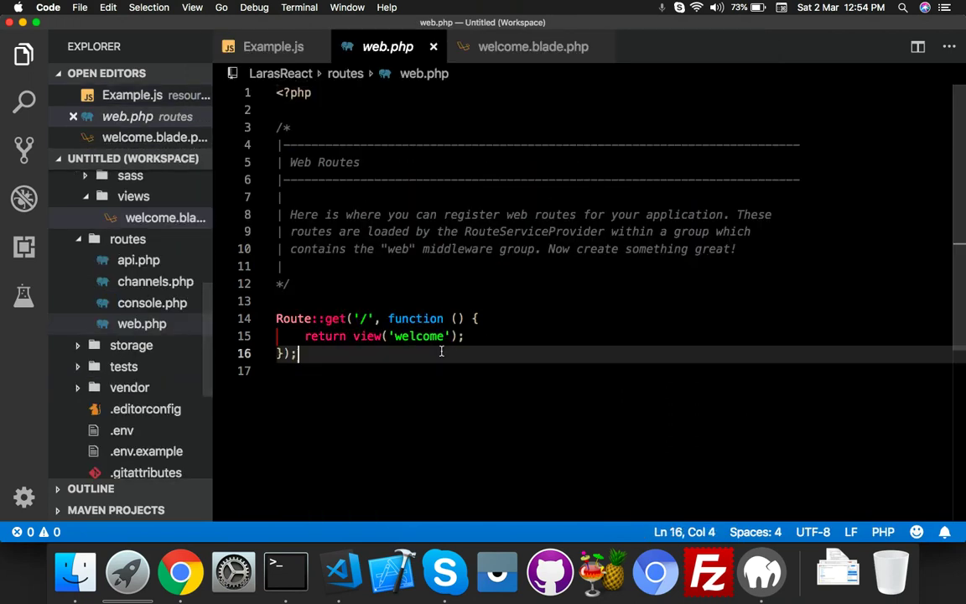
text(Route:)
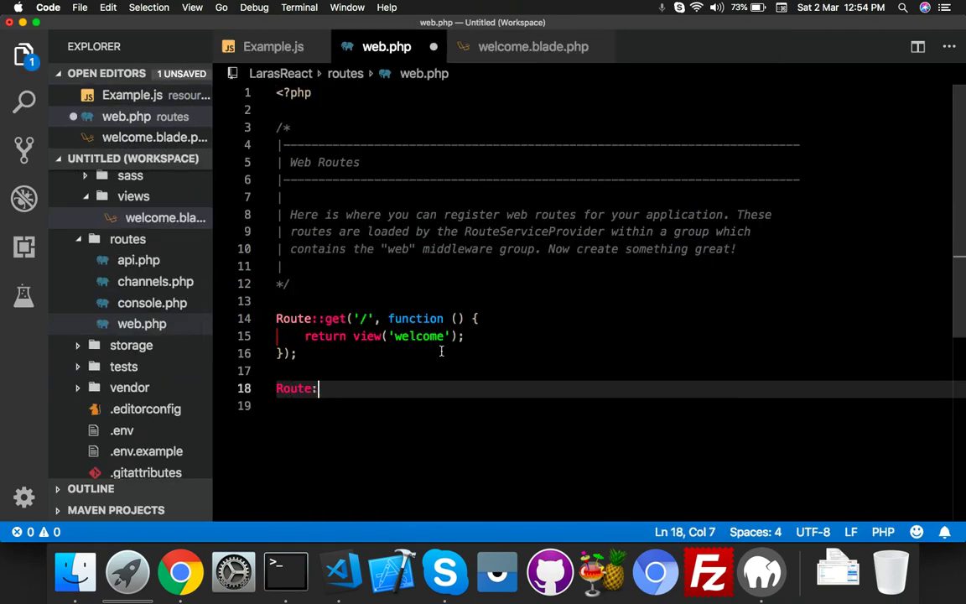
text(:get(''))
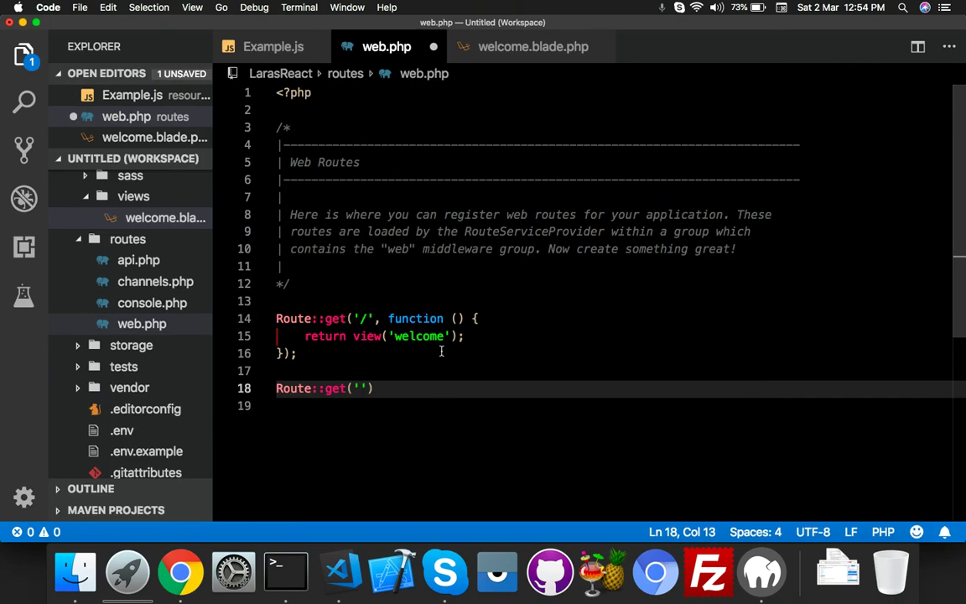
text(b)
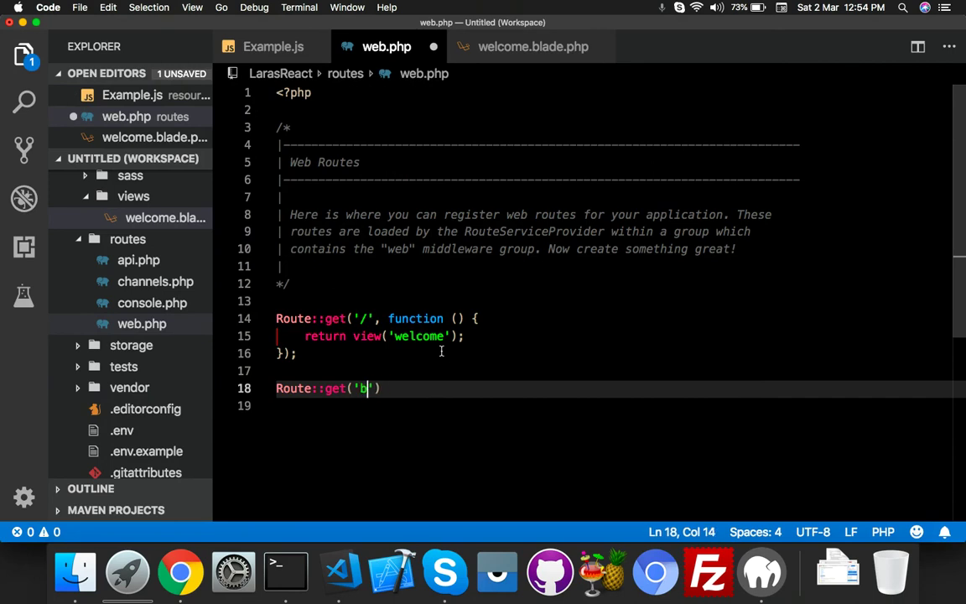
text(neews)
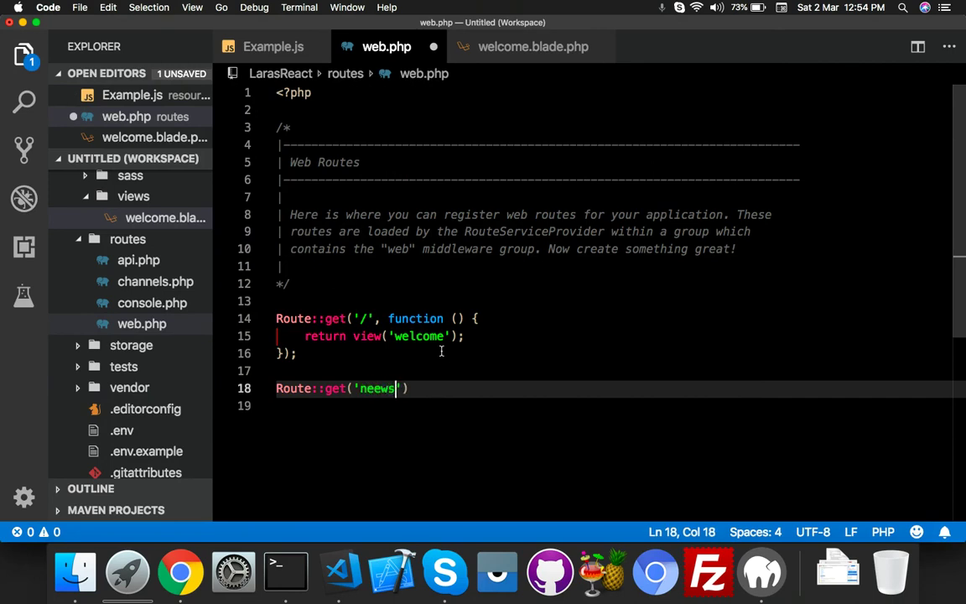
key(Backspace)
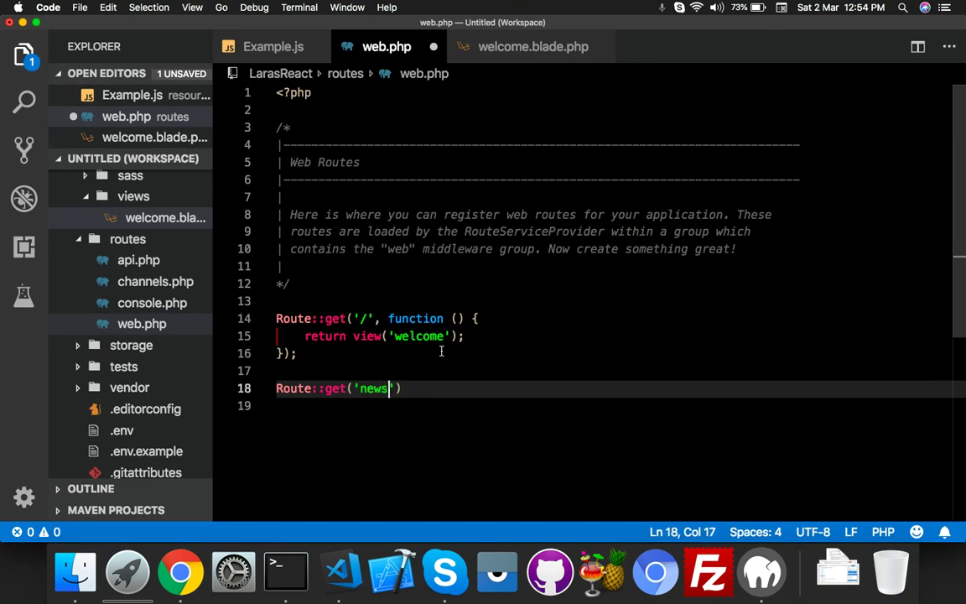
text(', function()
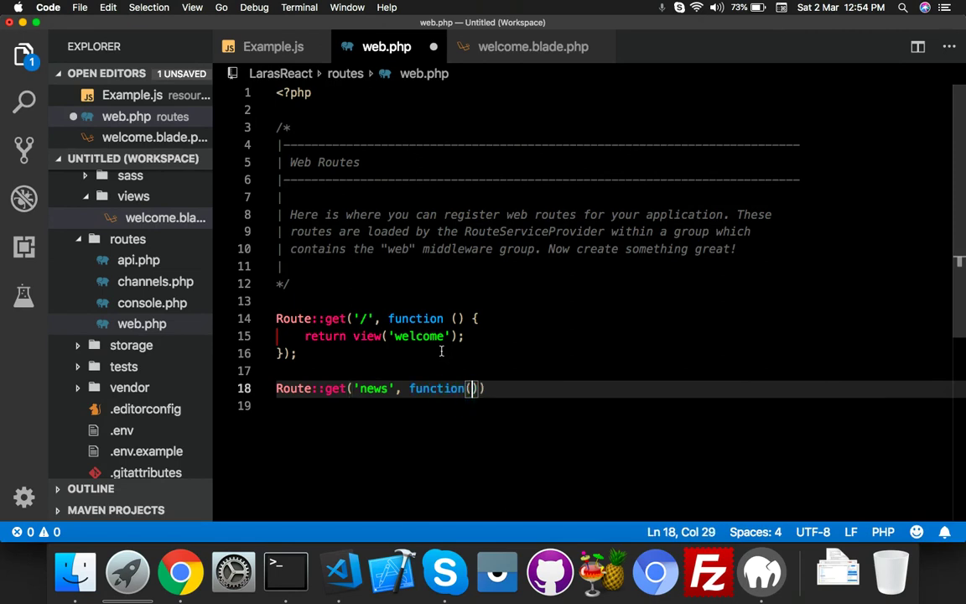
text({)
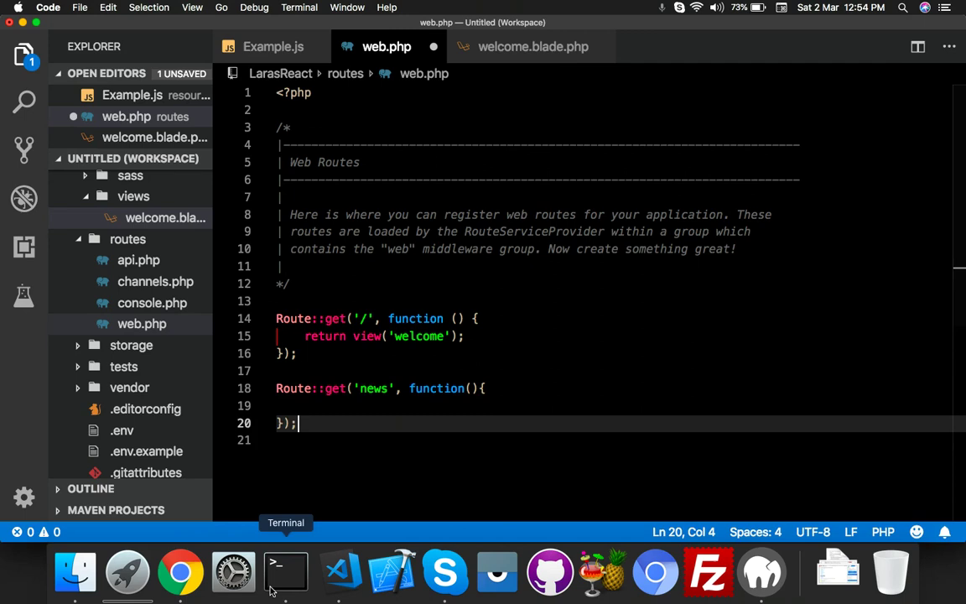
click(285, 571)
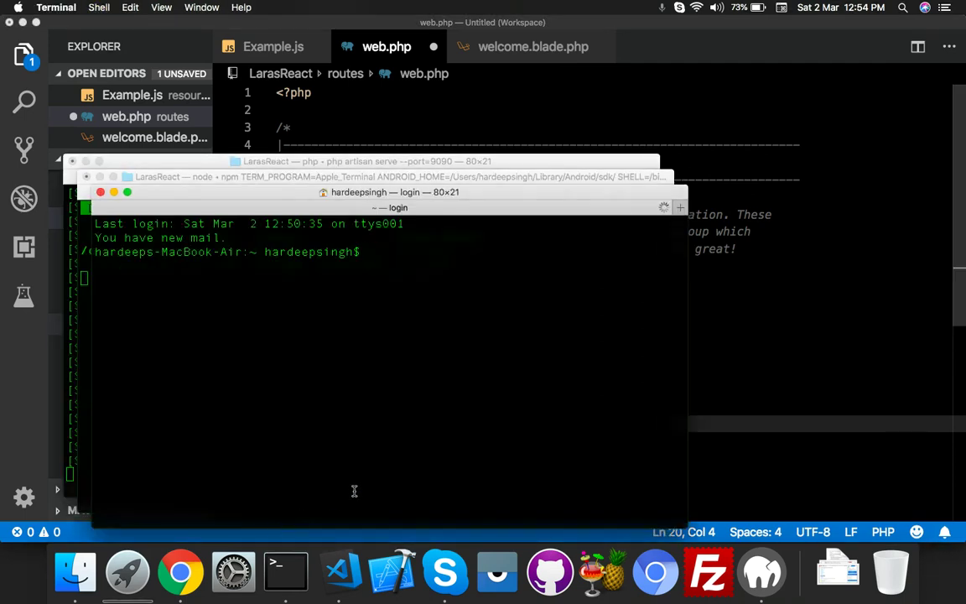
- Run php artisan make:model news in the larasreact folder to create the news model
text(composer create-project --prefer-dist laravel/laravel LarasReact)
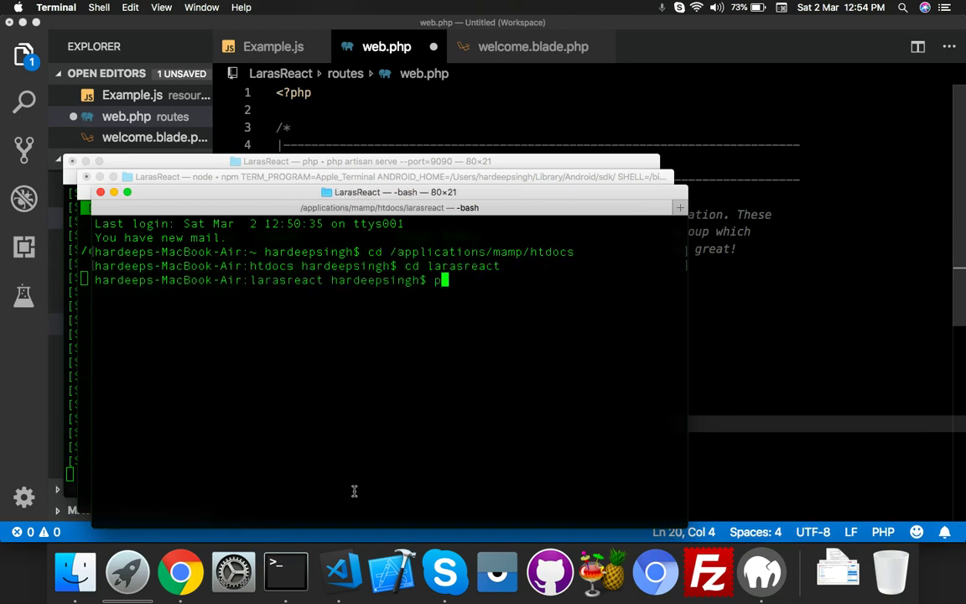
text(hp artisan)
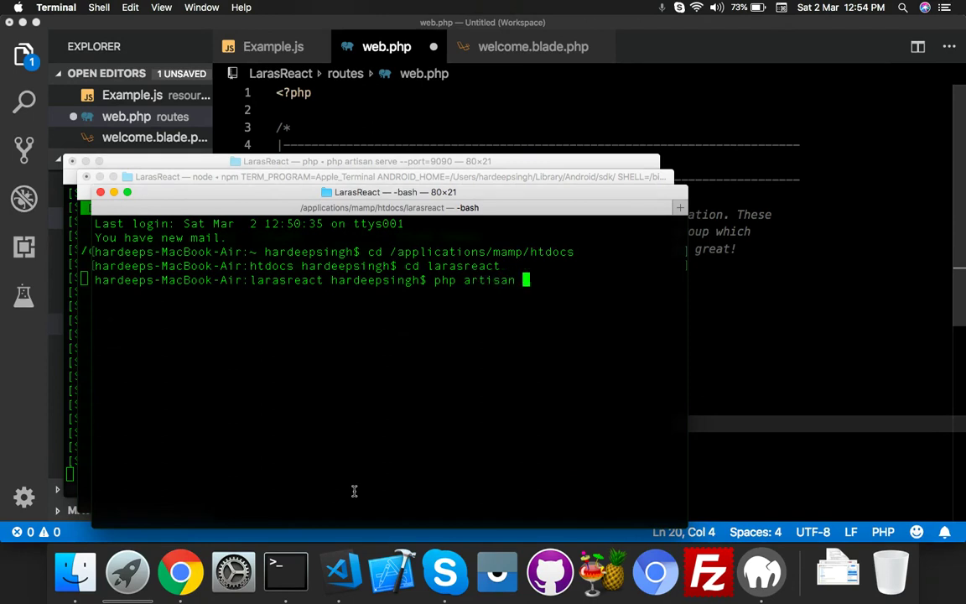
text(make:mo)
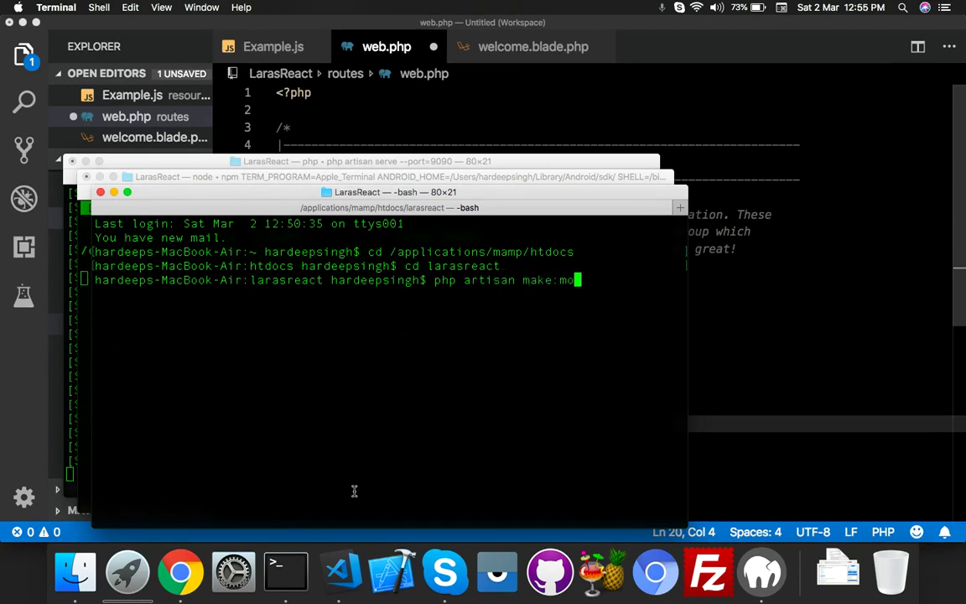
key(Enter)
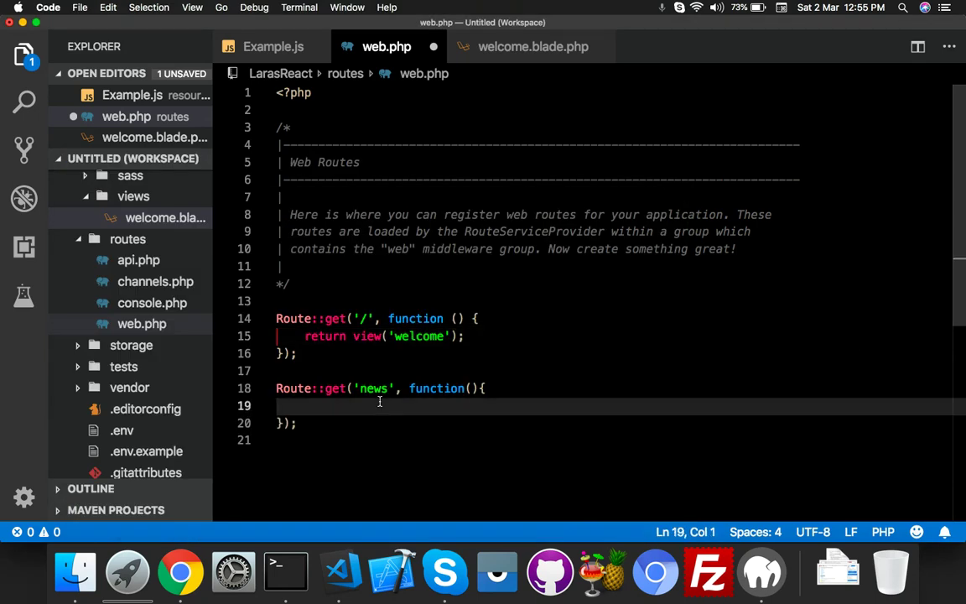
- Make the news route closure return App\news::all(); on line 19
text(retti)
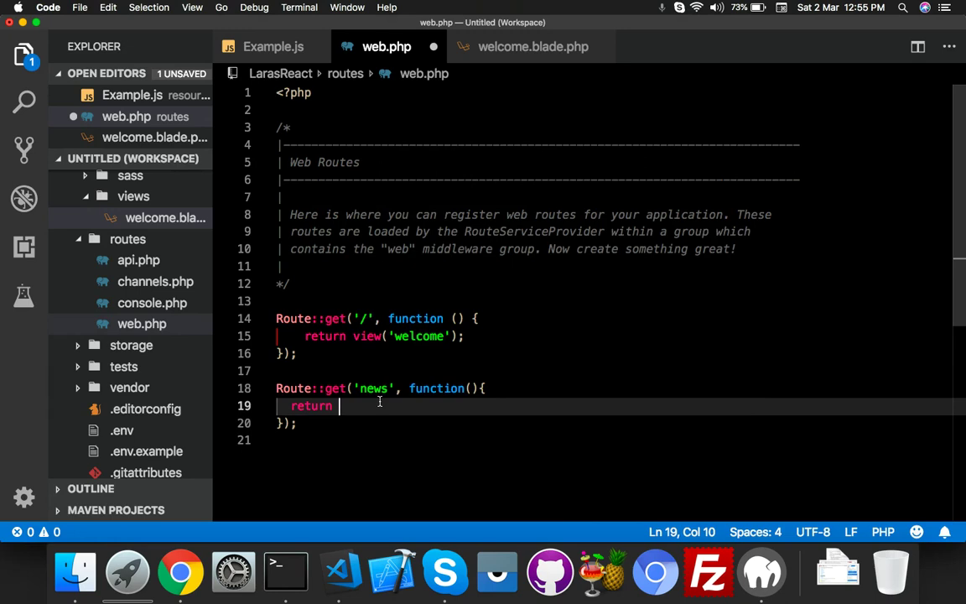
text(App\news)
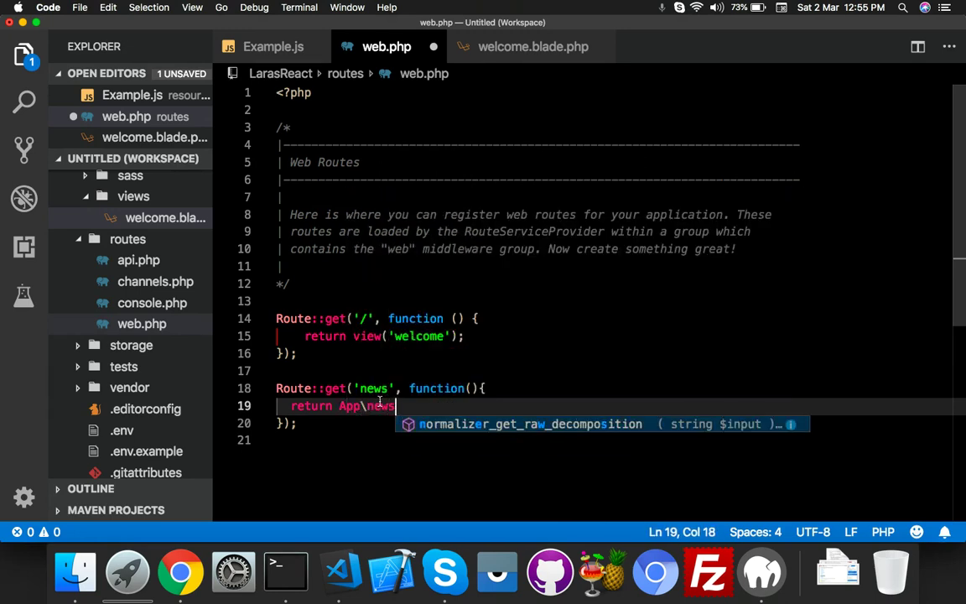
text(::all())
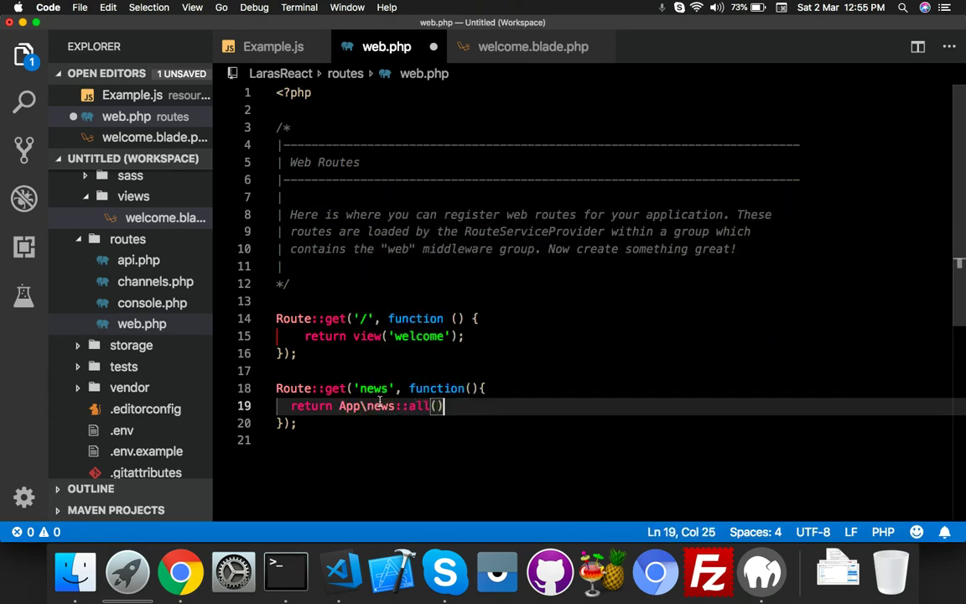
text(;)
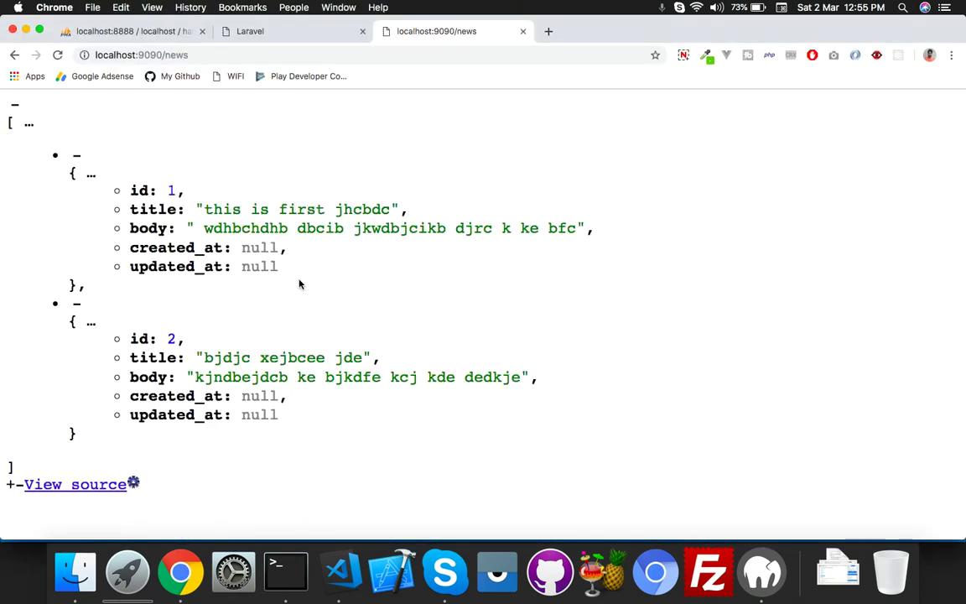
- Compare the /news JSON with the two rows in phpMyAdmin's news table, then return to web.php
click(130, 31)
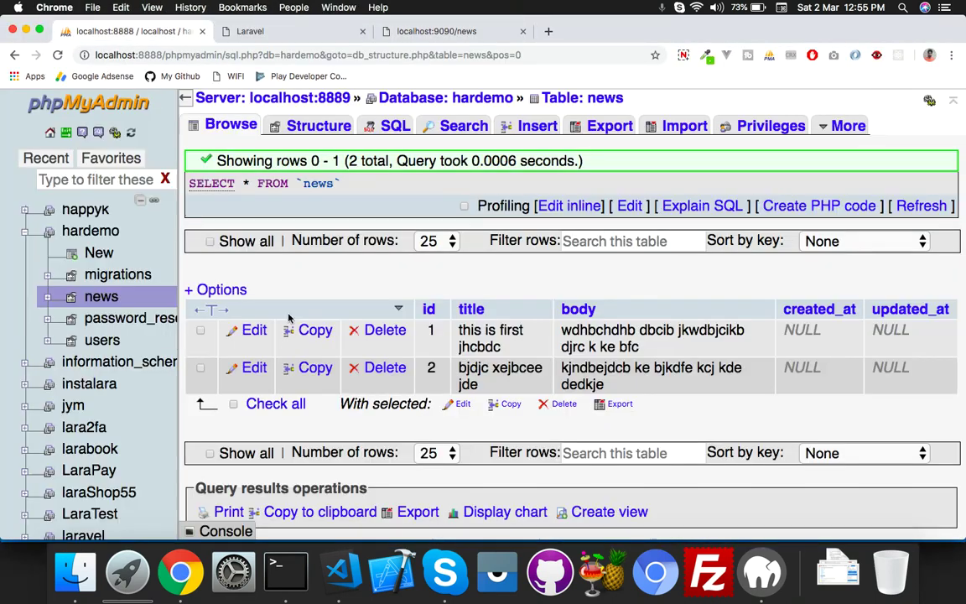
click(449, 31)
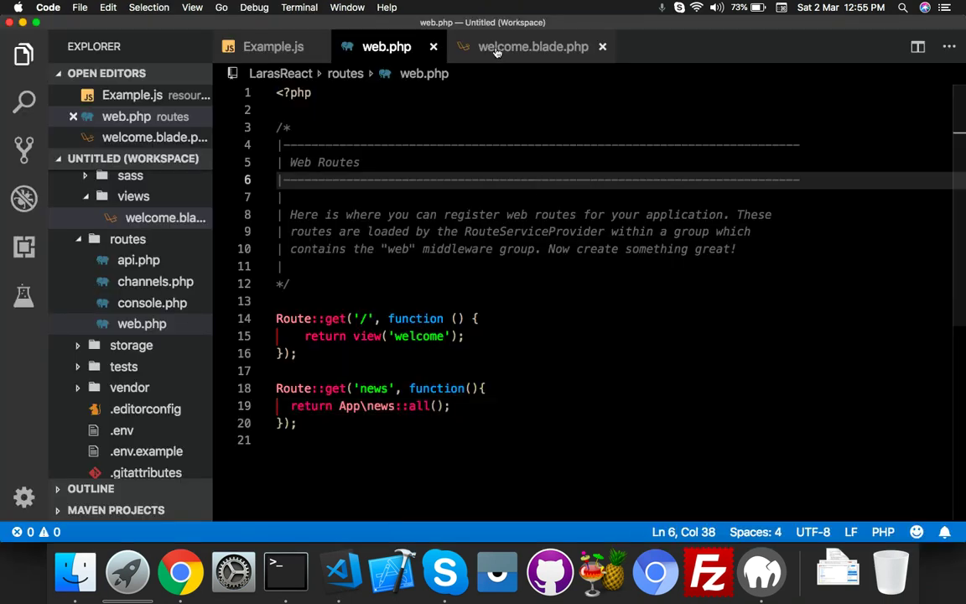
- Clear the Example card body and change its header from Example Component to My News List
click(272, 46)
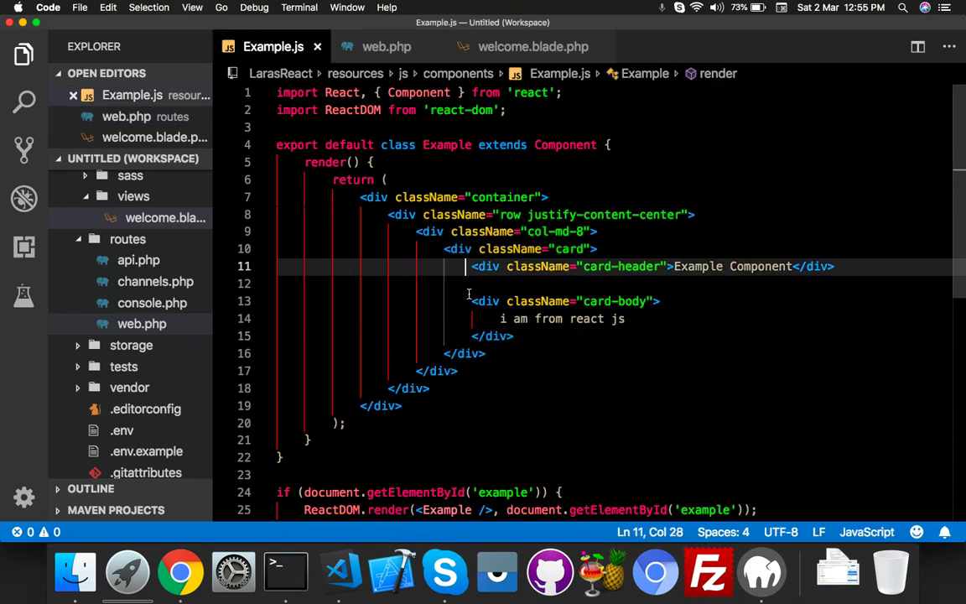
click(628, 319)
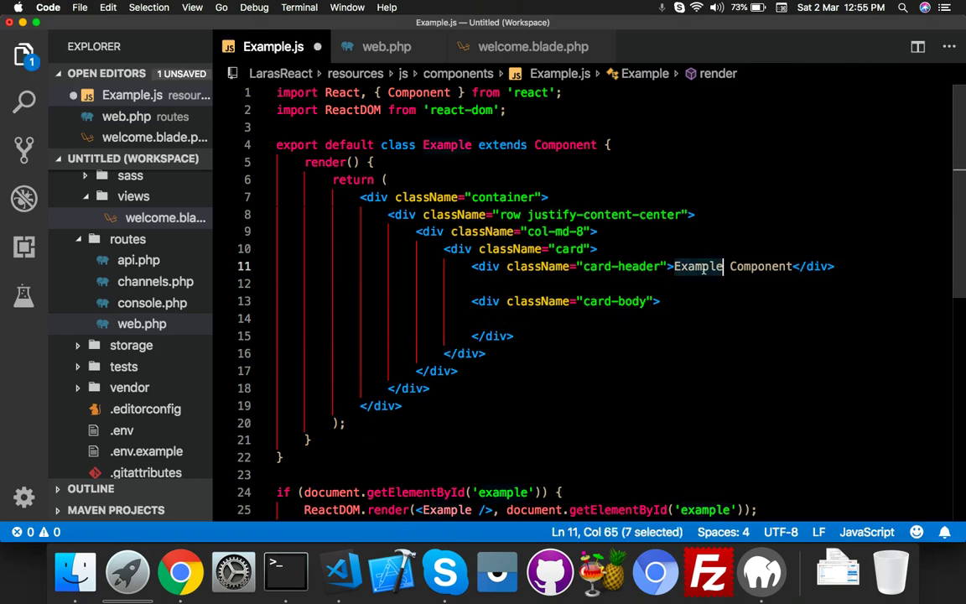
text(My)
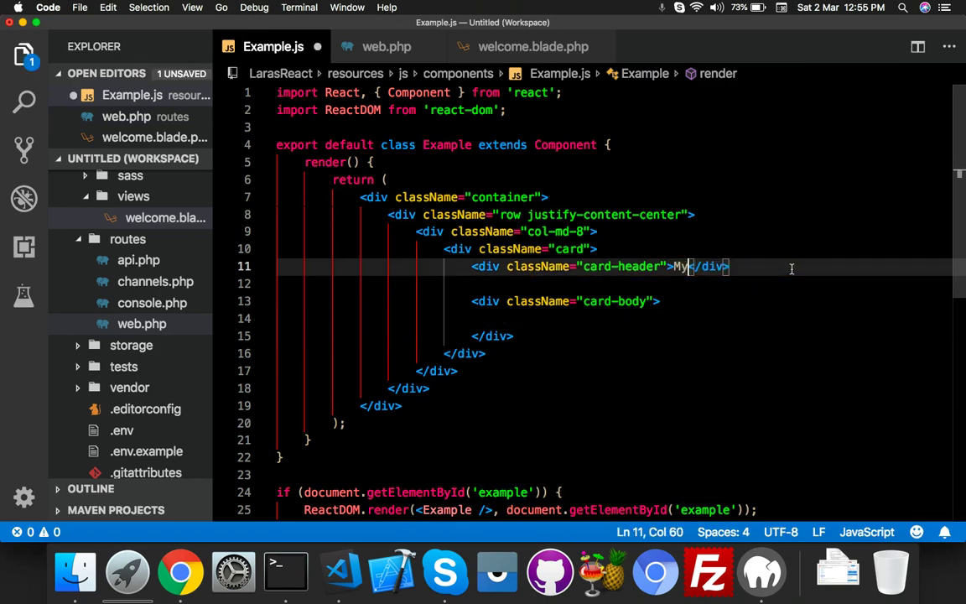
text(News List)
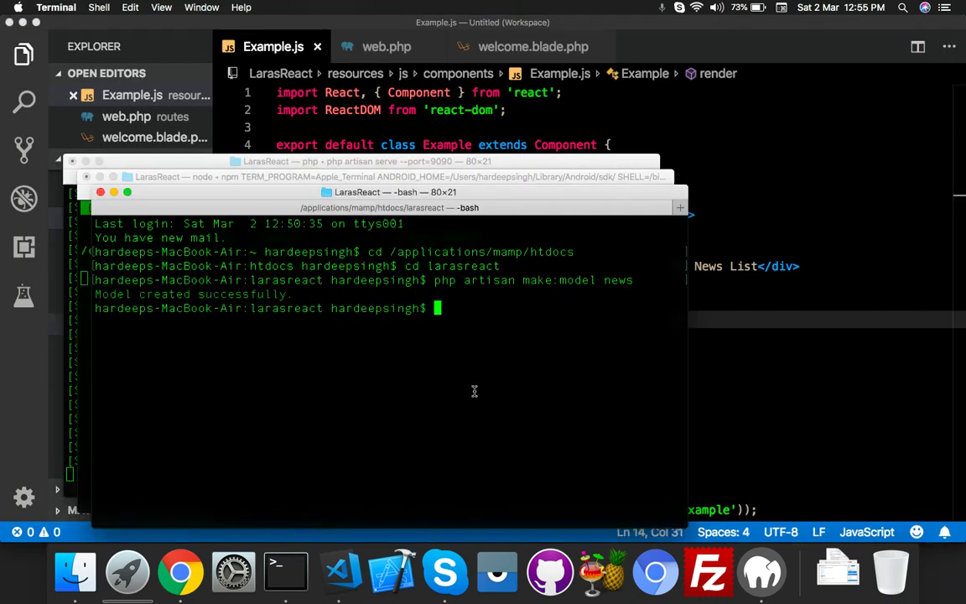
- Run npm install axios --save in the bash terminal
text(n)
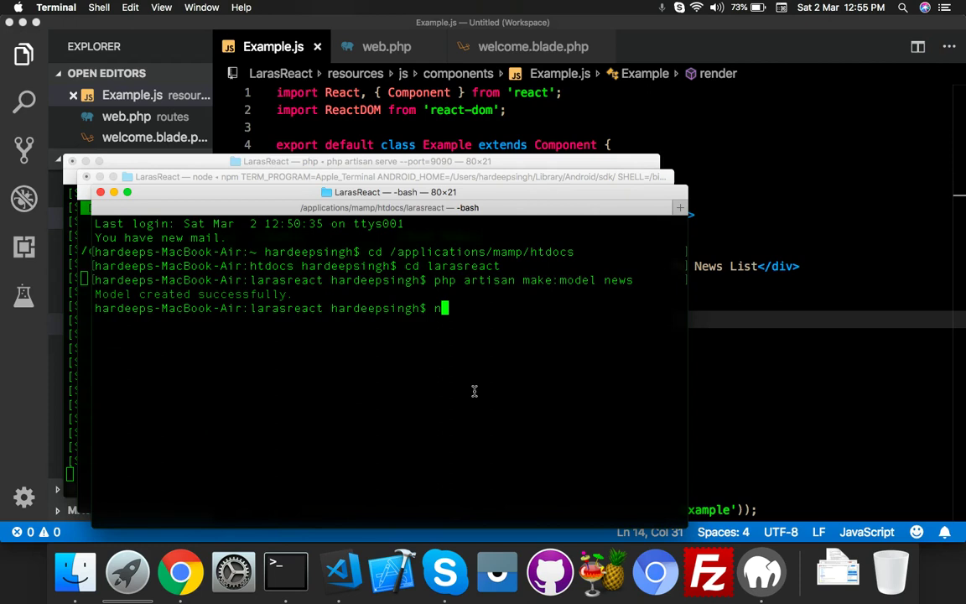
text(pm insta;)
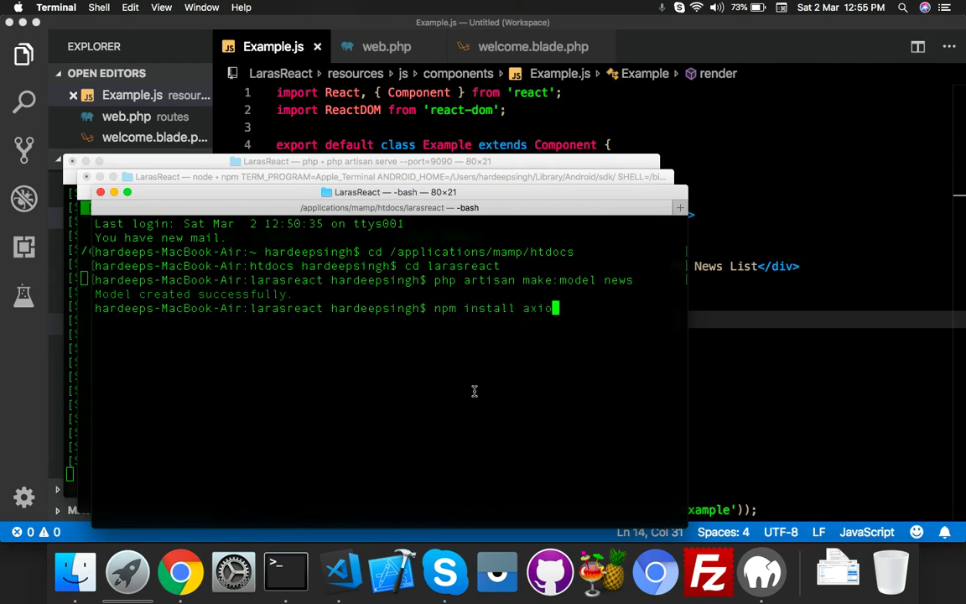
text(s --save)
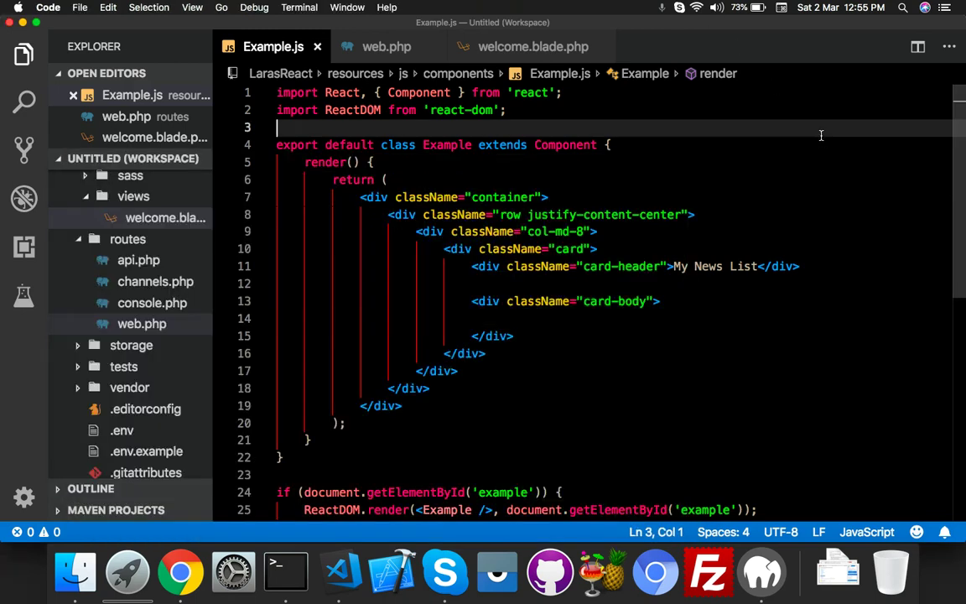
- Add import axios from 'axios'; on line 3 of Example.js after glancing at web.php
click(386, 46)
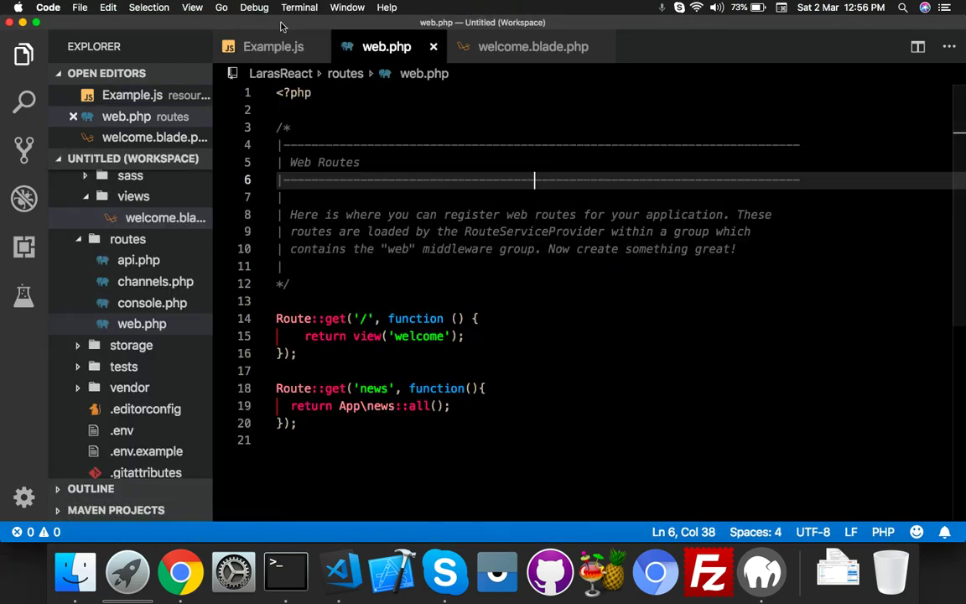
click(270, 46)
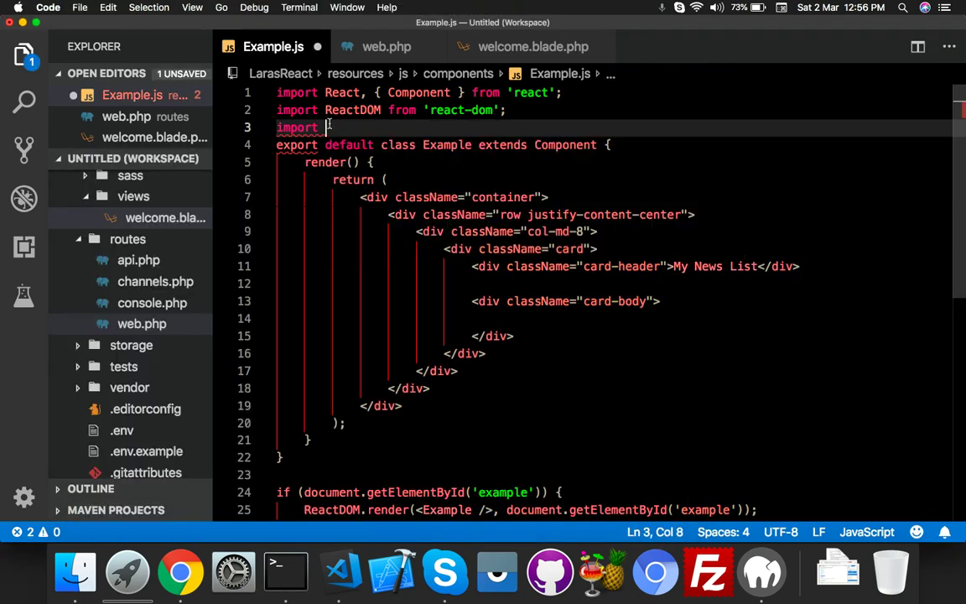
text(Ax)
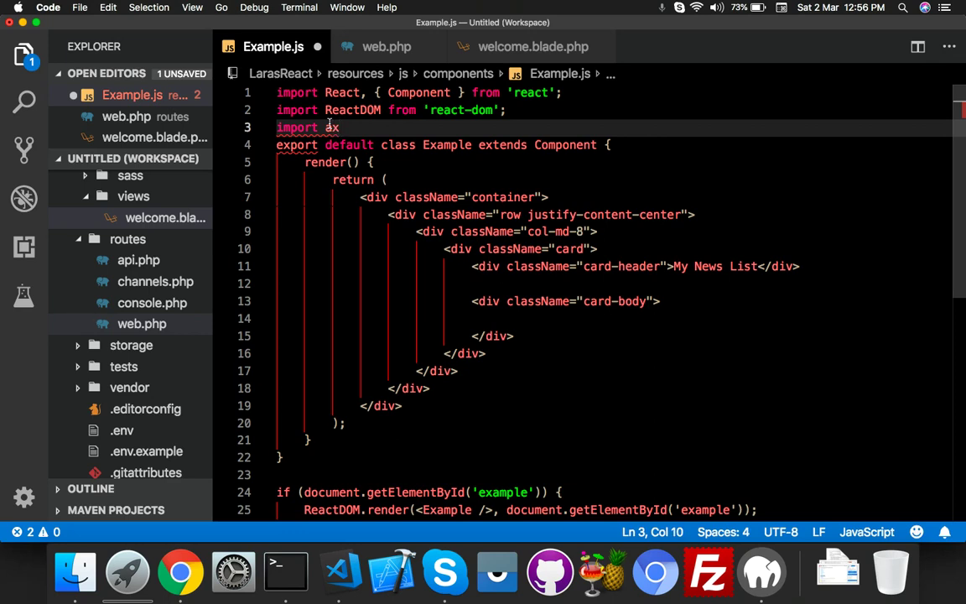
text(axios from)
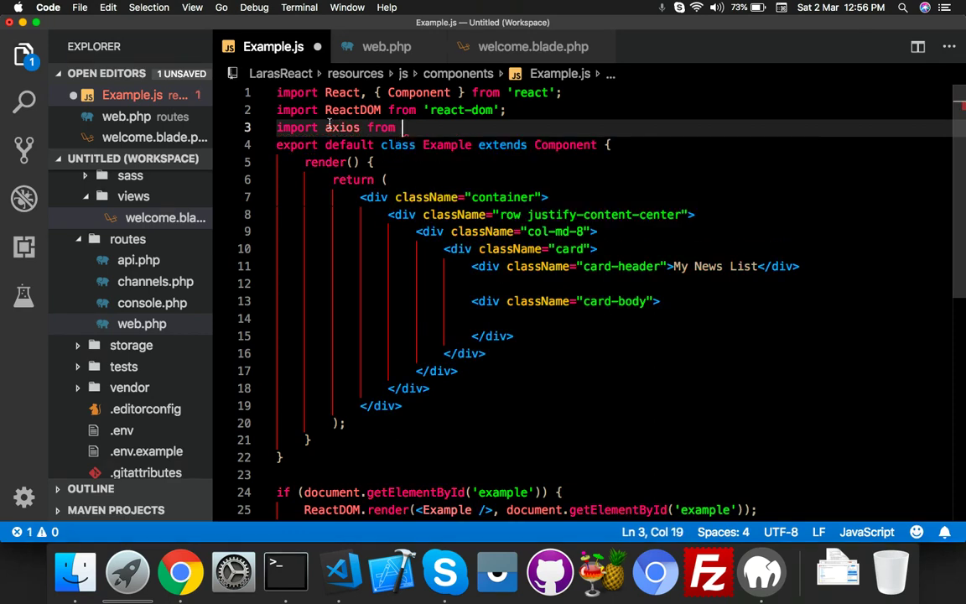
text('axios';)
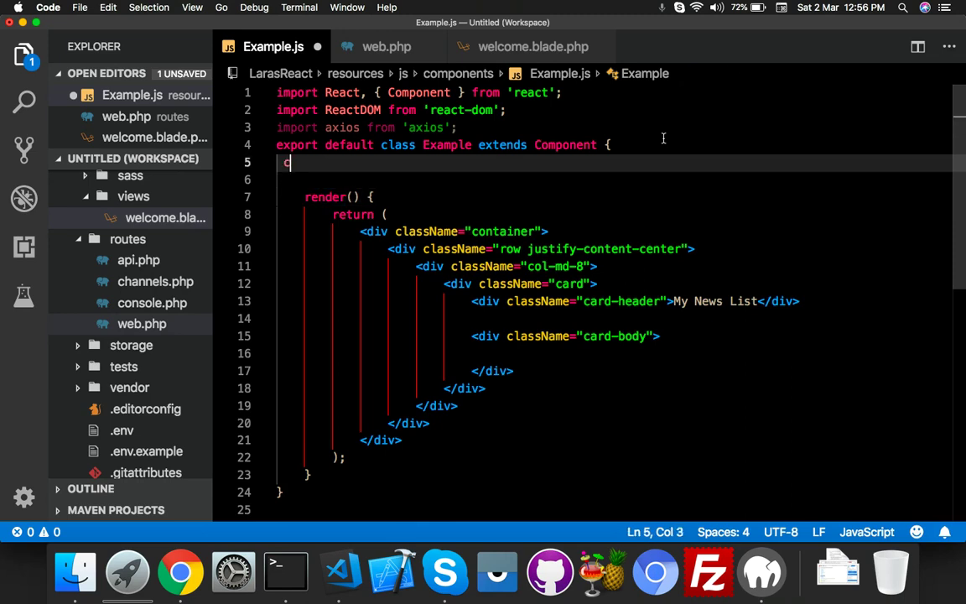
- Add a constructor above render() that calls super() and logs "hello", then save
text(constructor(){)
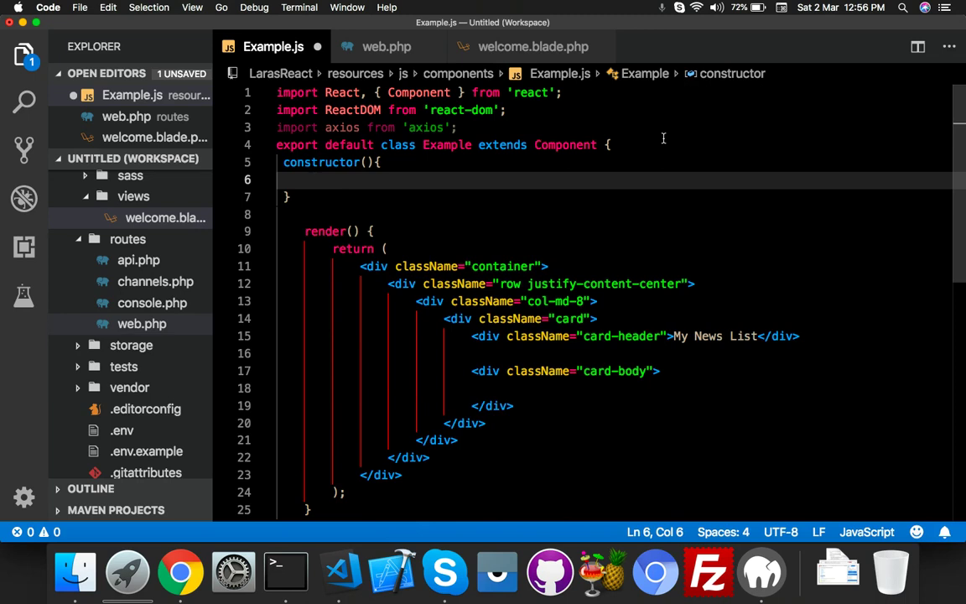
text(super();)
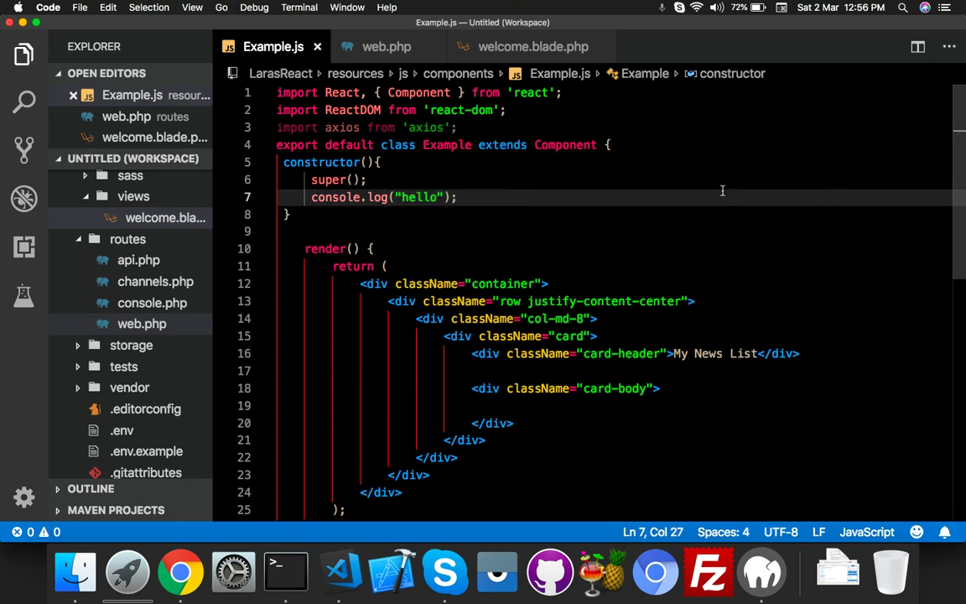
click(179, 572)
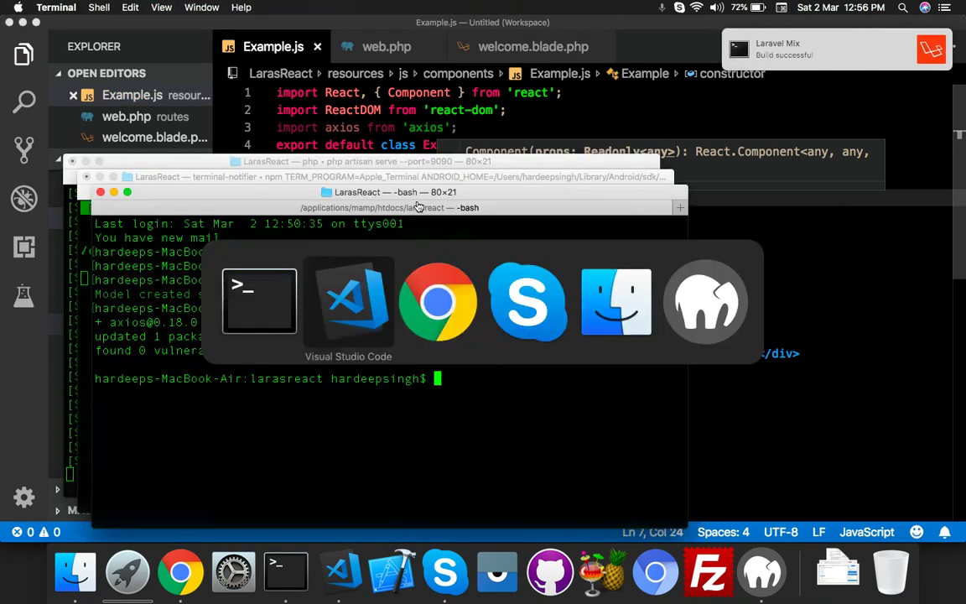
- View localhost:9090 in Chrome with the DevTools console, then return to the editor
click(437, 302)
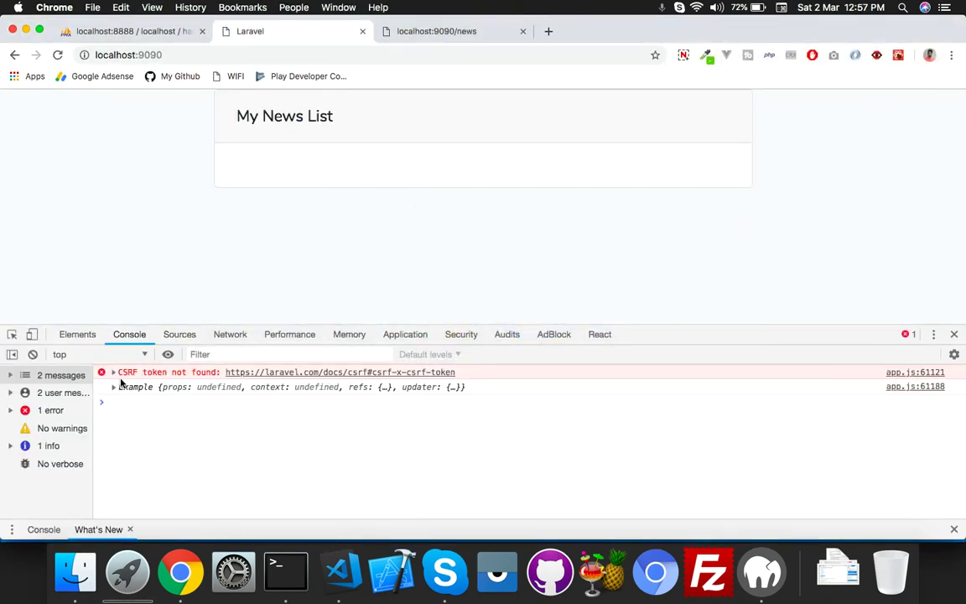
click(101, 387)
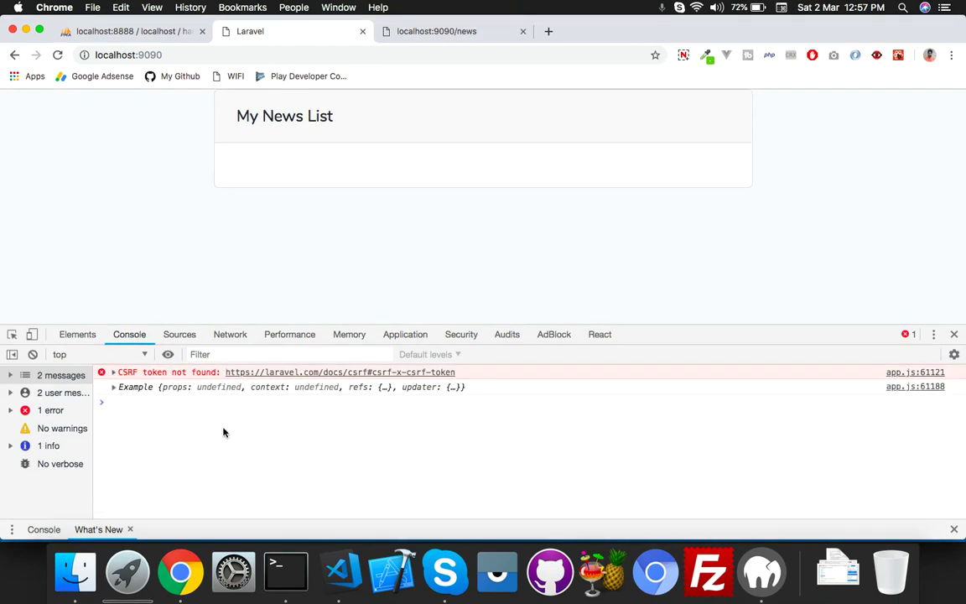
click(283, 572)
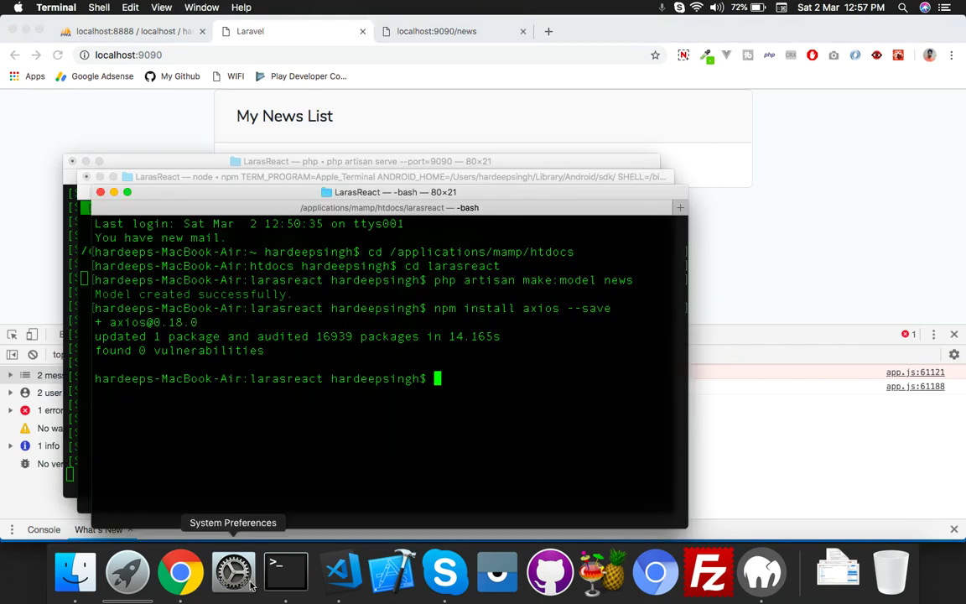
click(338, 572)
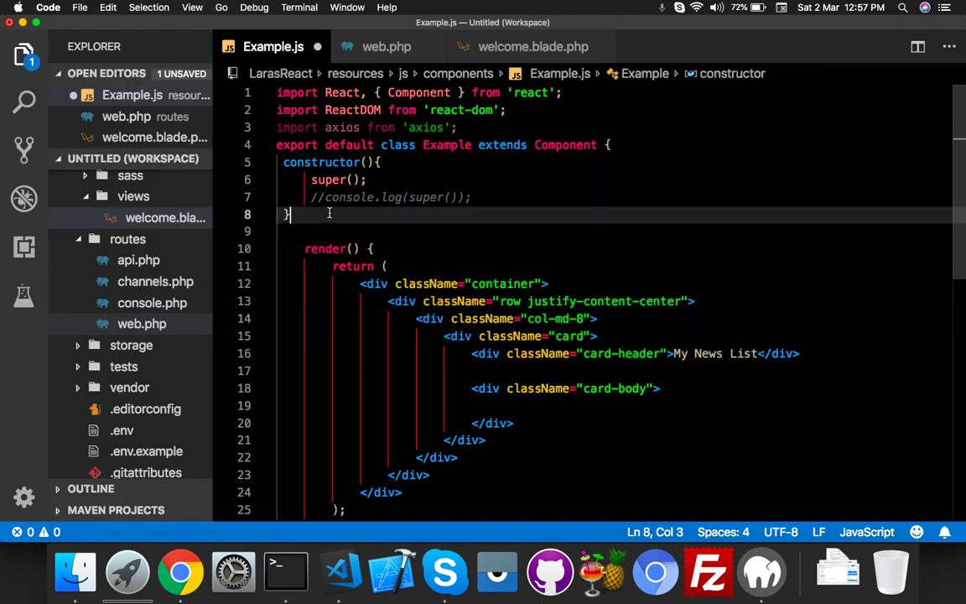
- Write componentDidMount calling axios.get('/news').then(response=>{})
text(con)
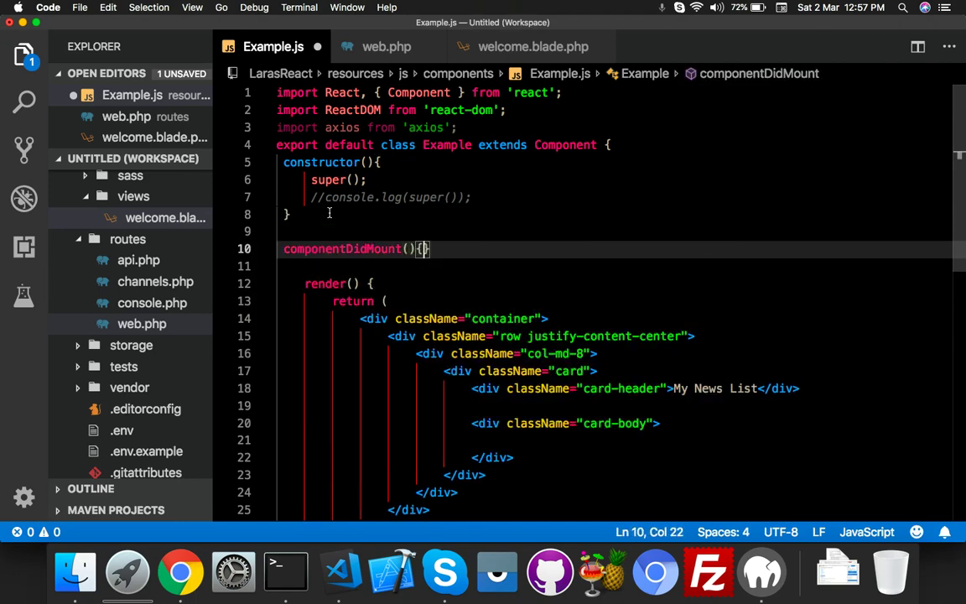
text(a)
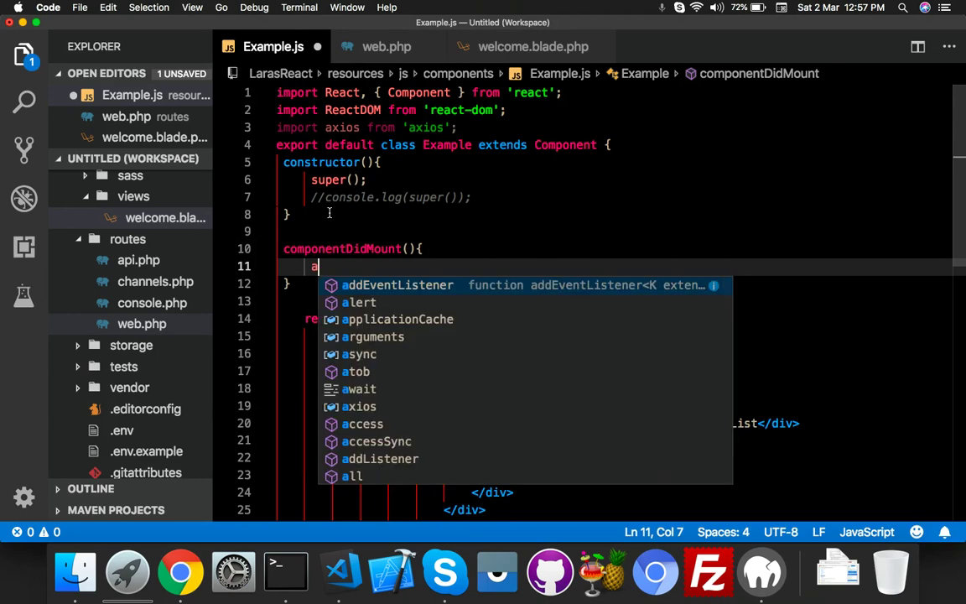
text(xios.get()
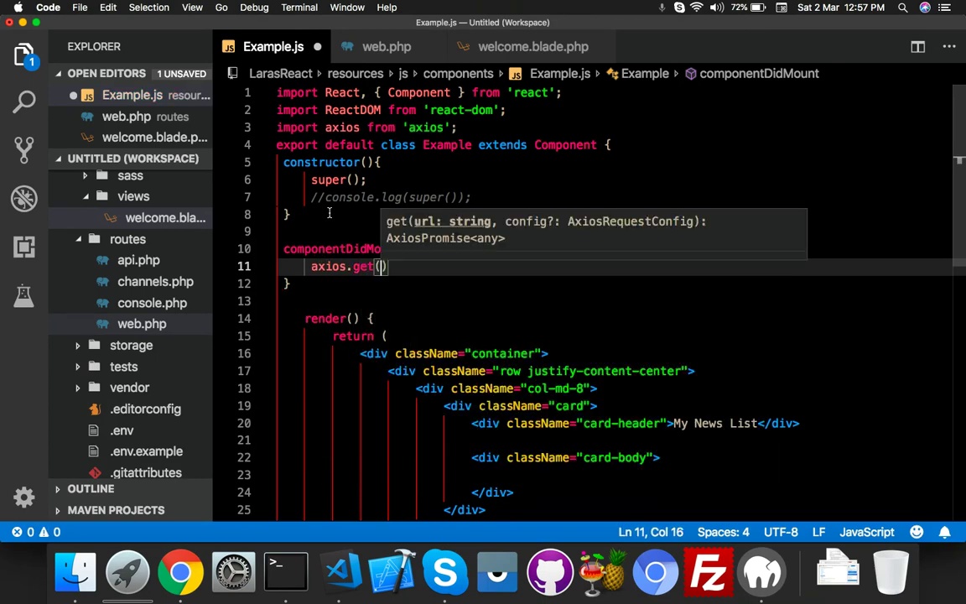
click(172, 570)
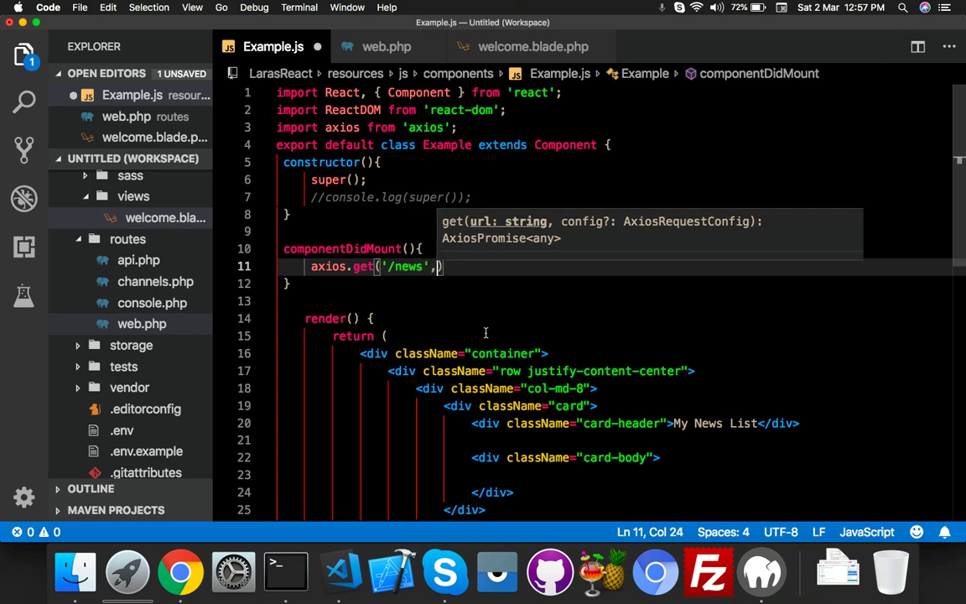
text(.then()
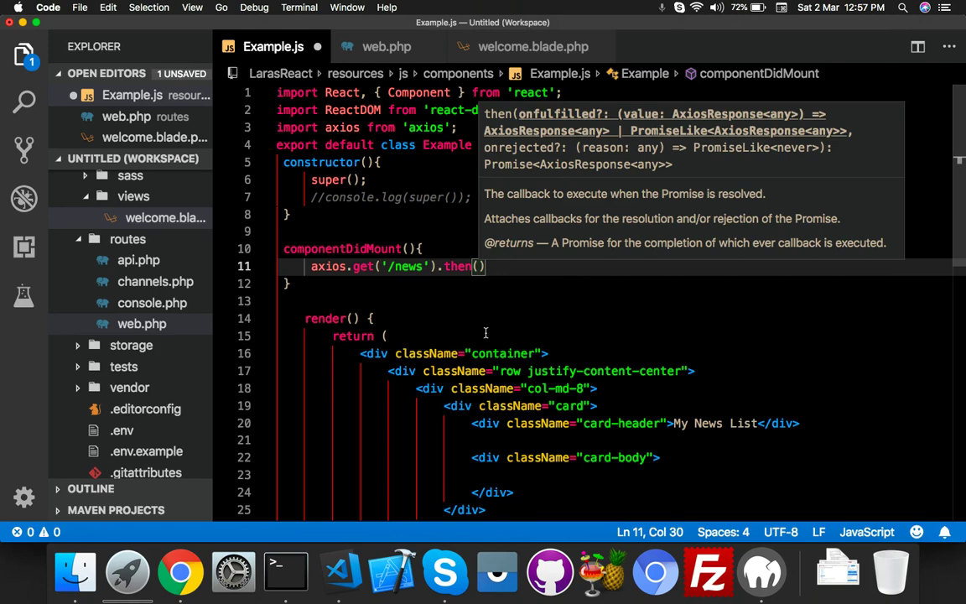
text(resp)
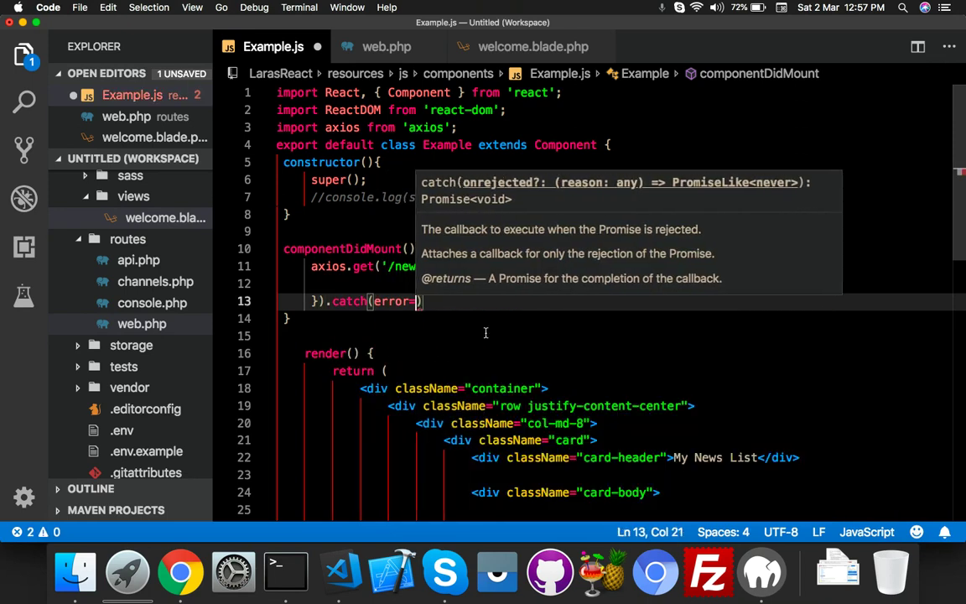
- Add a .catch(errors=>{ console.log(errors); }) to the /news request
text(col)
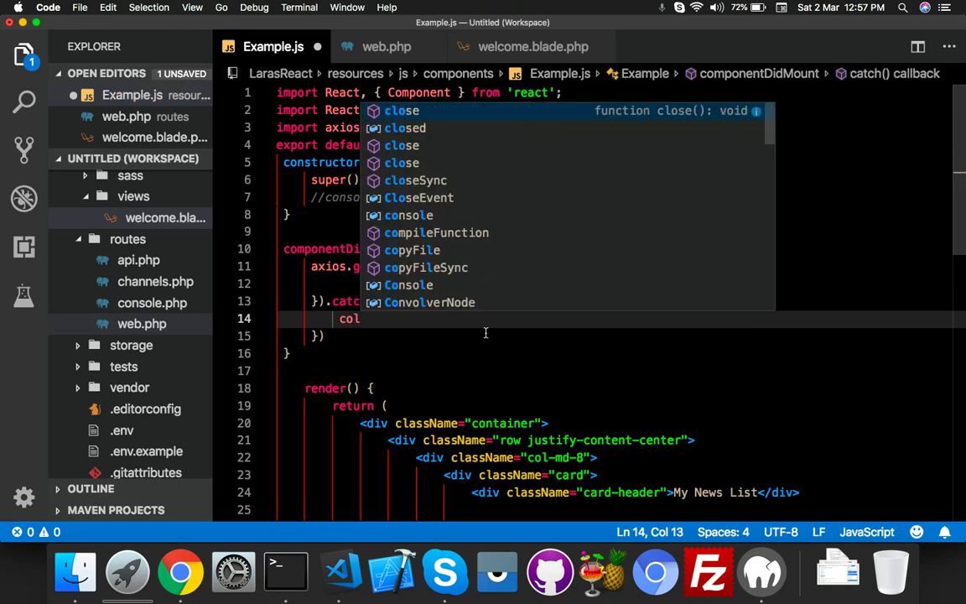
text(sole.log(errors);)
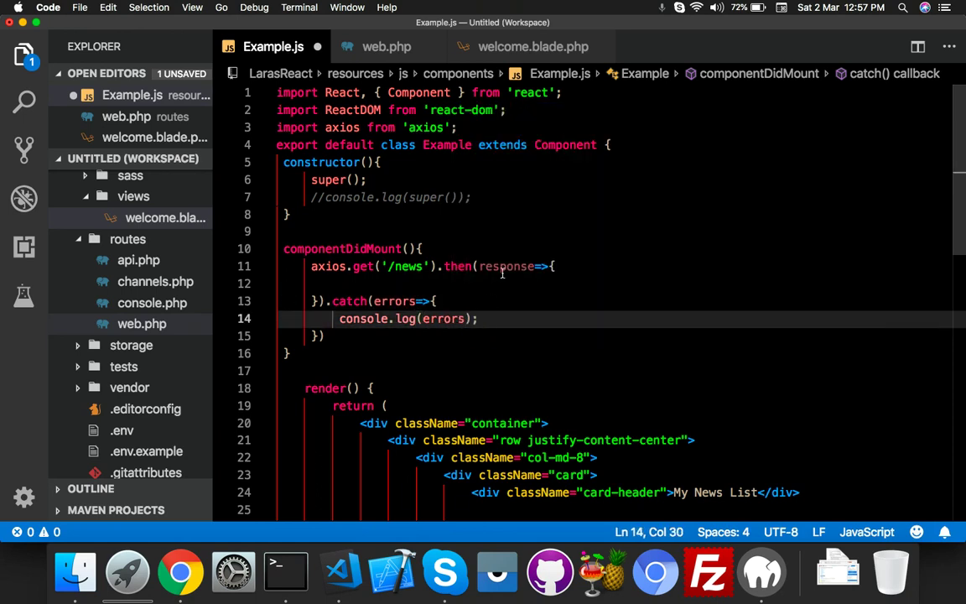
click(344, 283)
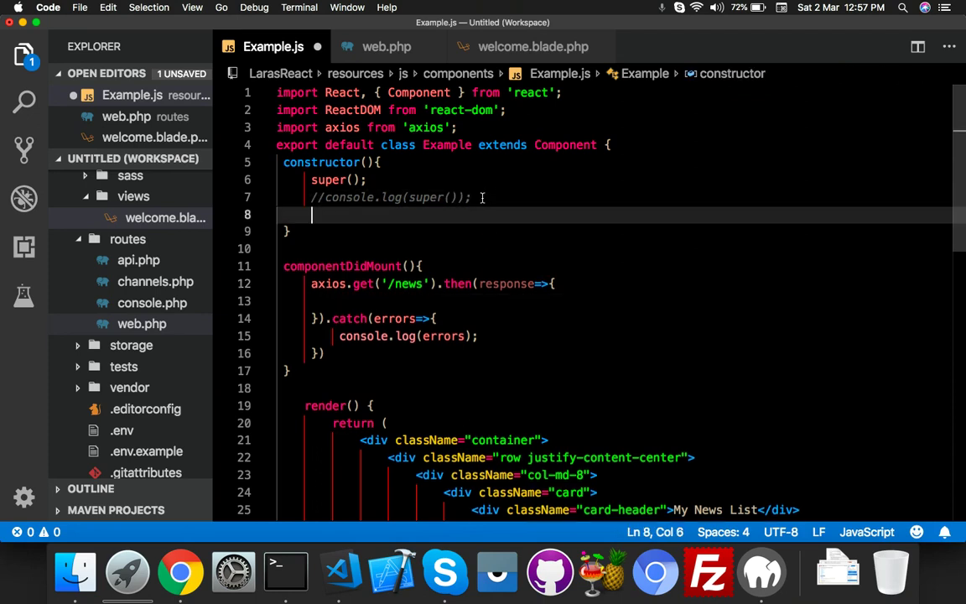
- Set this.state = { news: [] } in the constructor after super()
text(this.s)
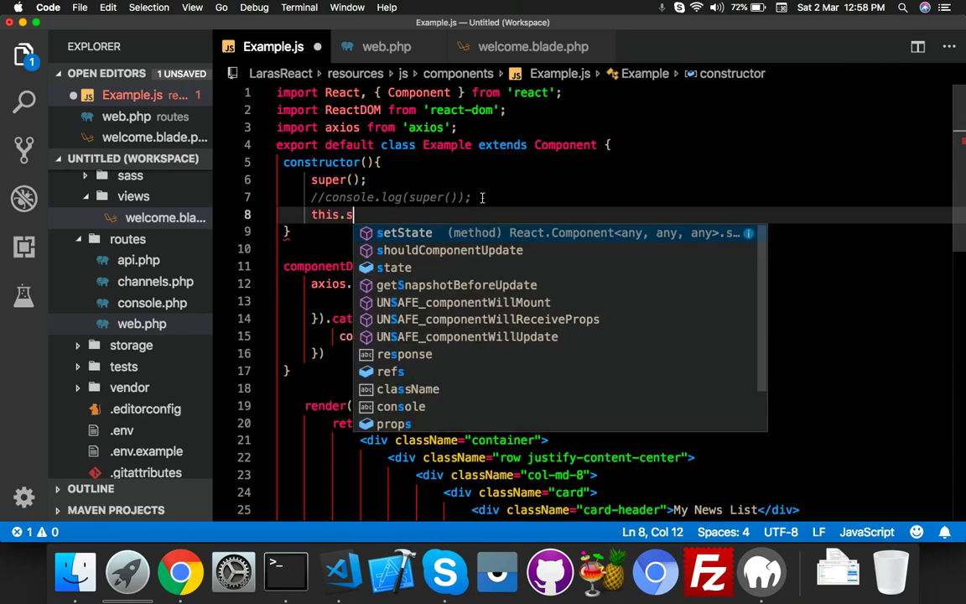
text(state)
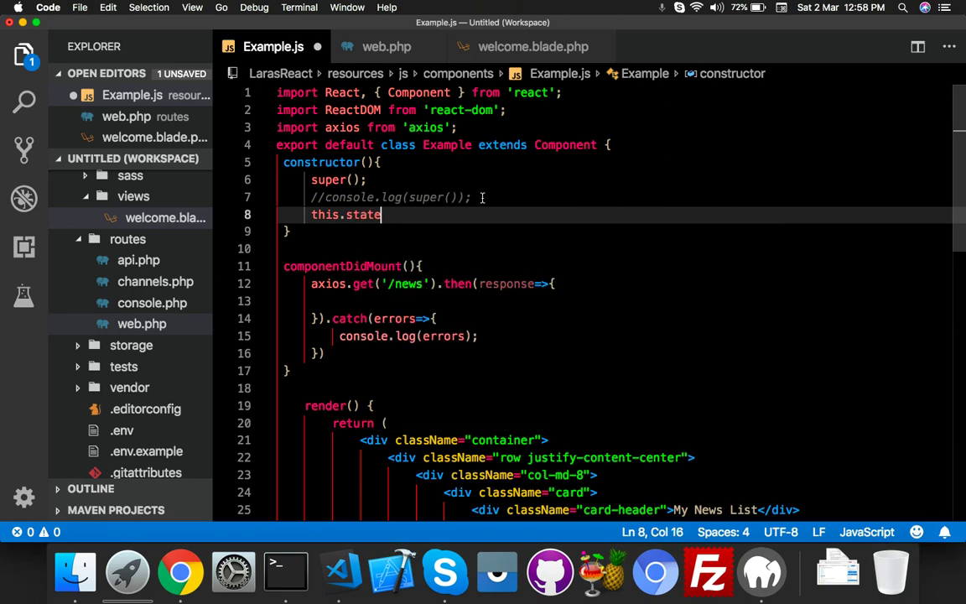
text({)
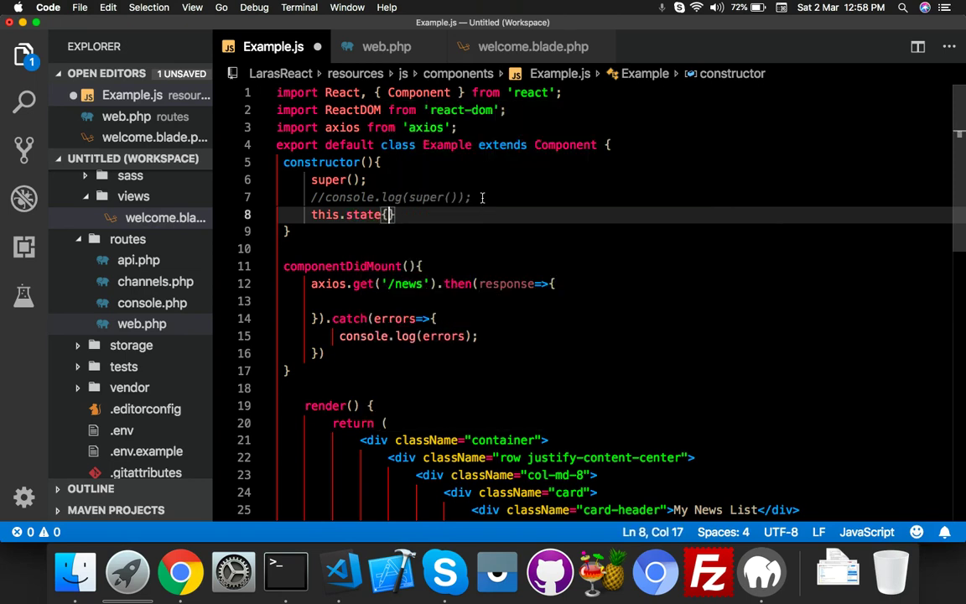
key(Return)
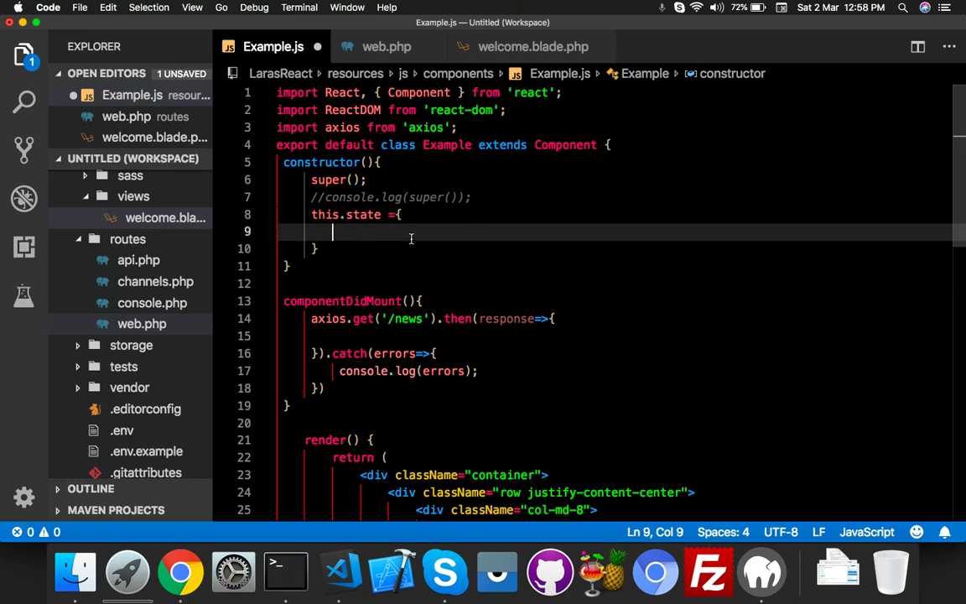
text(news:[p)
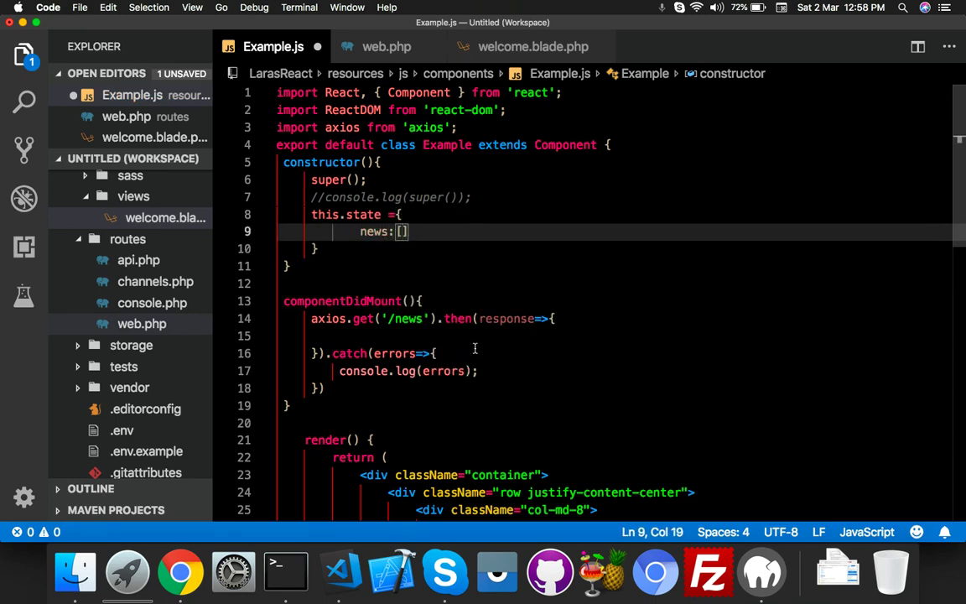
text(c)
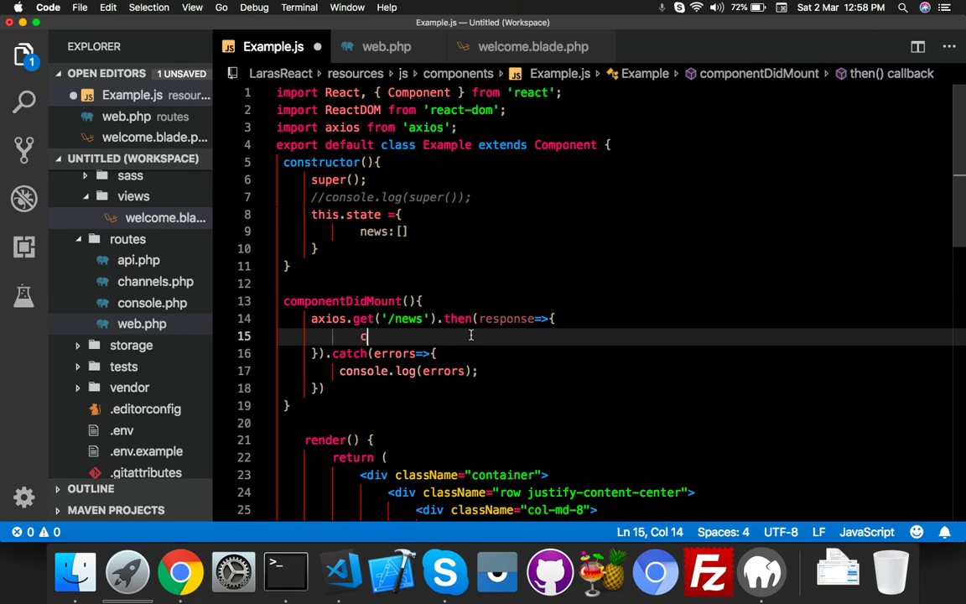
text(onsole.log()
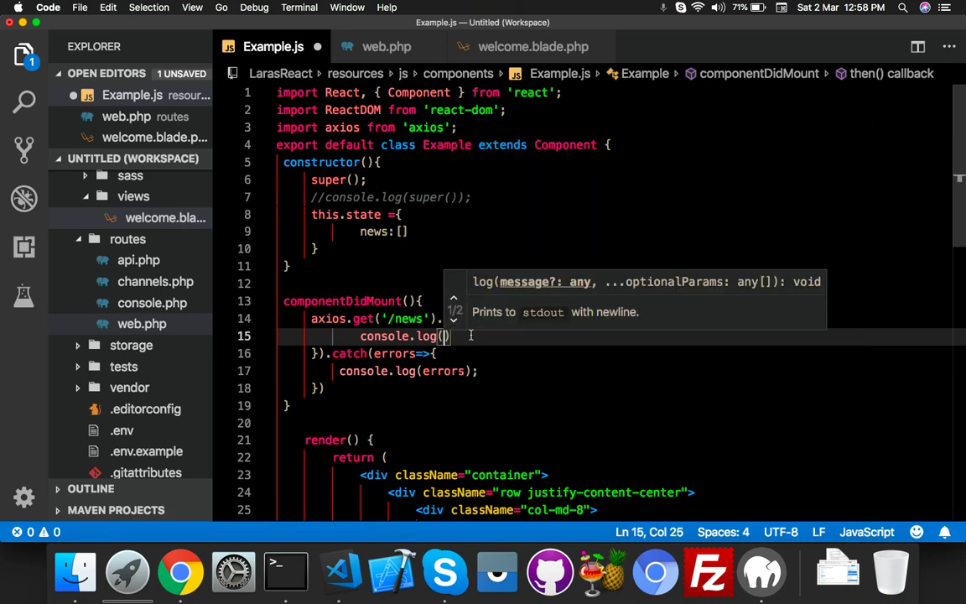
- Call this.setState({news:response.data}) inside the then callback
text(news)
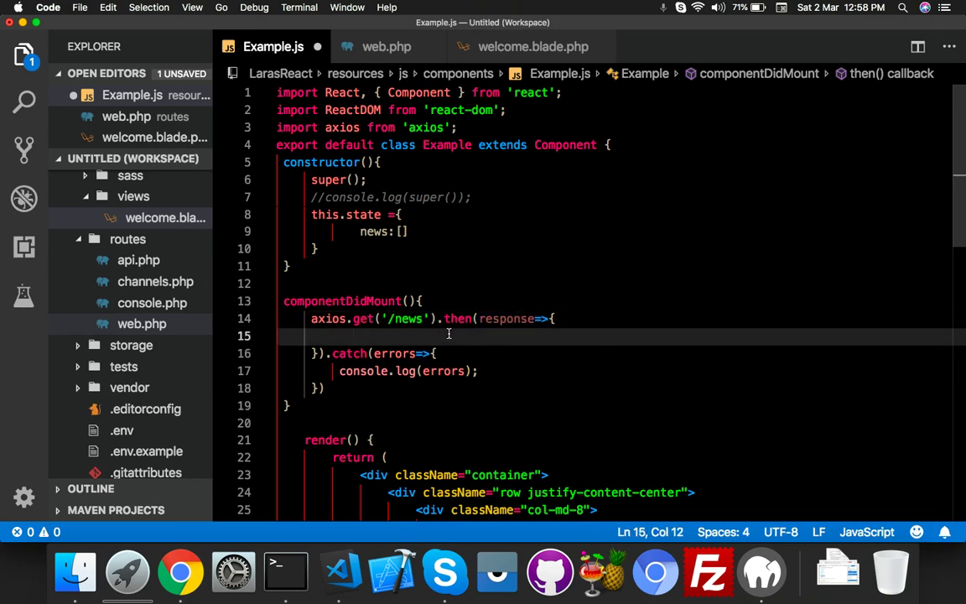
mouse_move(365, 215)
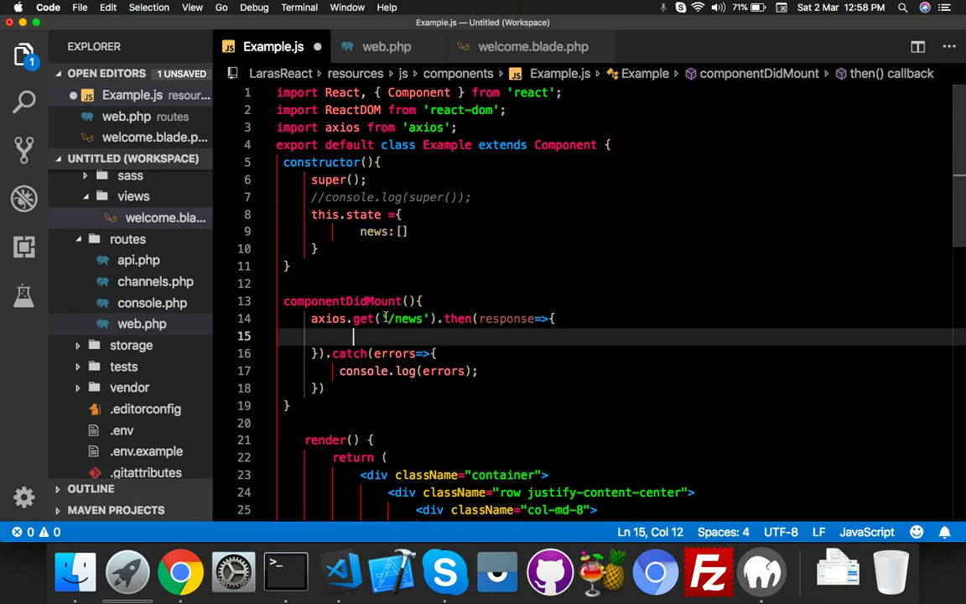
text(t)
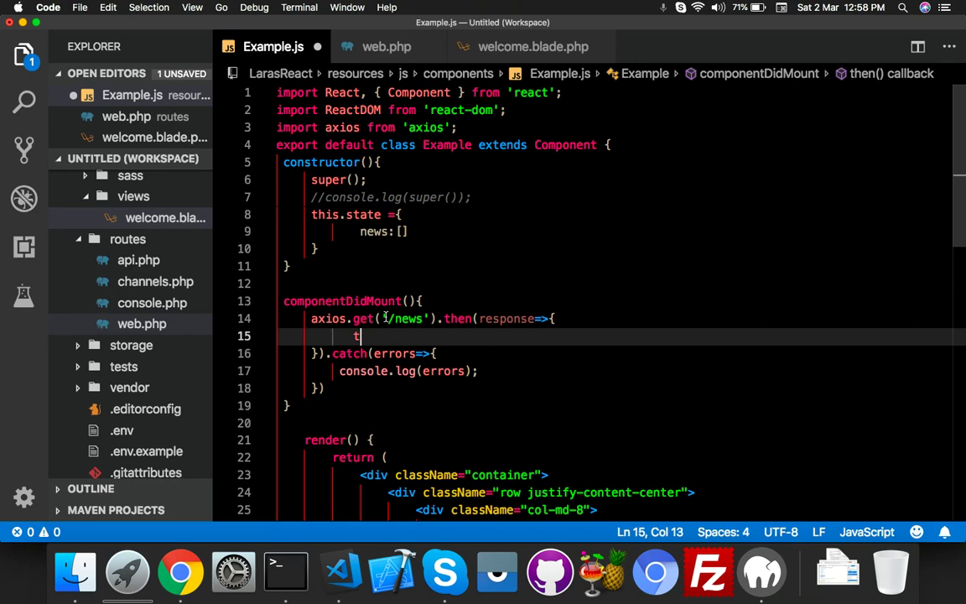
text(his.setState({)
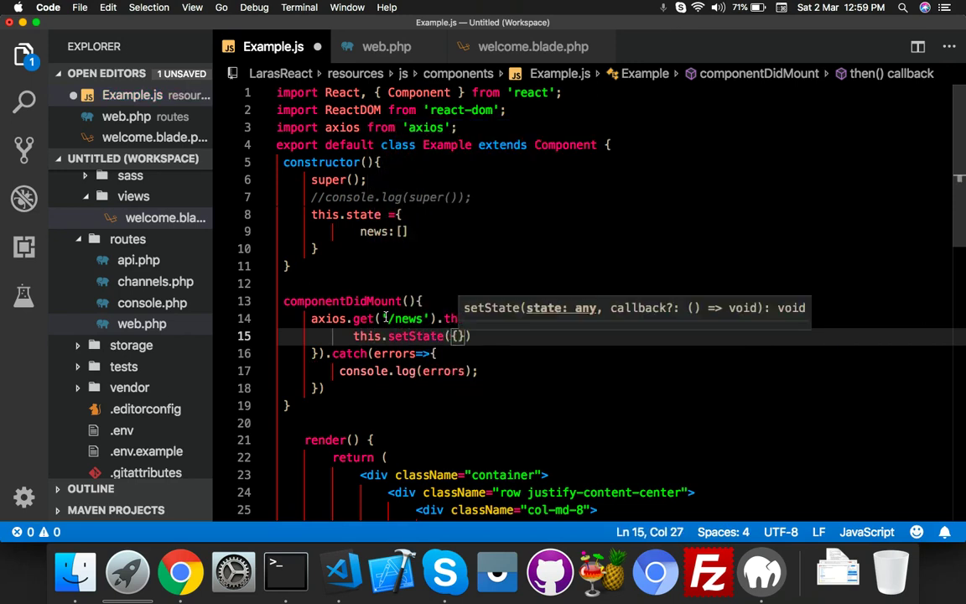
text(news:response.data)
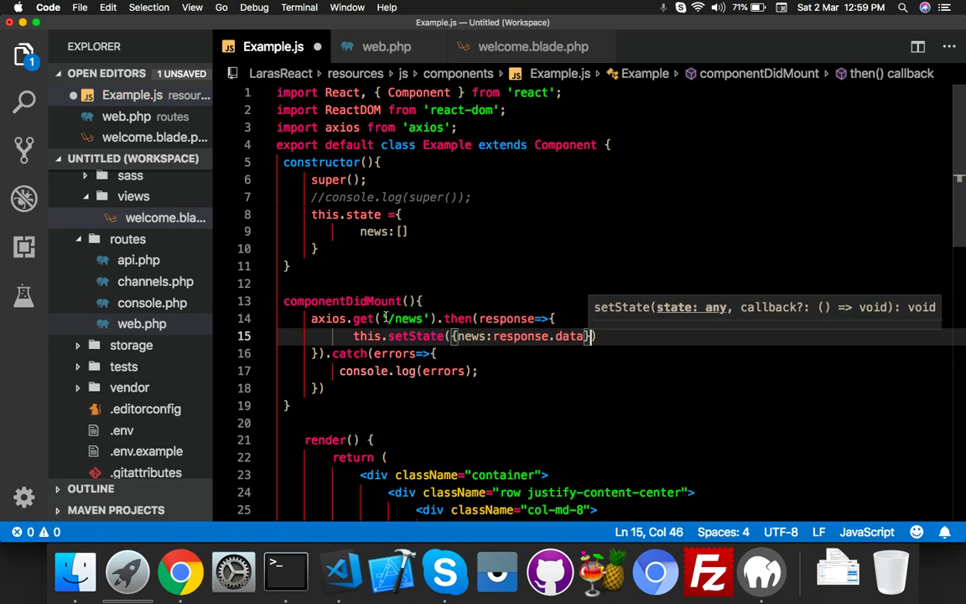
text(l)
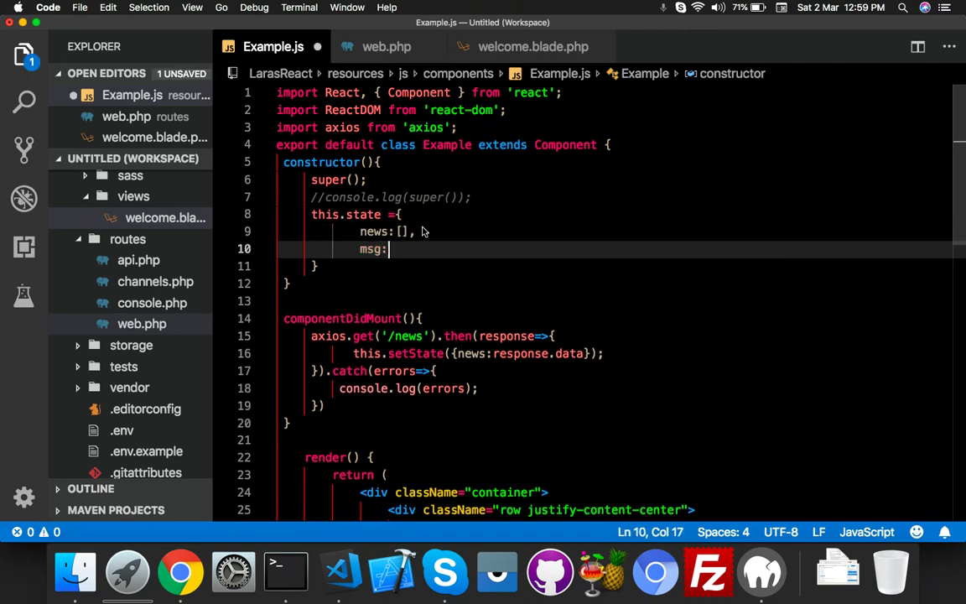
- Add msg:'my msg' to the state and start a {this.state...} expression in the card-body div
text('my msg')
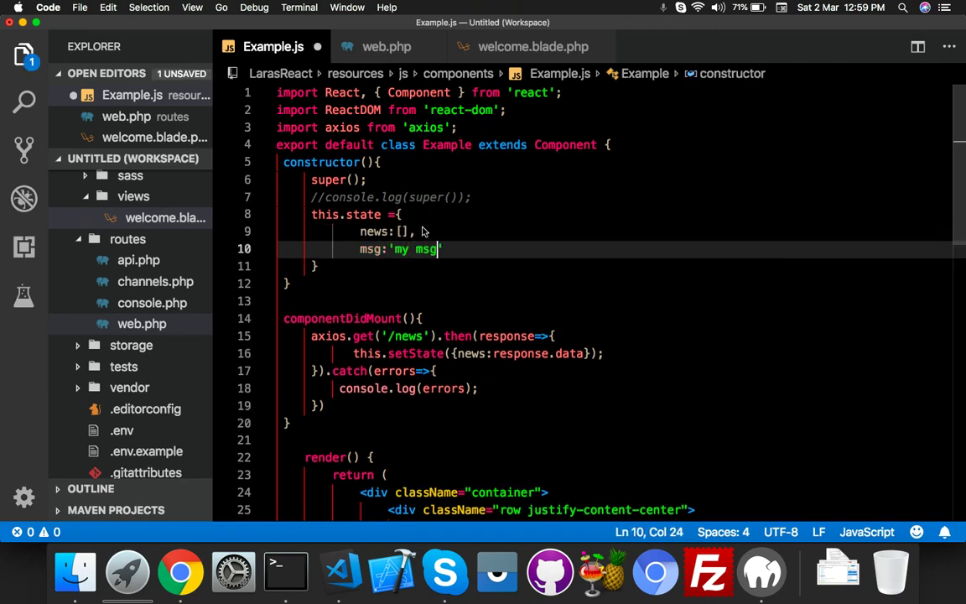
scroll(down, 3)
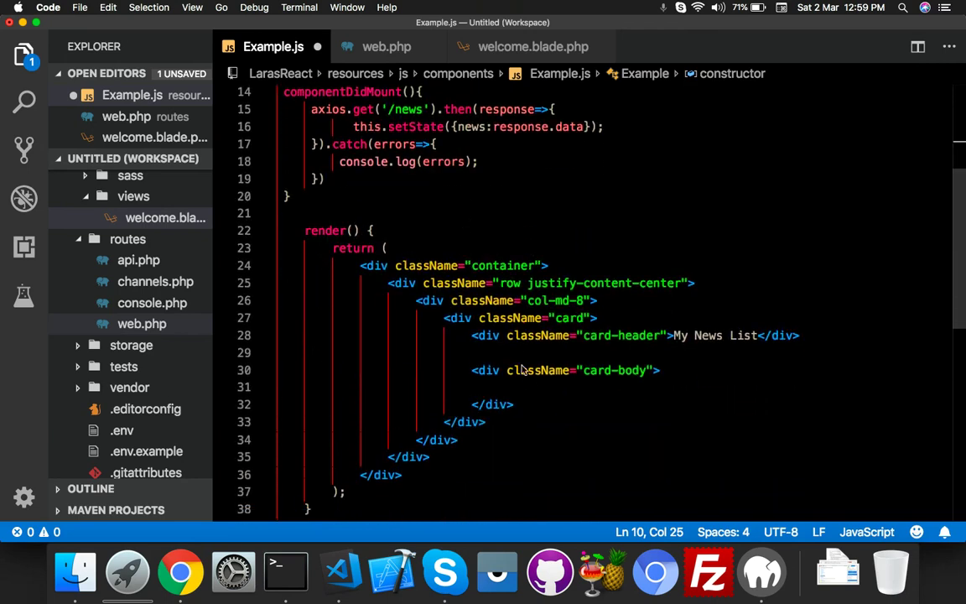
text({th)
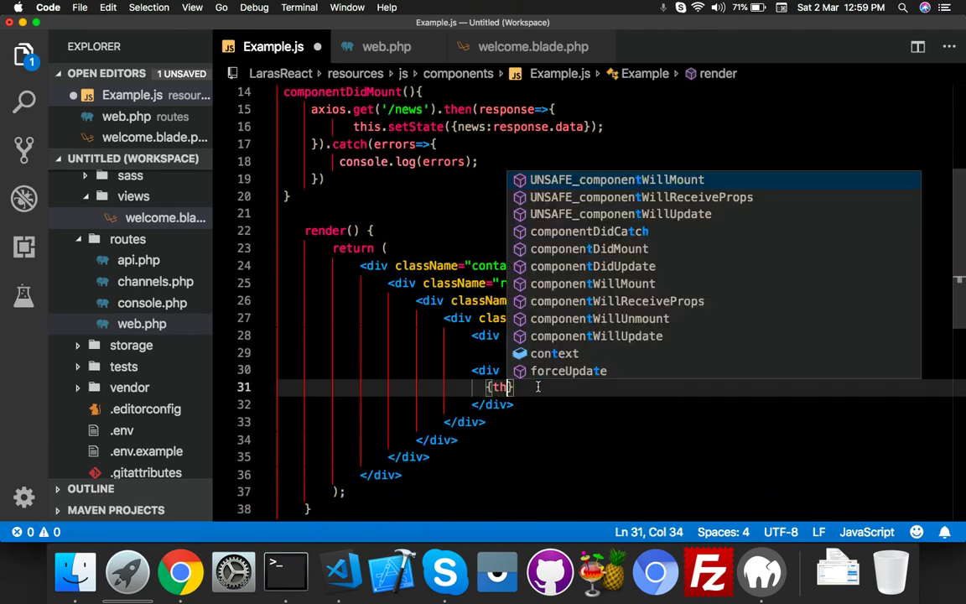
text(us)
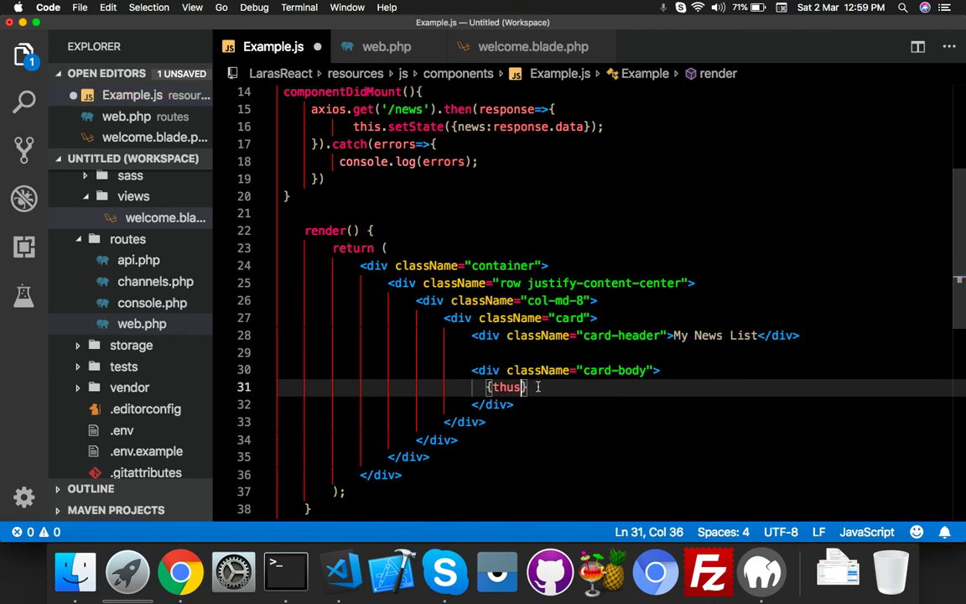
text(this.UNSAFE_componentWillMount,)
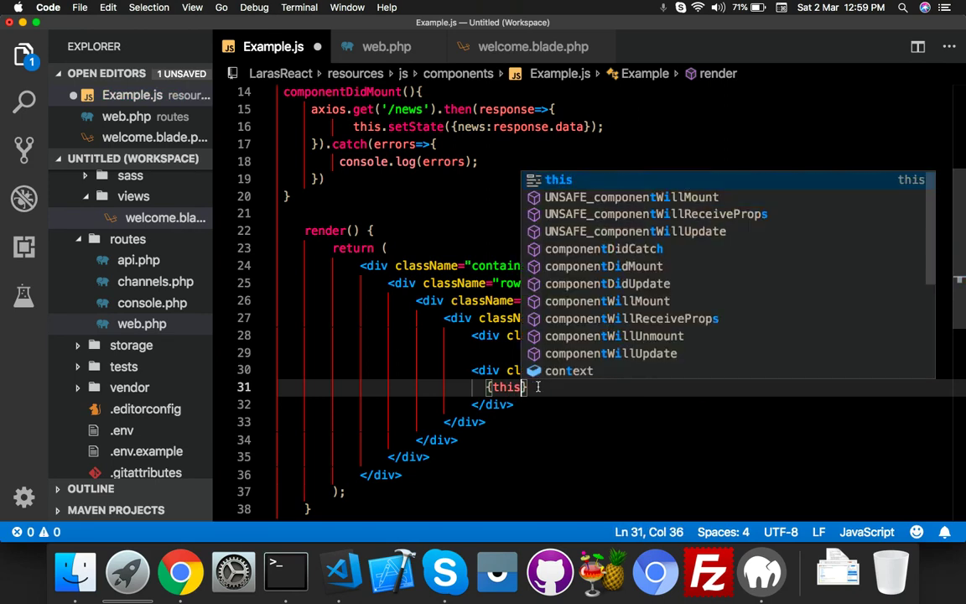
text(.s)
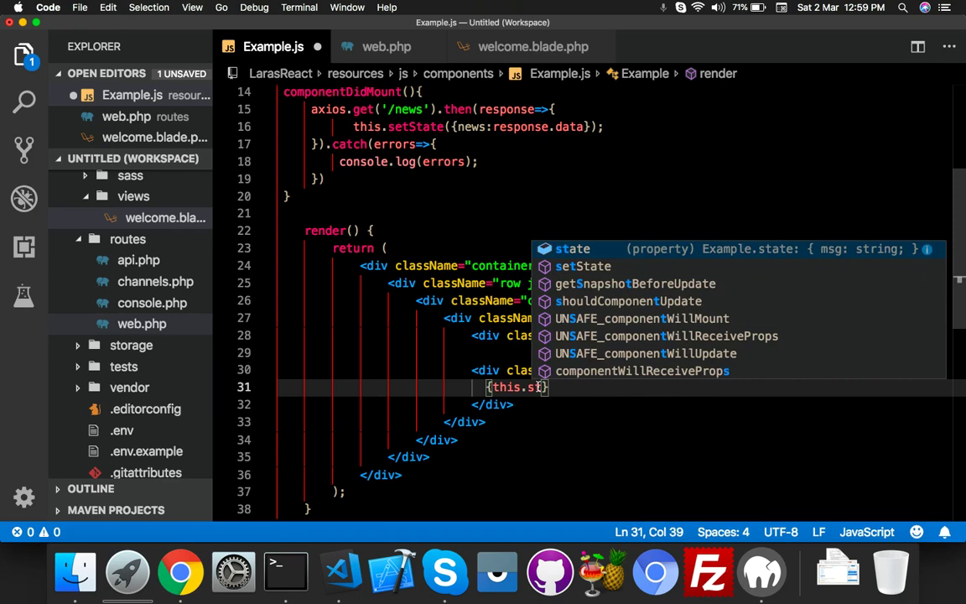
text(tate.s)
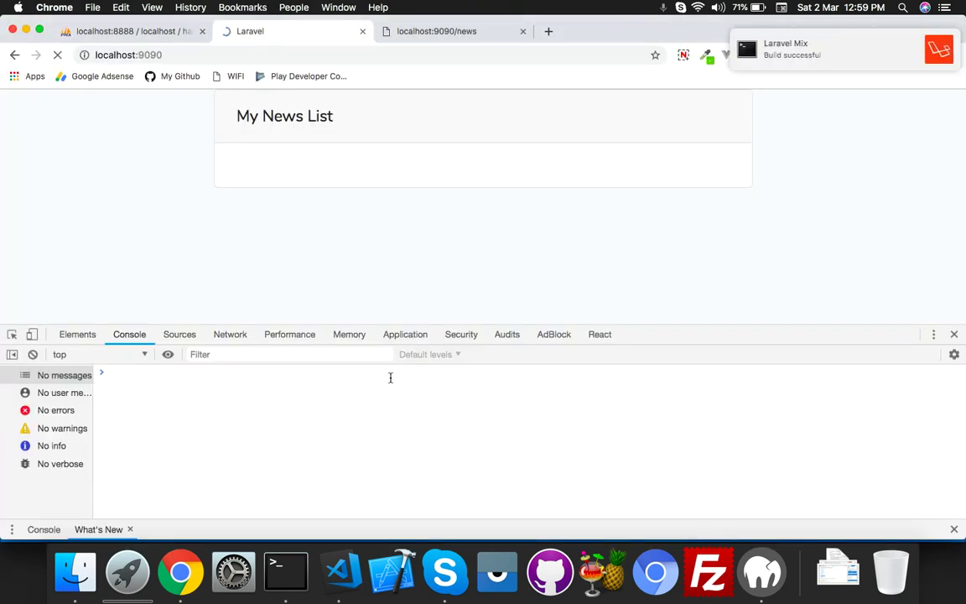
click(338, 572)
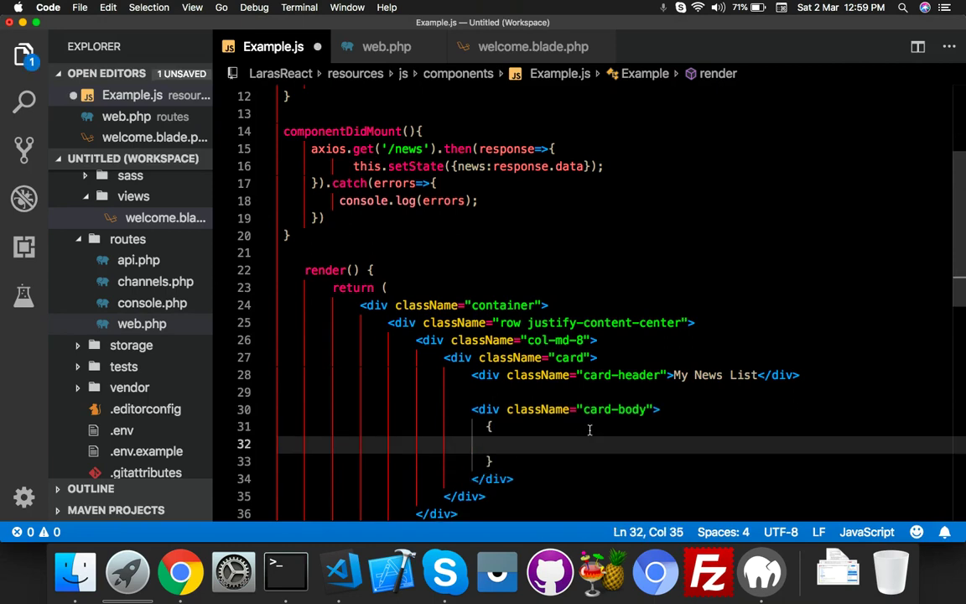
- Write {this.state.news.map(data => data.id)} inside the card body
text(this.UNSAFE_componentWillMount.s)
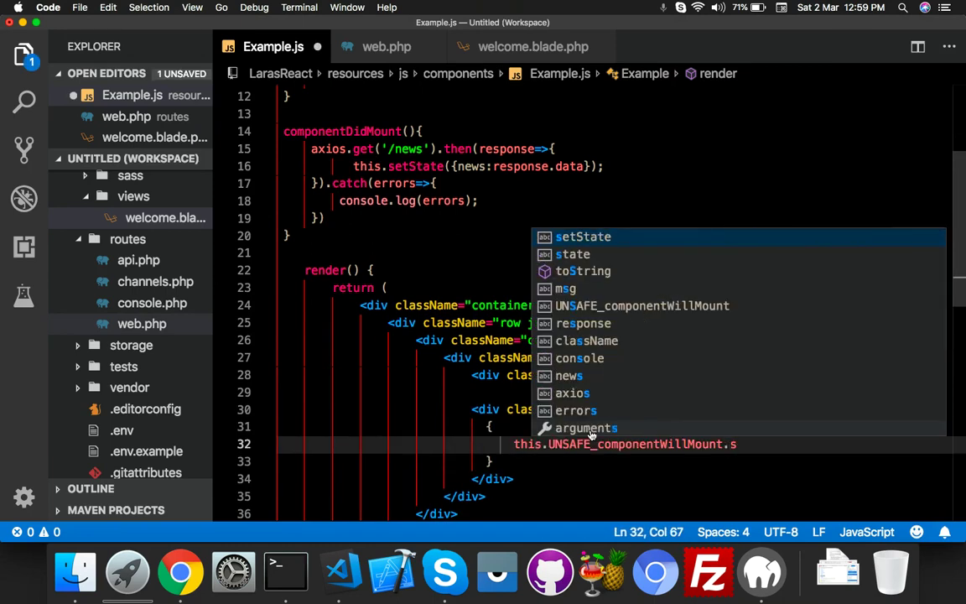
key(Escape)
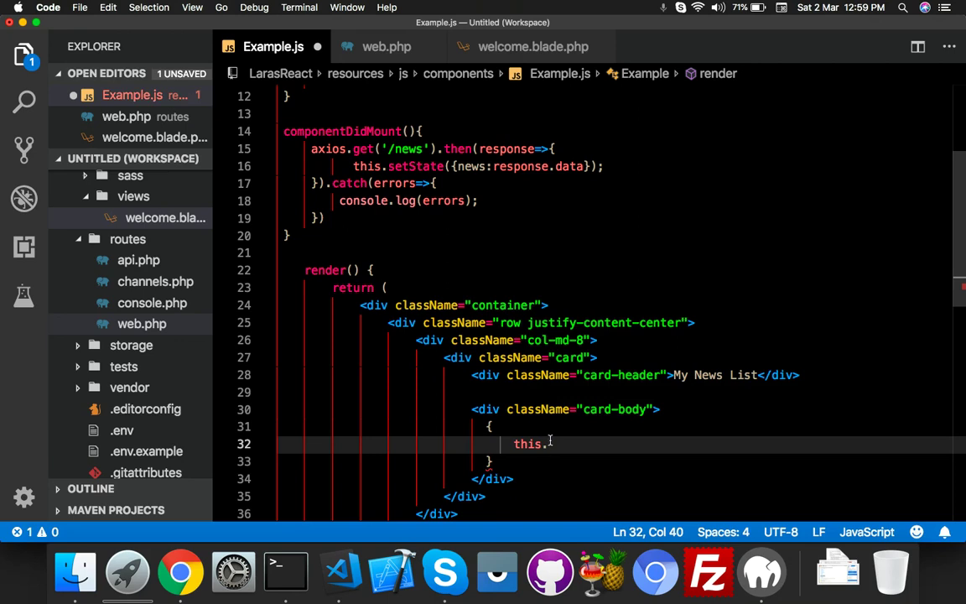
text(s)
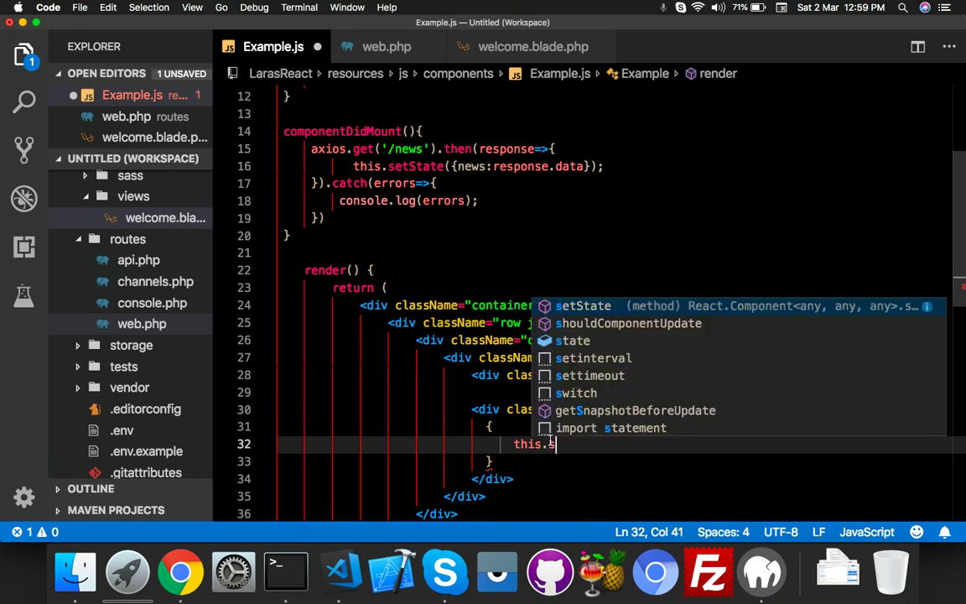
text(tate.)
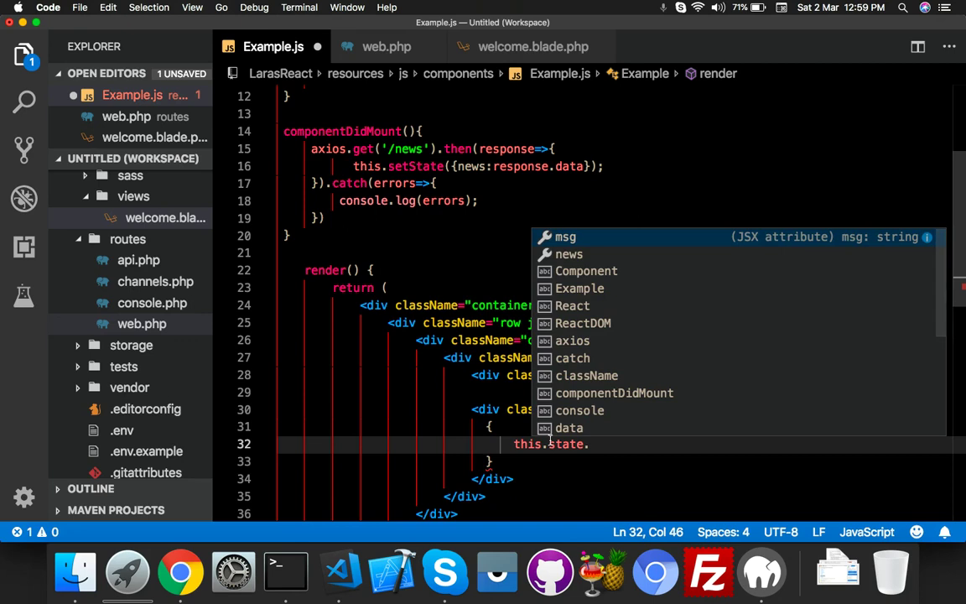
text(news.map()
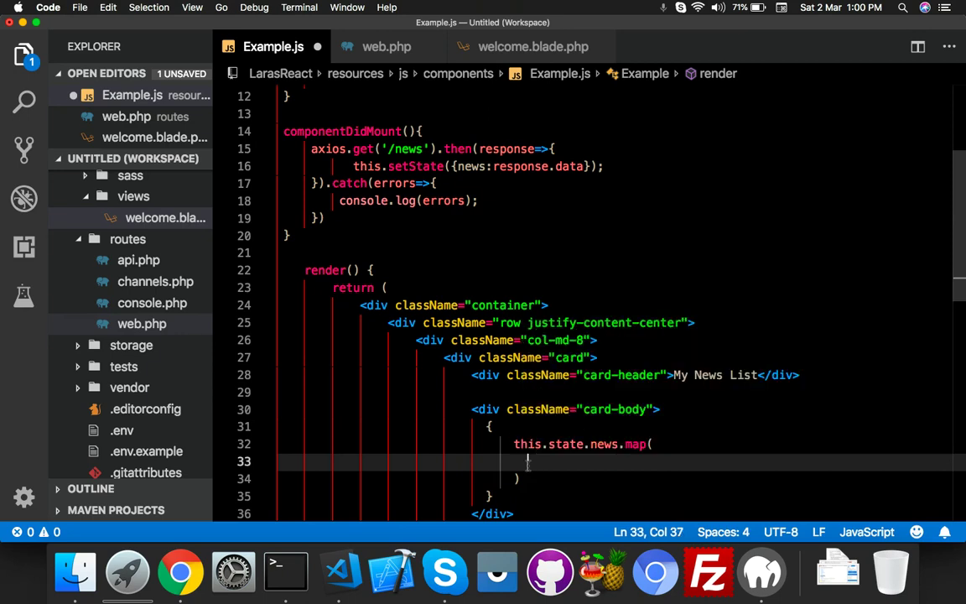
text(data)
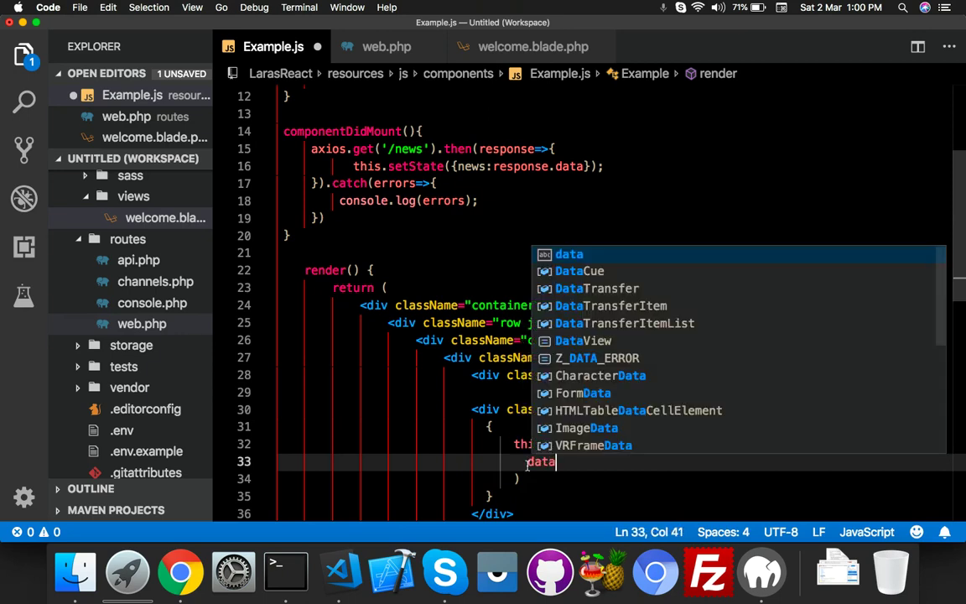
text(=>)
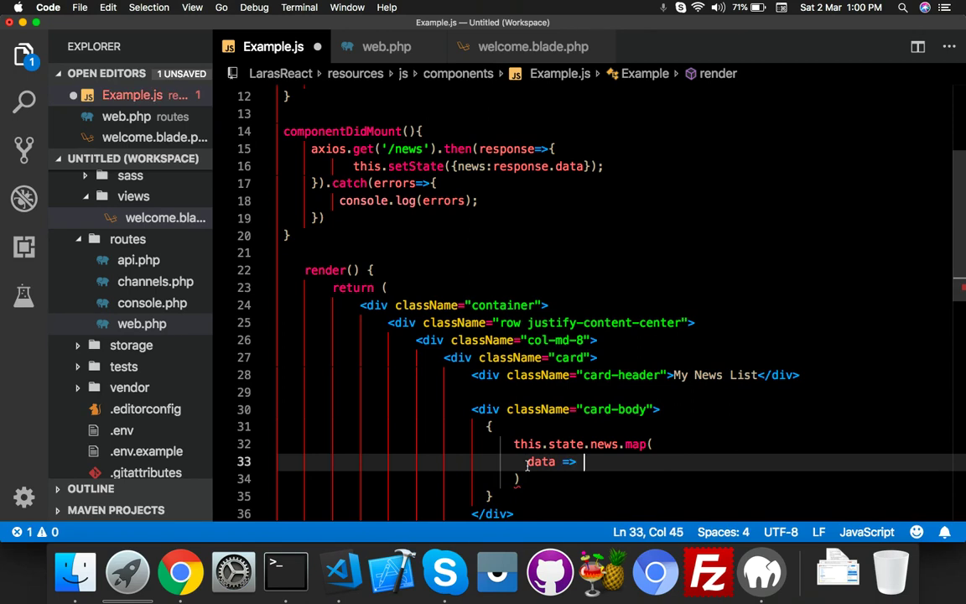
text(dat)
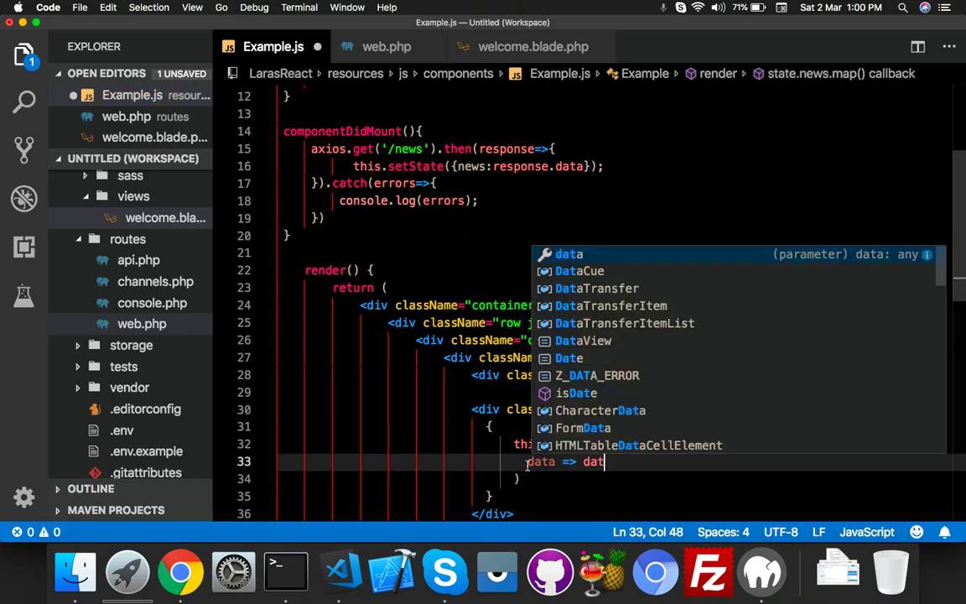
text(a.)
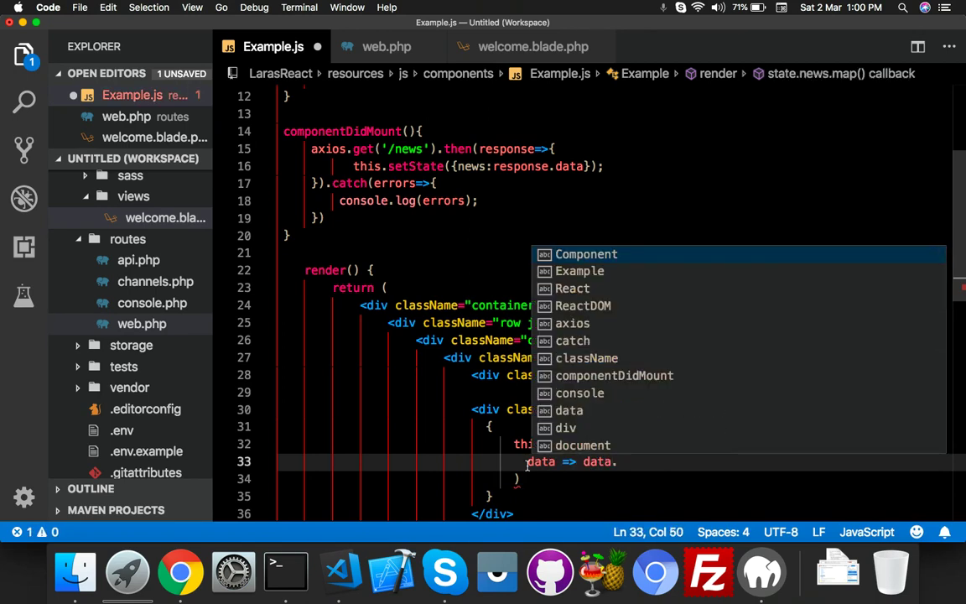
text(id)
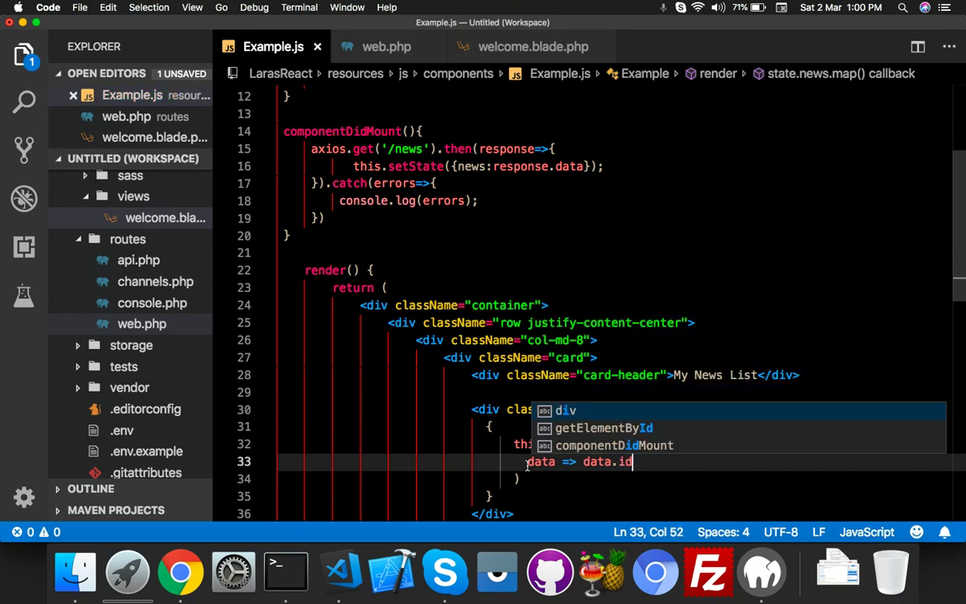
- Change the mapped output to <div><h4>{data.title}</h4></div> for each news item
click(174, 573)
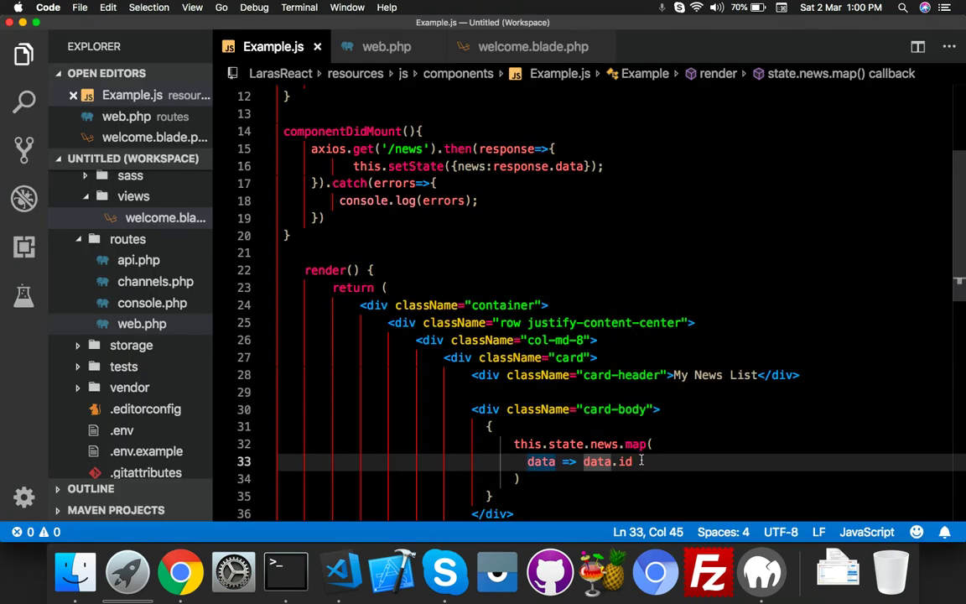
text(title)
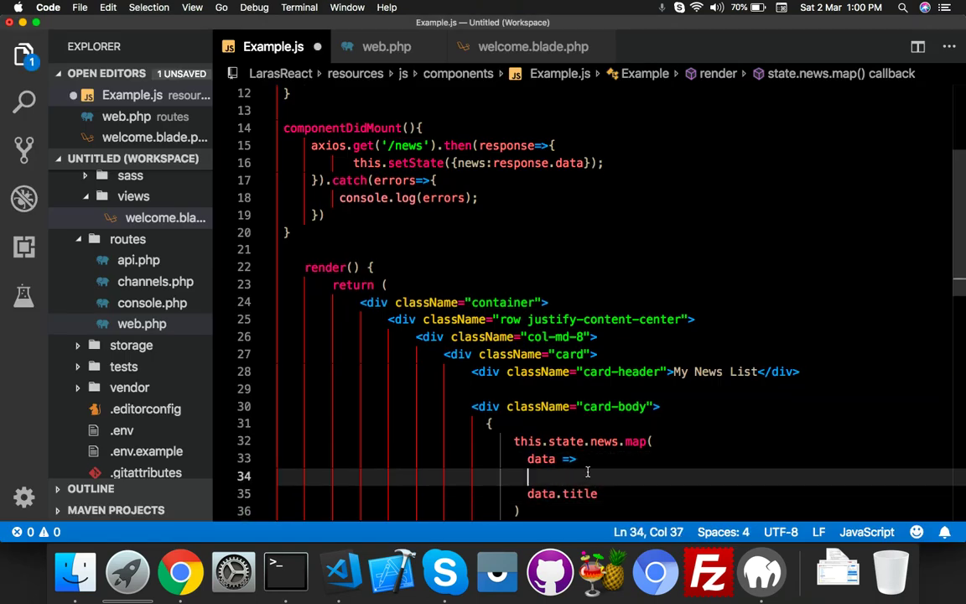
text(<div>)
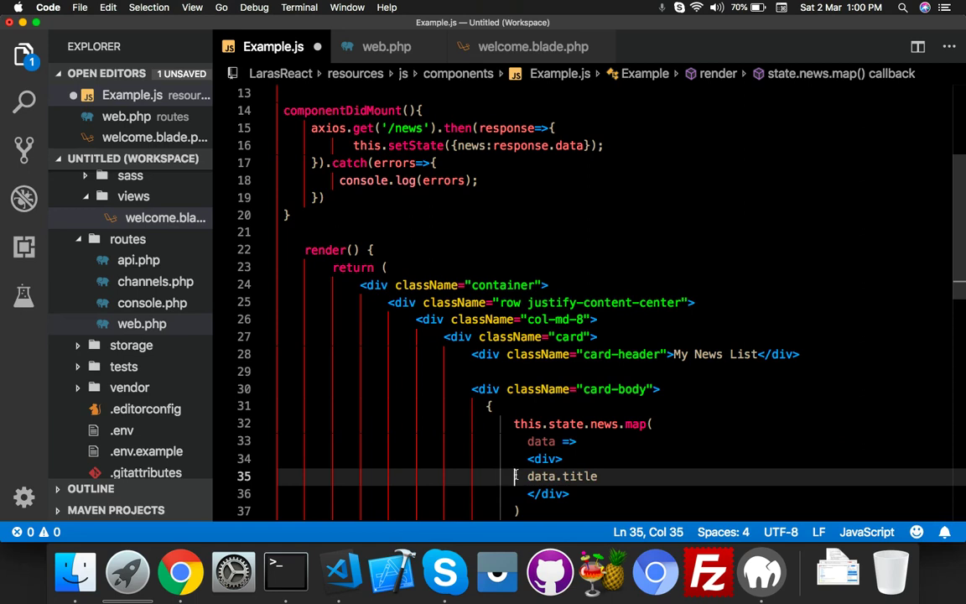
text(h4>{)
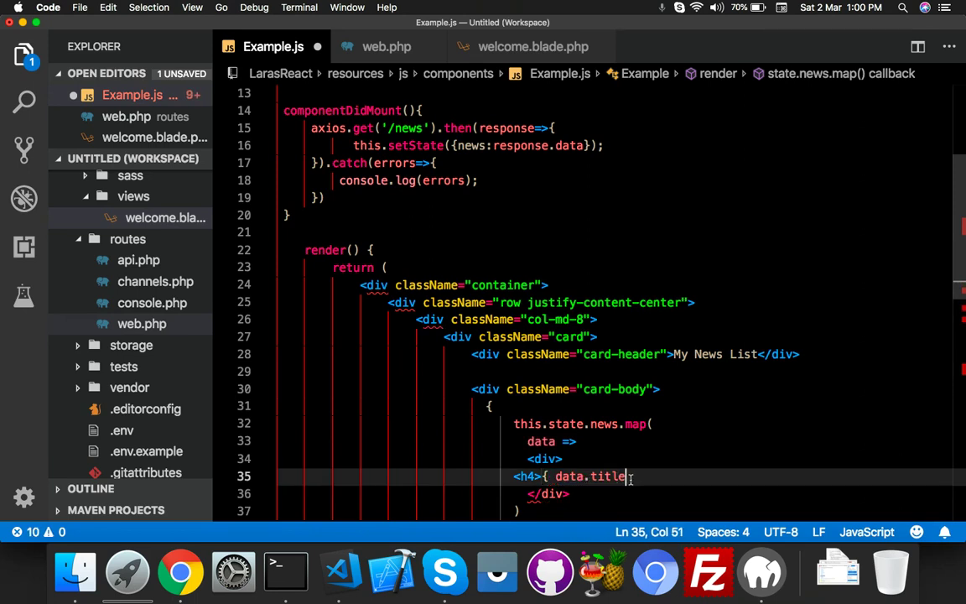
text(}</h4>)
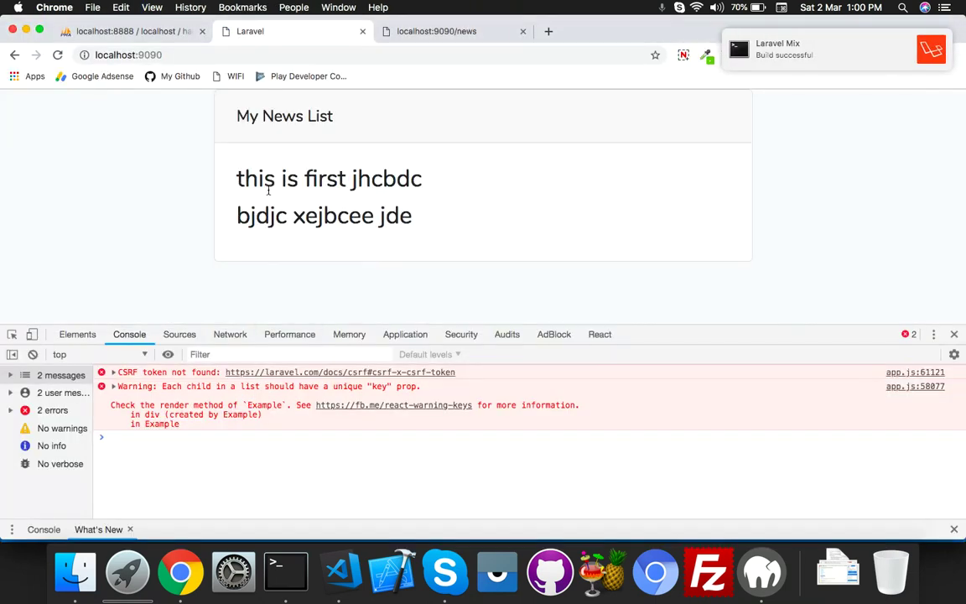
mouse_move(350, 168)
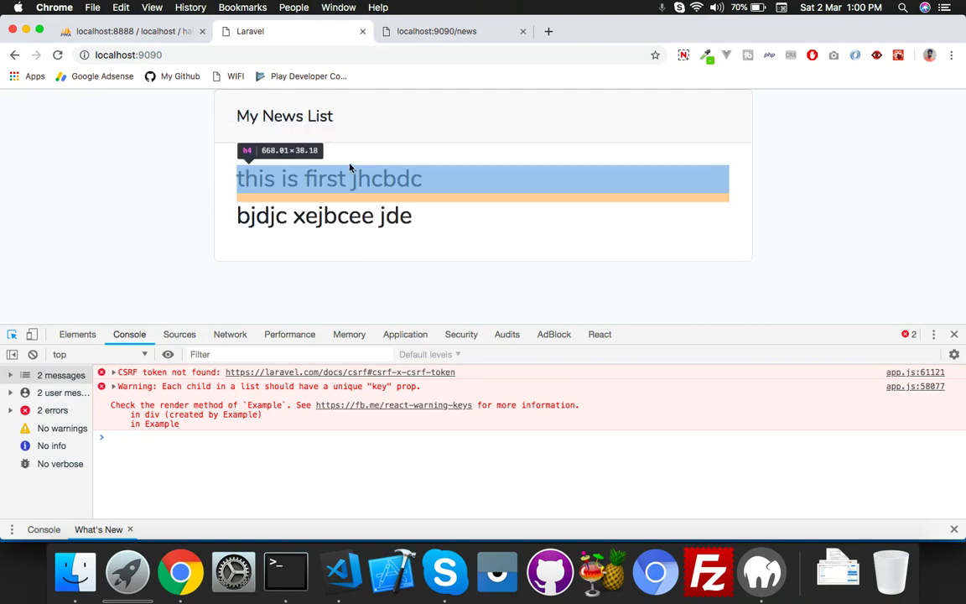
- Inspect the h4 in DevTools and add <p>{data.body}</p> after each title
click(77, 334)
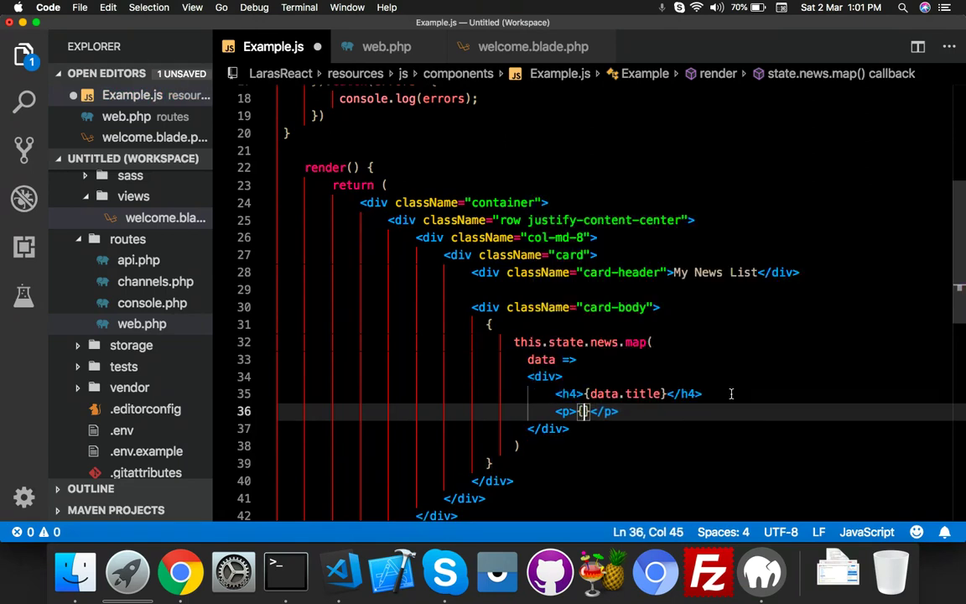
text(data.)
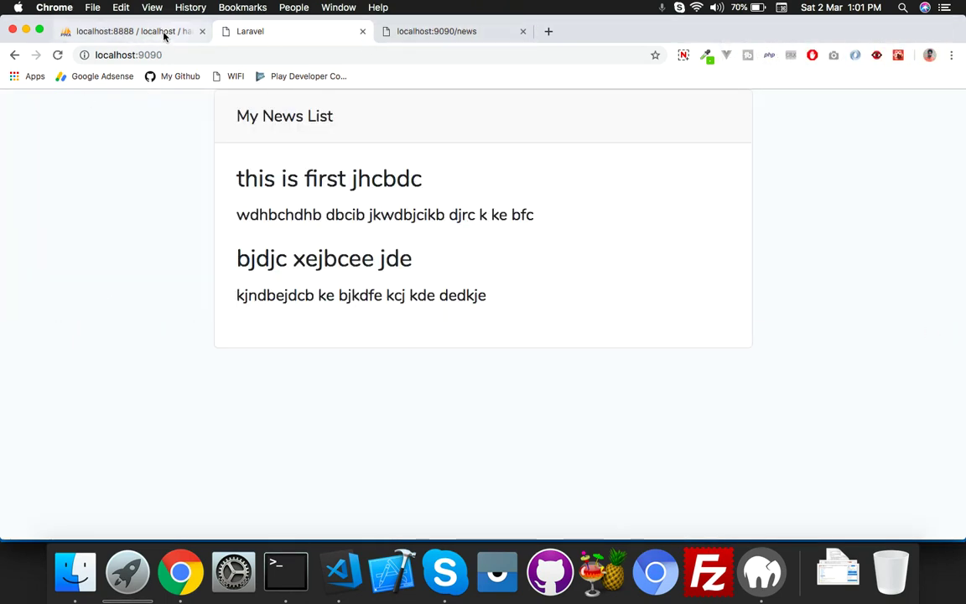
- Rename the news table's second row title to 'this is second title' and view it in the localhost list
click(135, 34)
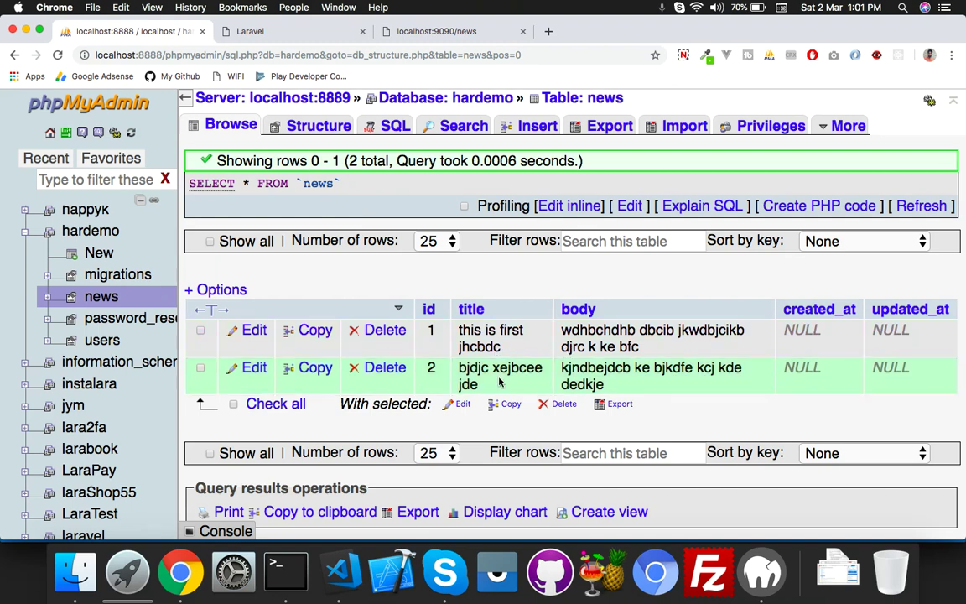
double_click(499, 377)
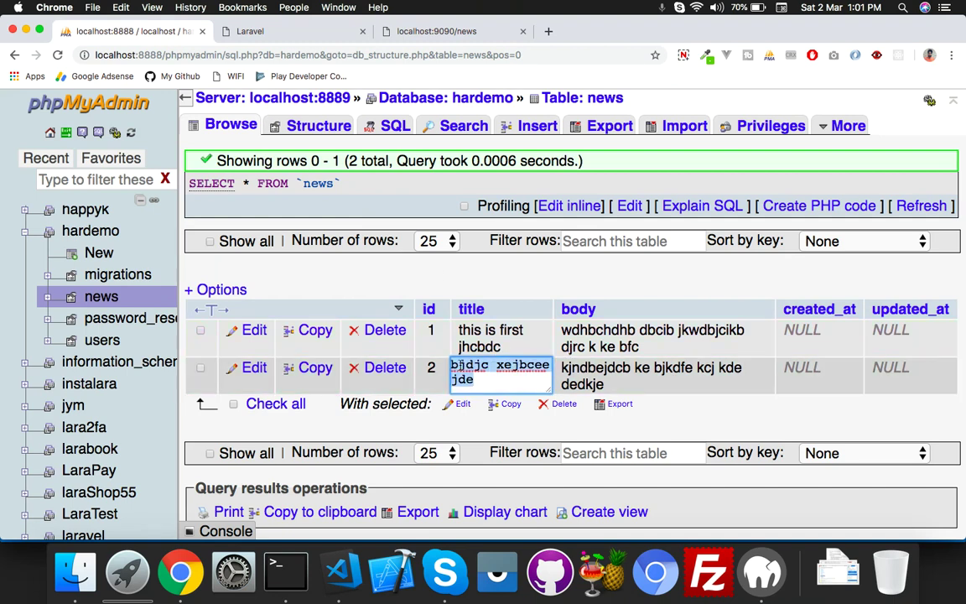
text(this is second title)
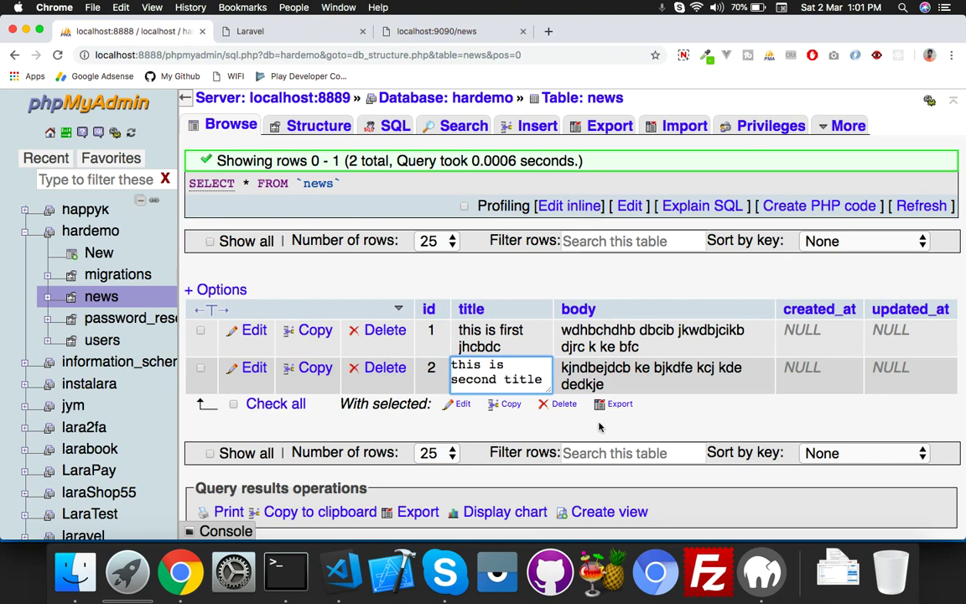
click(277, 31)
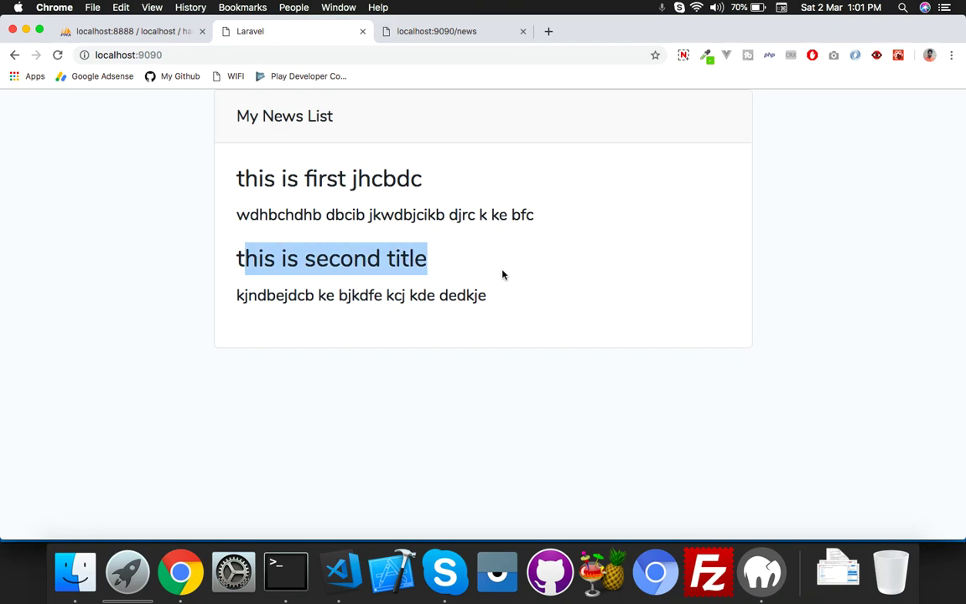
click(281, 306)
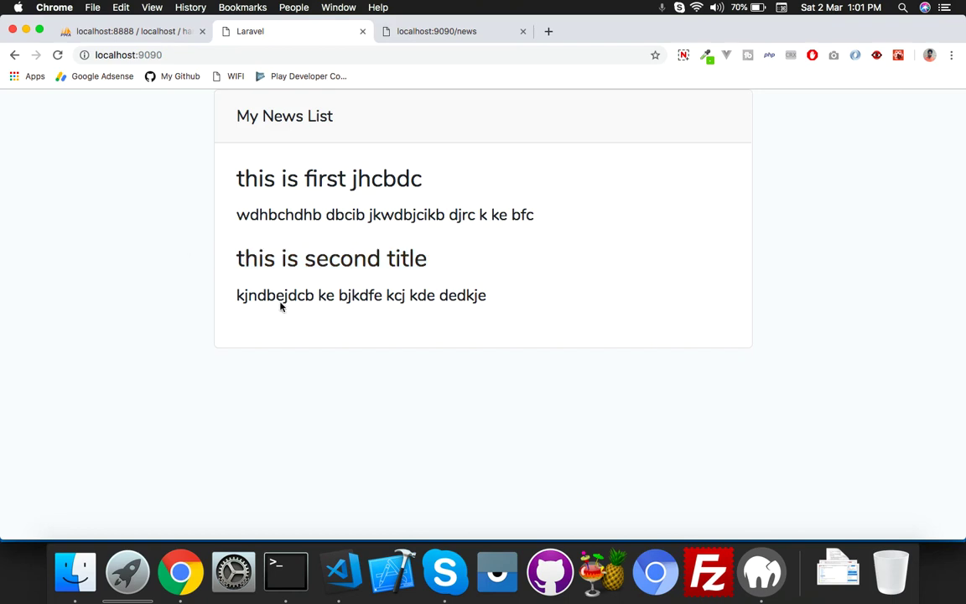
mouse_move(334, 271)
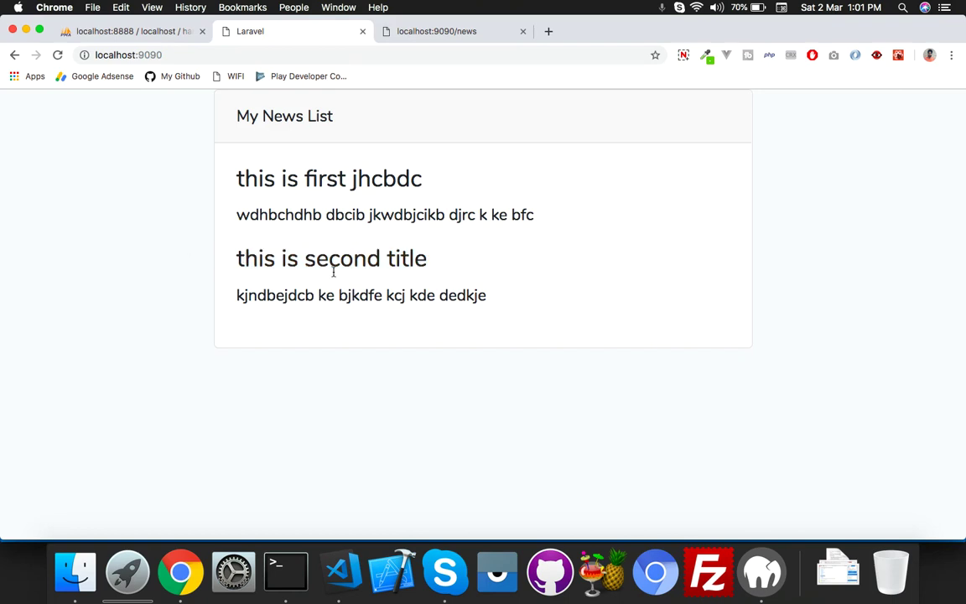
mouse_move(385, 340)
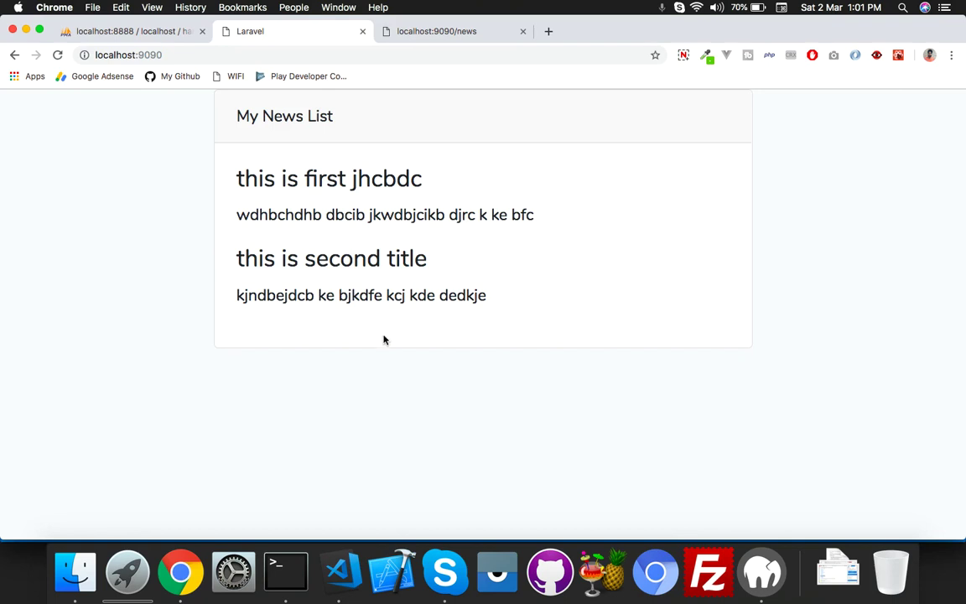